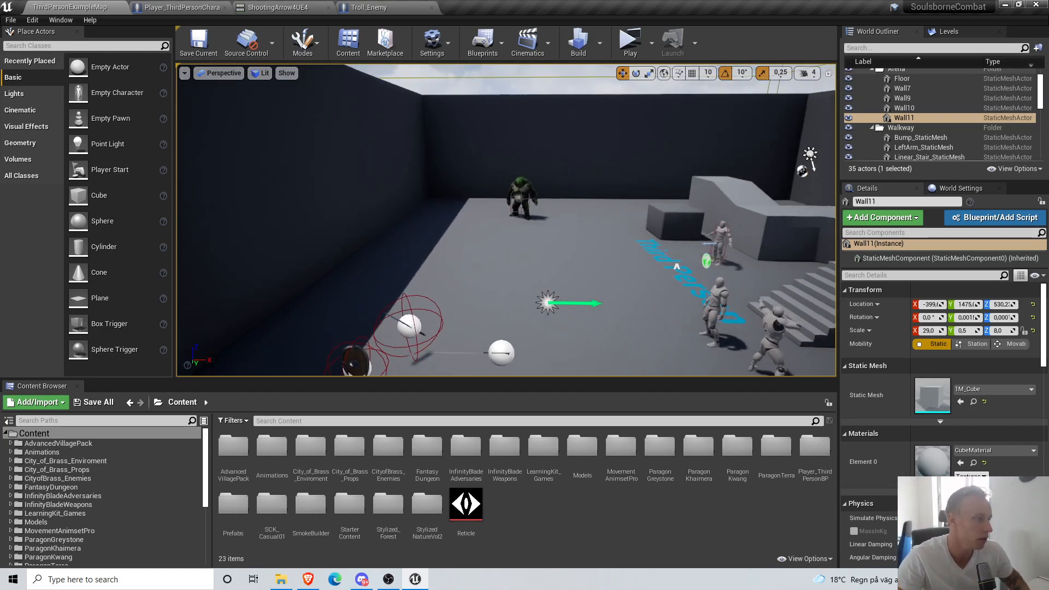
- Bring the ShootingArrow4UE4 animation asset forward in the animation editor
click(628, 38)
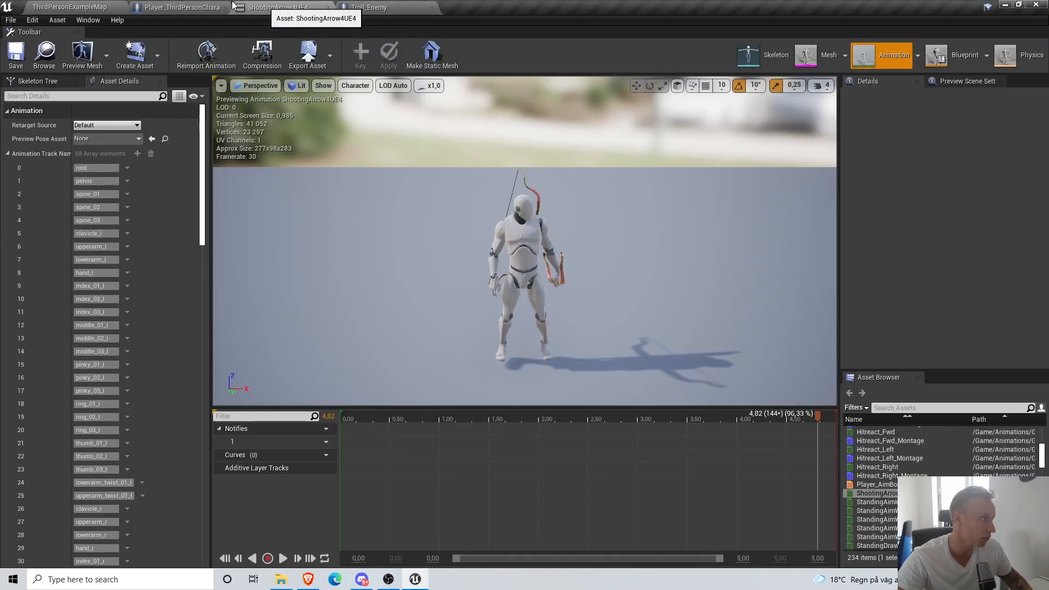
- Review the Event_Shoot line-trace and Follow Camera nodes in the player character's Ranged Graph
click(180, 8)
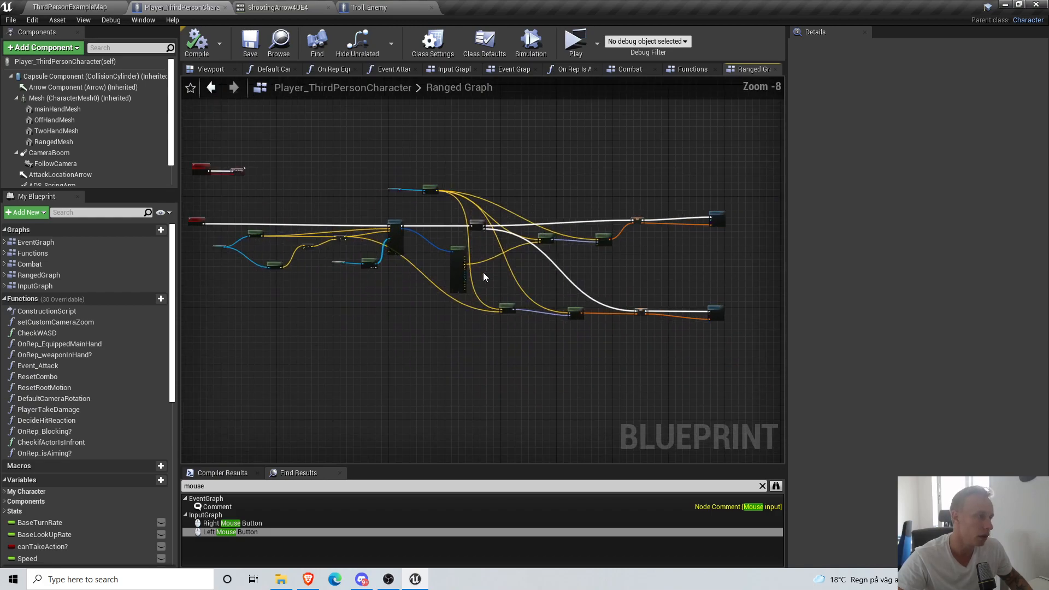
drag(485, 277, 604, 243)
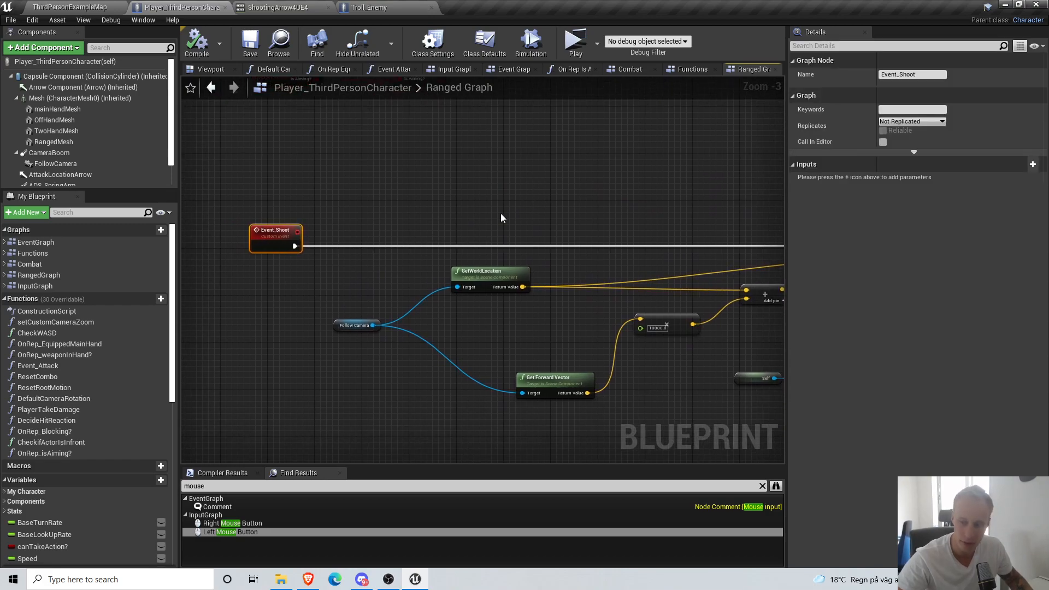
scroll(down, 3)
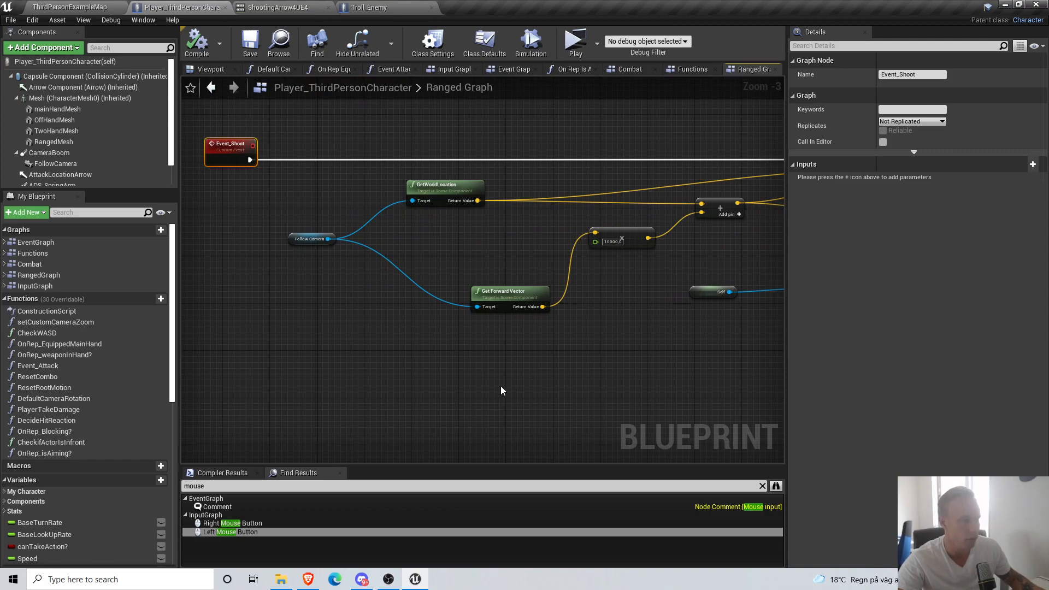
scroll(down, 3)
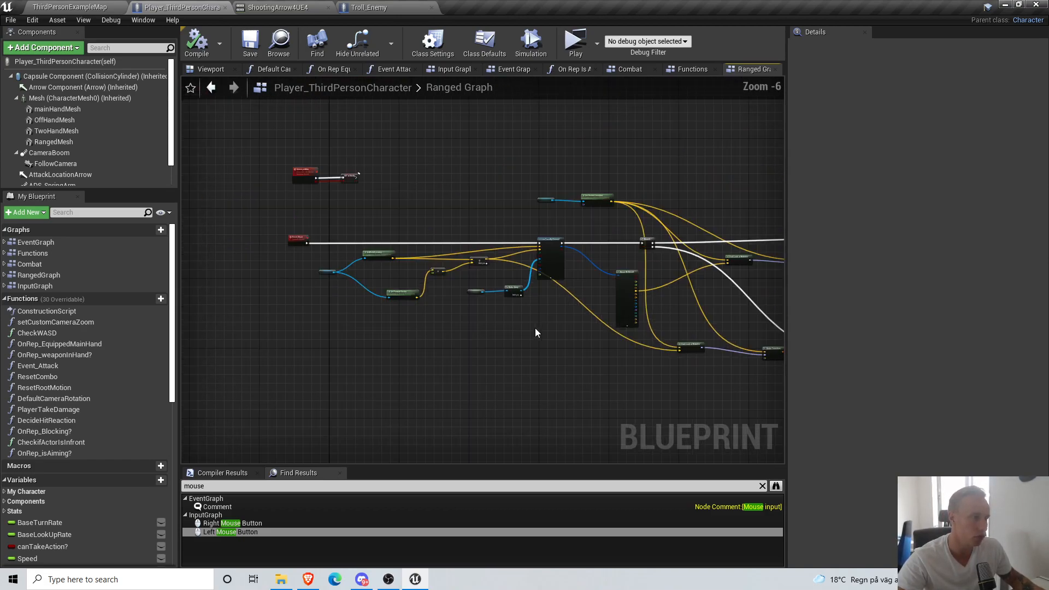
scroll(up, 3)
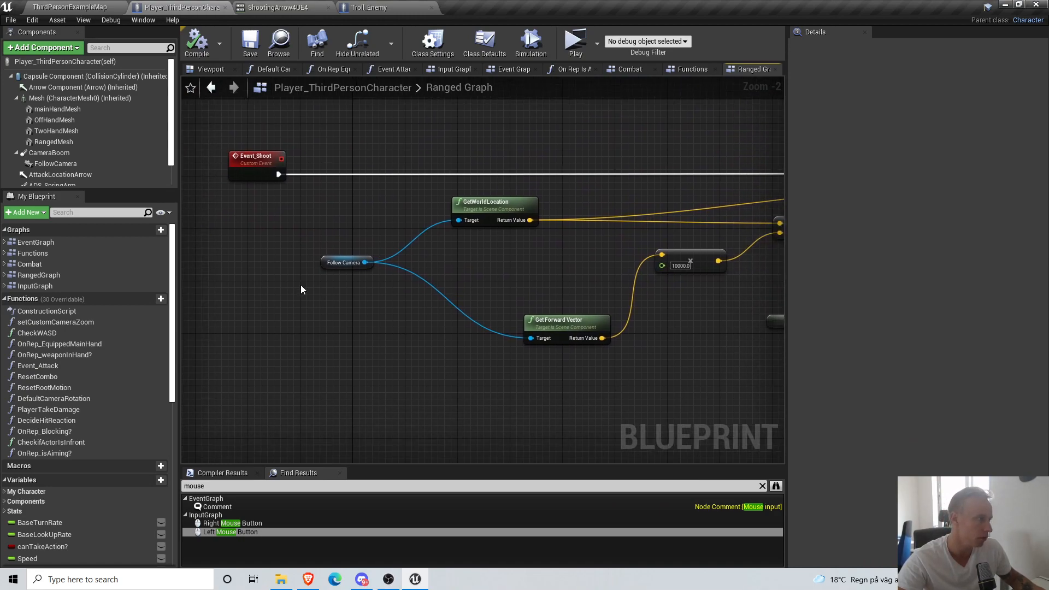
click(344, 276)
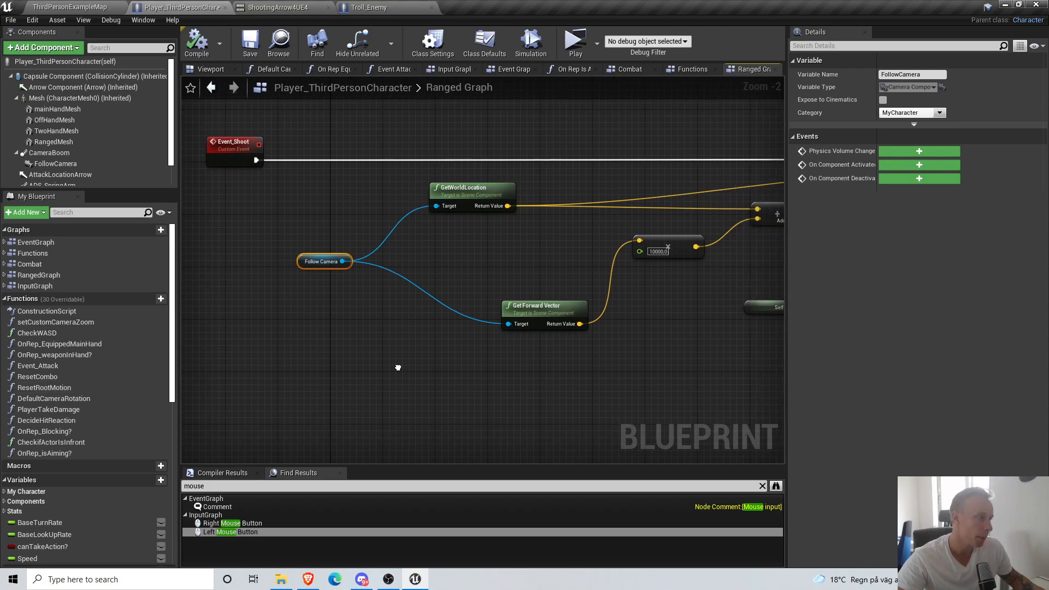
click(233, 153)
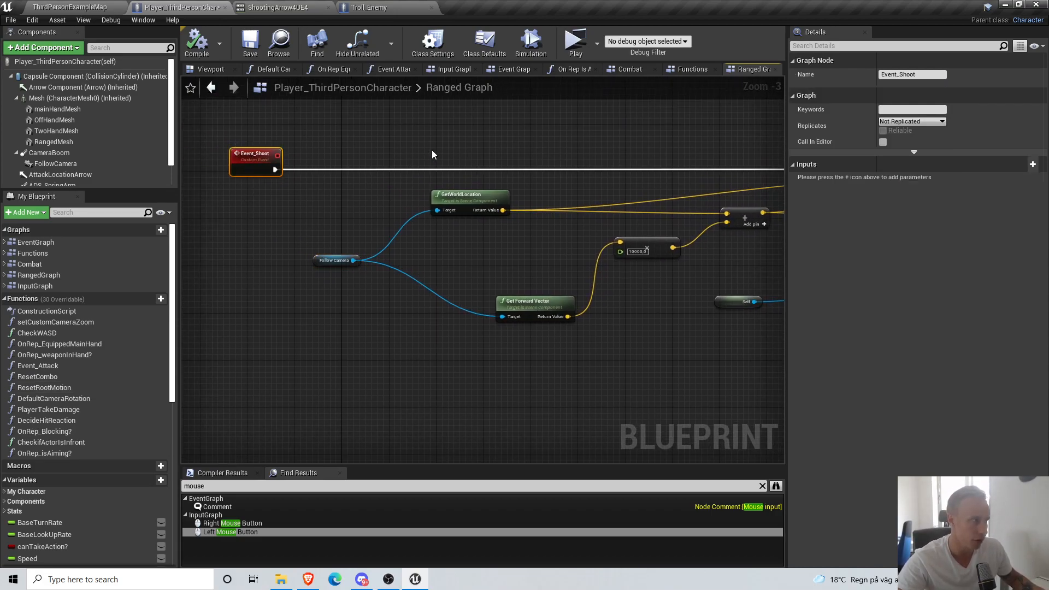
click(574, 40)
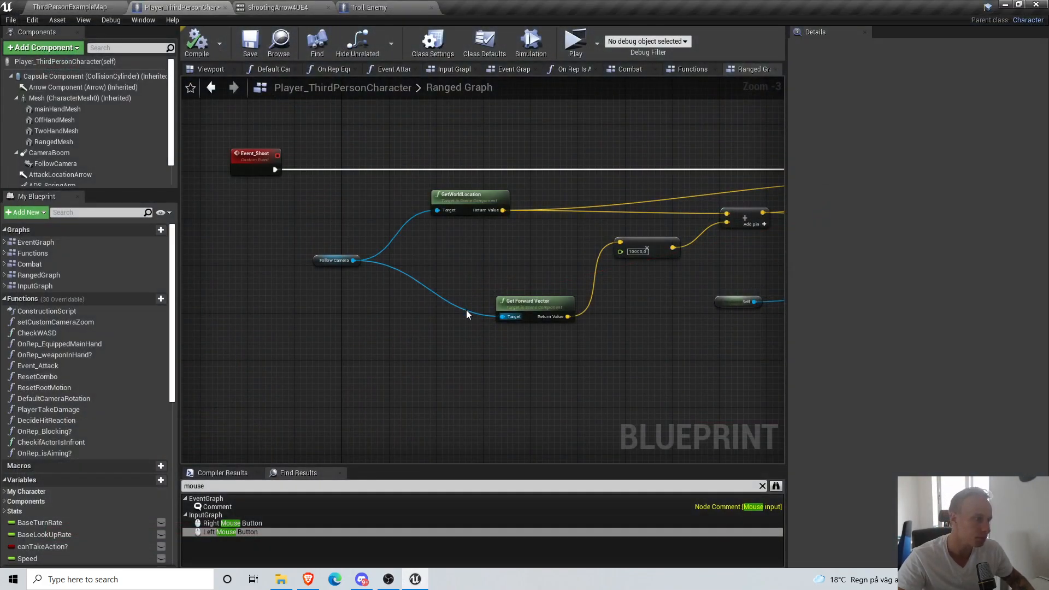
- Pan across the remaining shooting logic, then return toward the level's Animations content folder
scroll(down, 3)
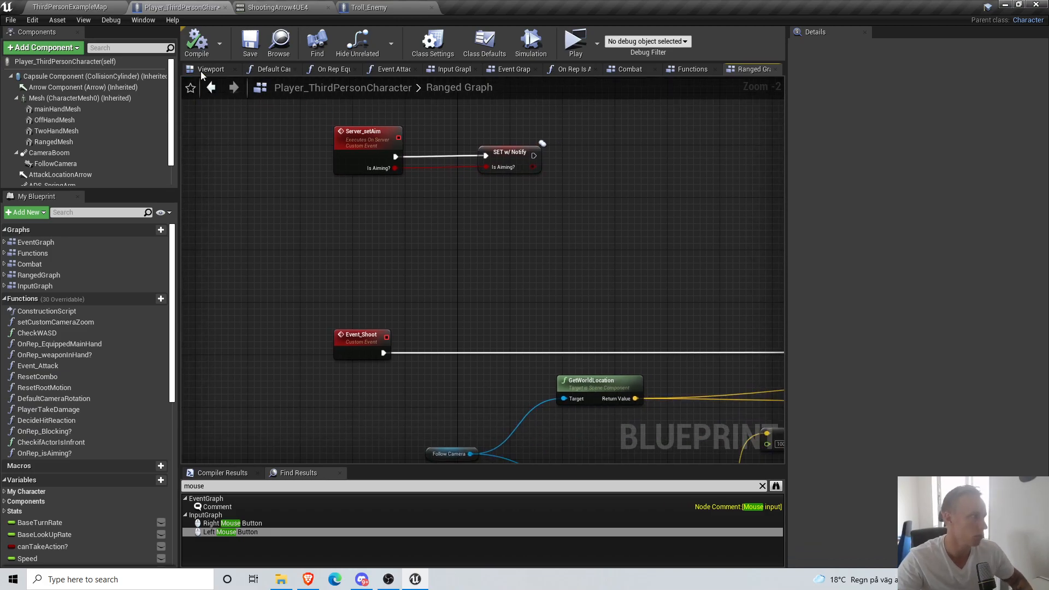
scroll(down, 3)
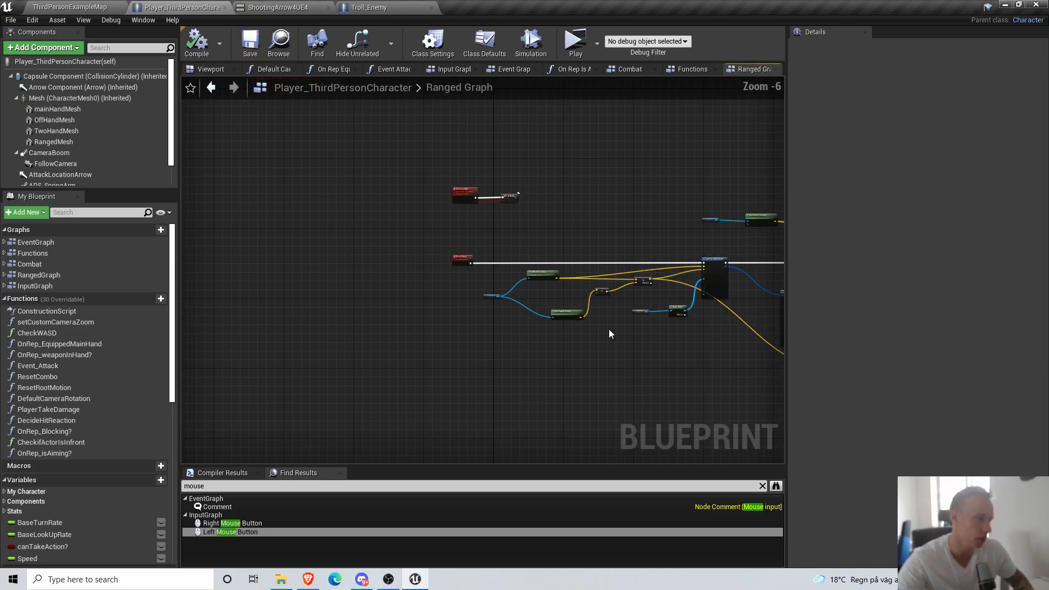
drag(608, 334, 390, 327)
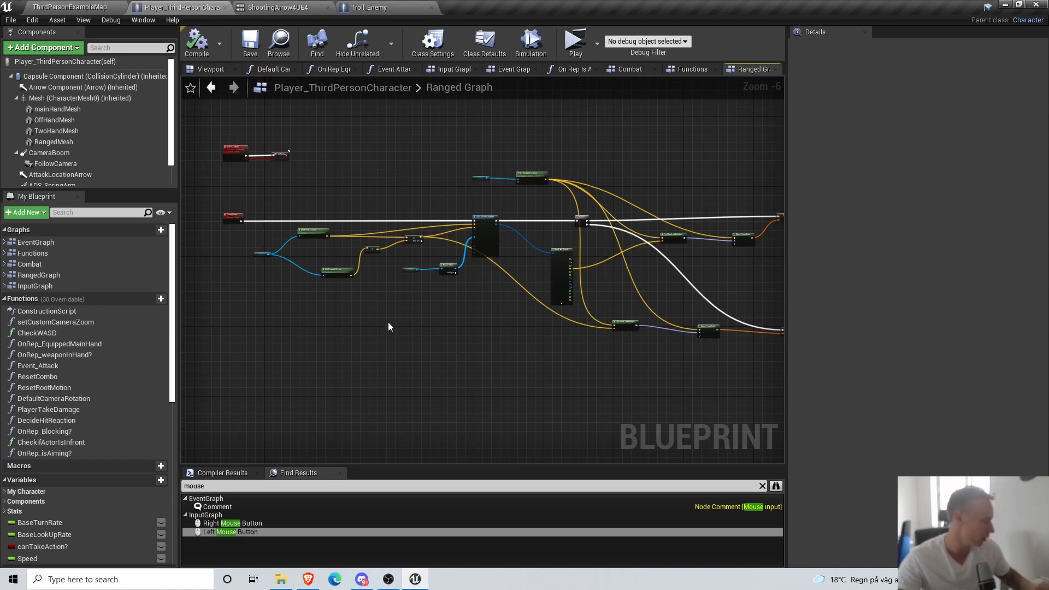
mouse_move(421, 339)
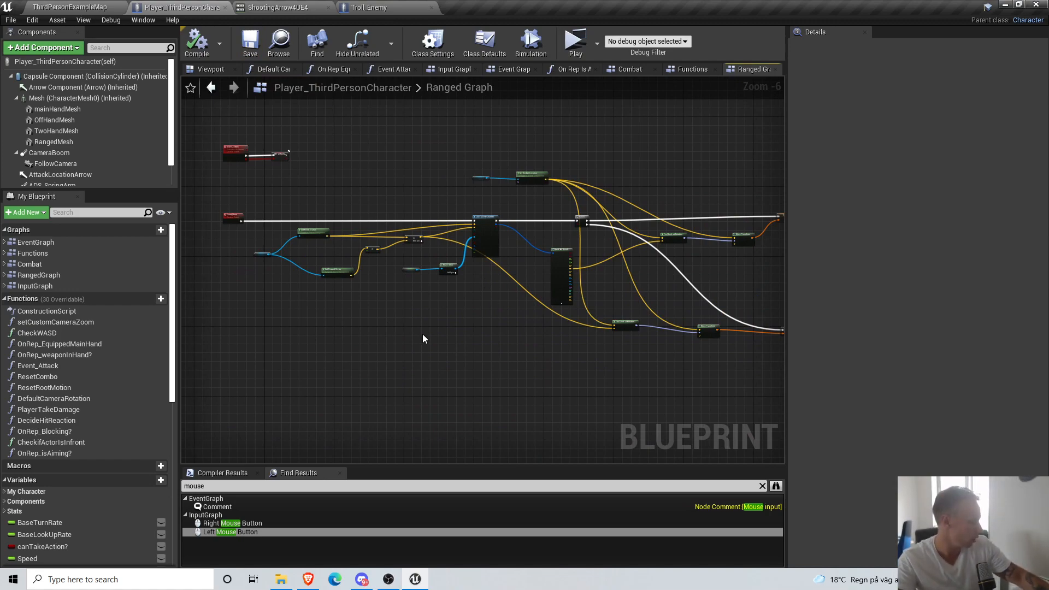
mouse_move(423, 347)
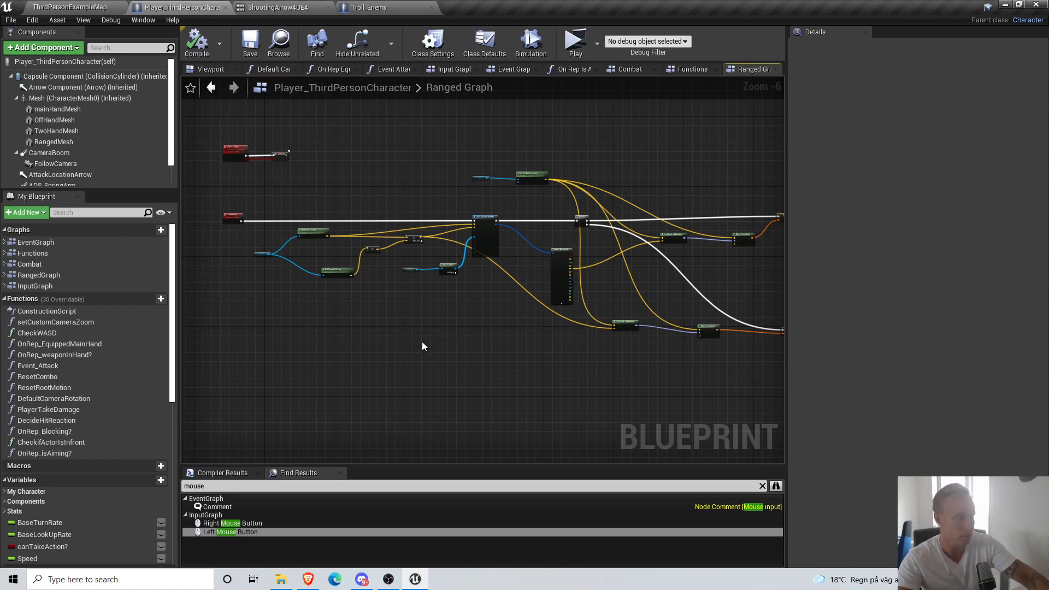
scroll(down, 3)
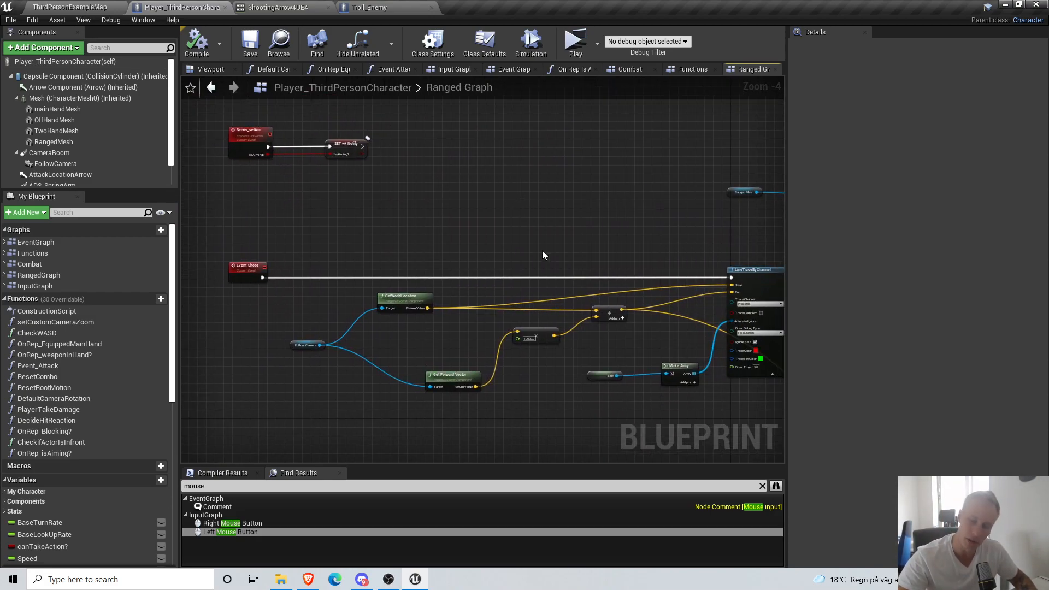
scroll(down, 3)
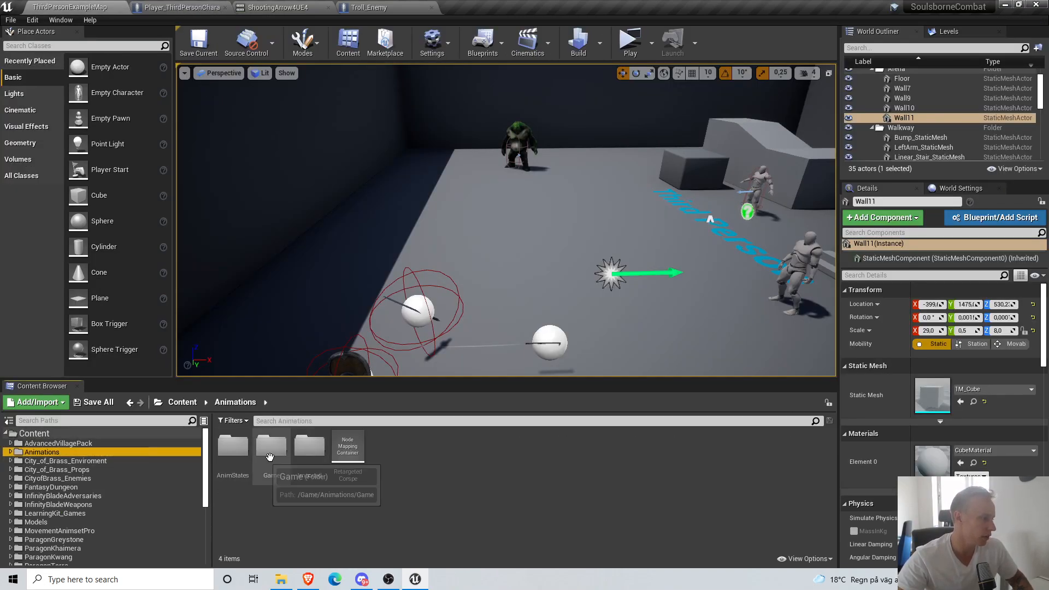
- Navigate Animations > Game > Player > Bow and open ShootingArrow4UE4 for editing
double_click(270, 447)
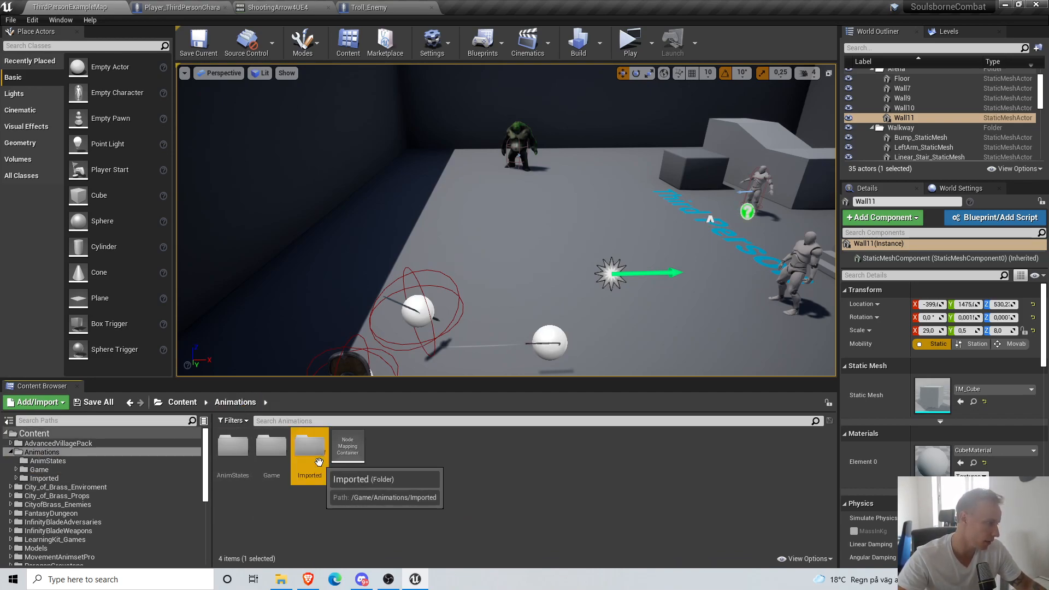
double_click(309, 446)
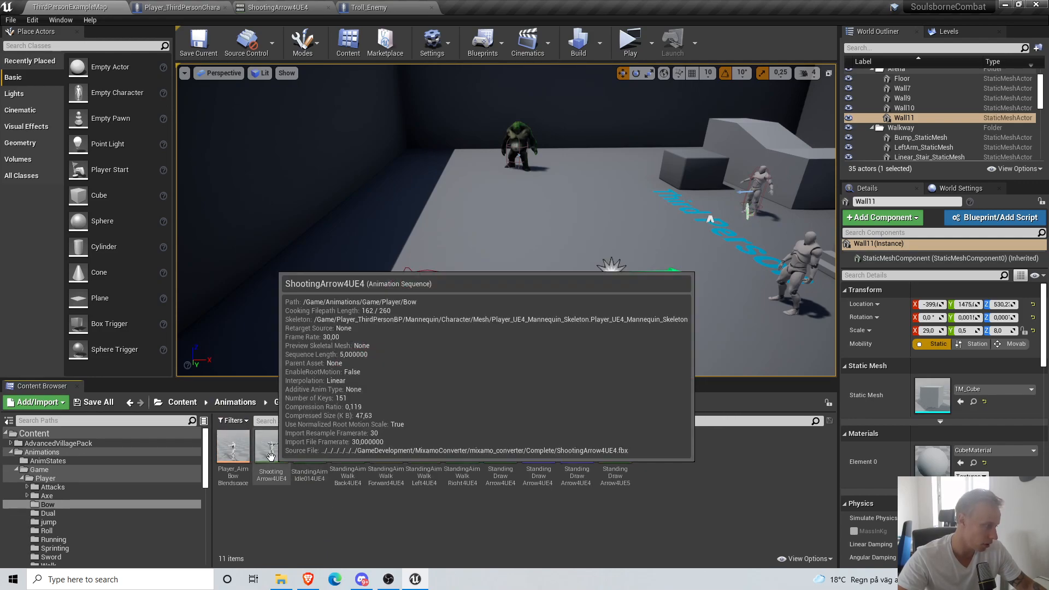
double_click(271, 451)
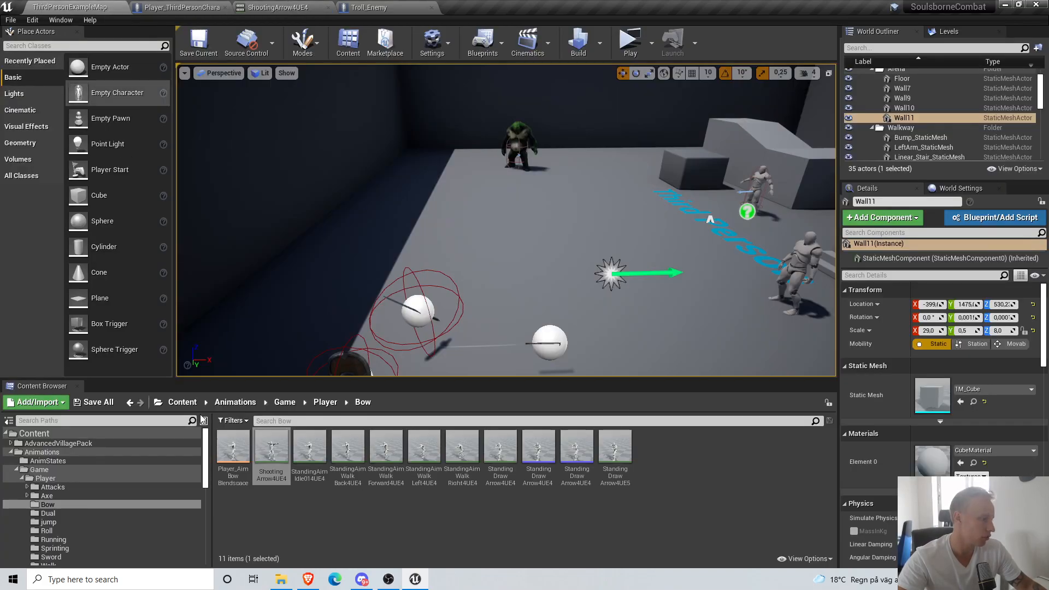
mouse_move(271, 445)
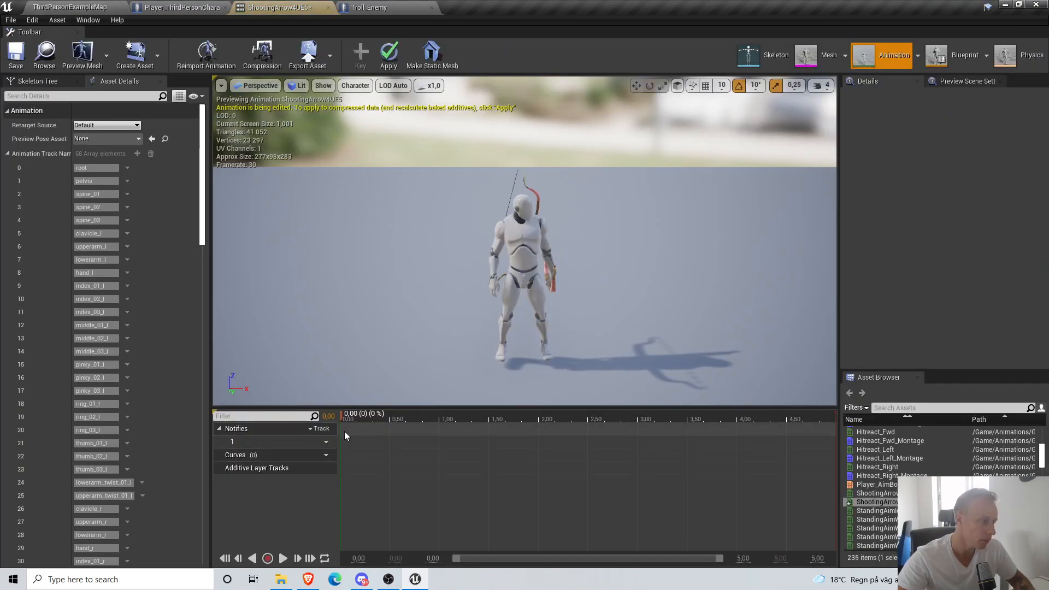
- Scrub to the fully drawn bow pose and remove frames 0 to 72 before it
click(533, 418)
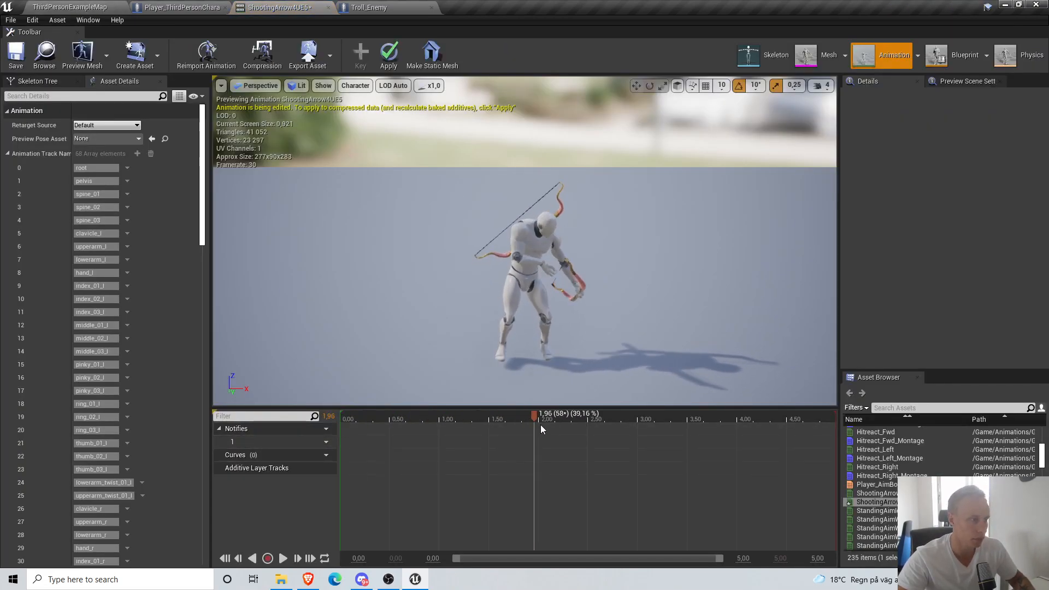
drag(533, 418, 562, 418)
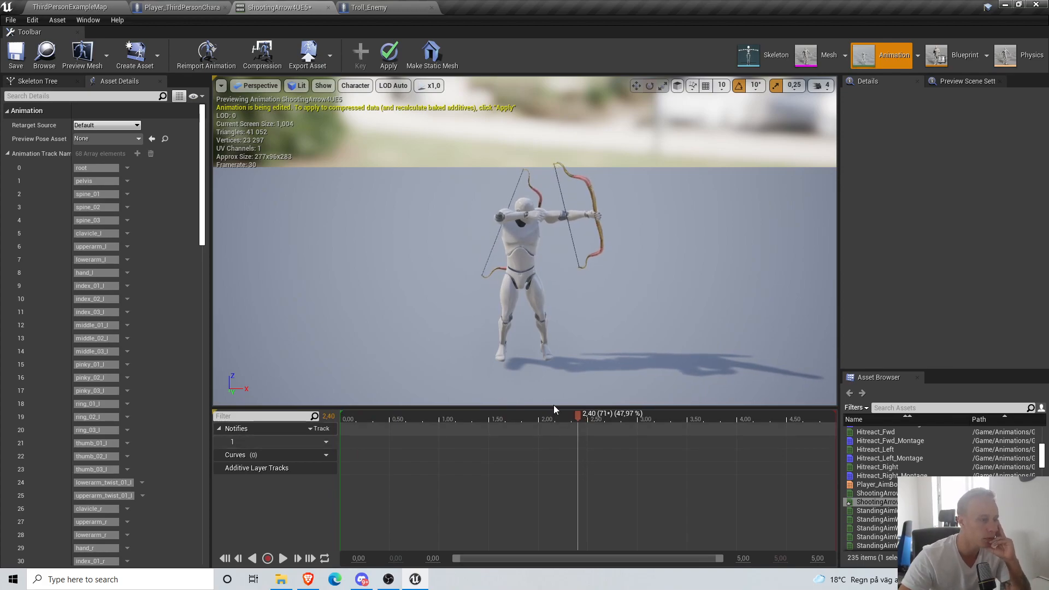
right_click(577, 415)
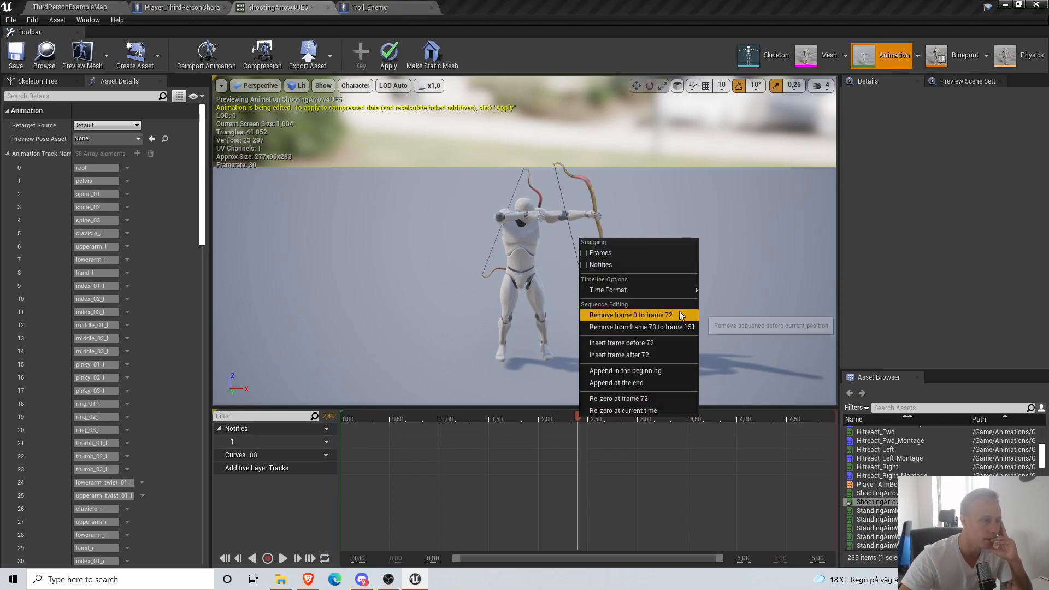
click(627, 314)
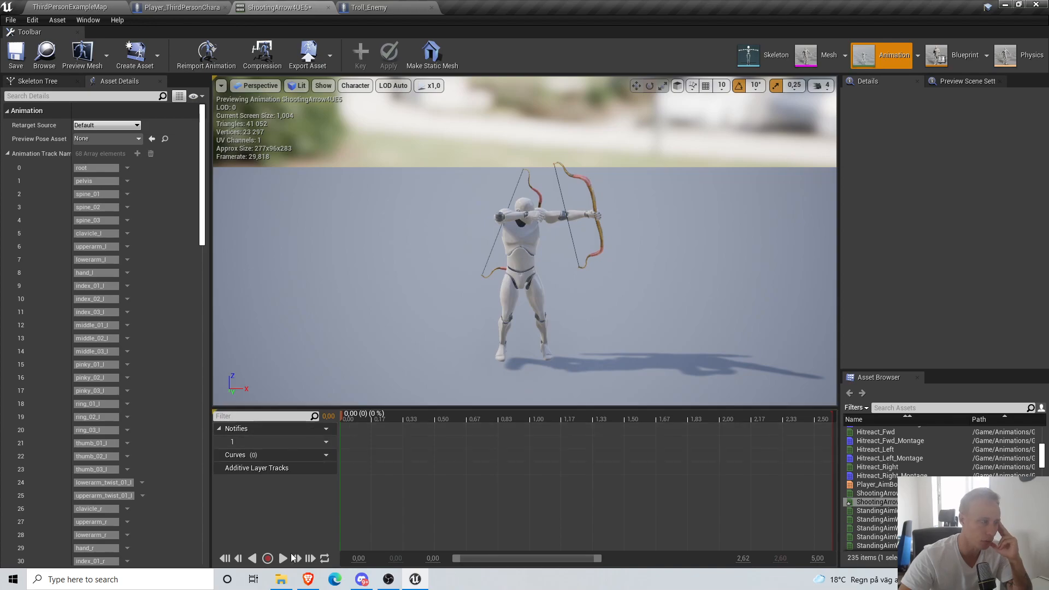
- Remove the frames after 48 following the release and preview the ~1.6 s trimmed clip
click(266, 557)
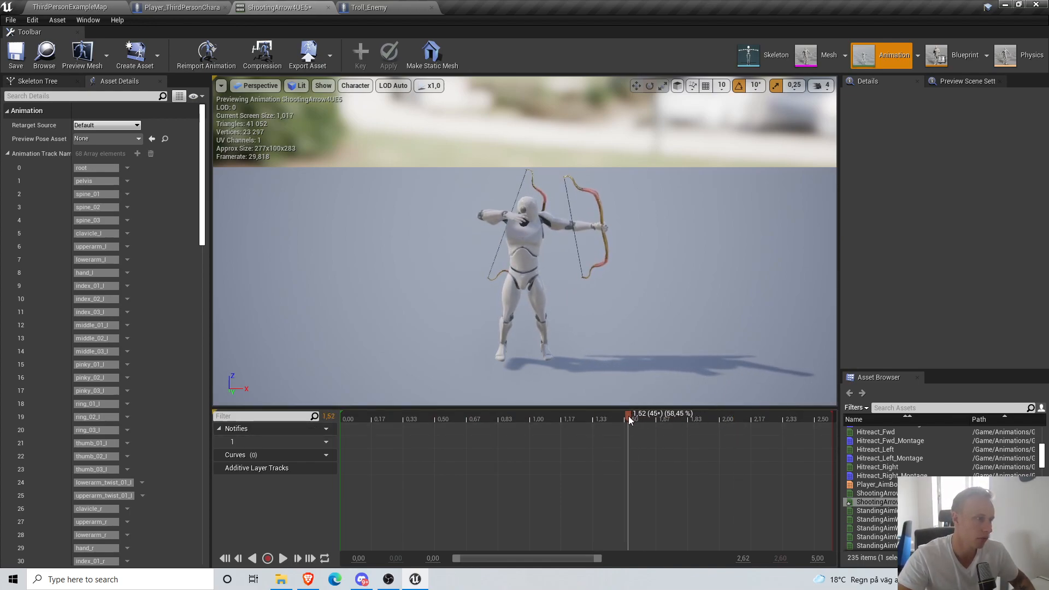
right_click(639, 416)
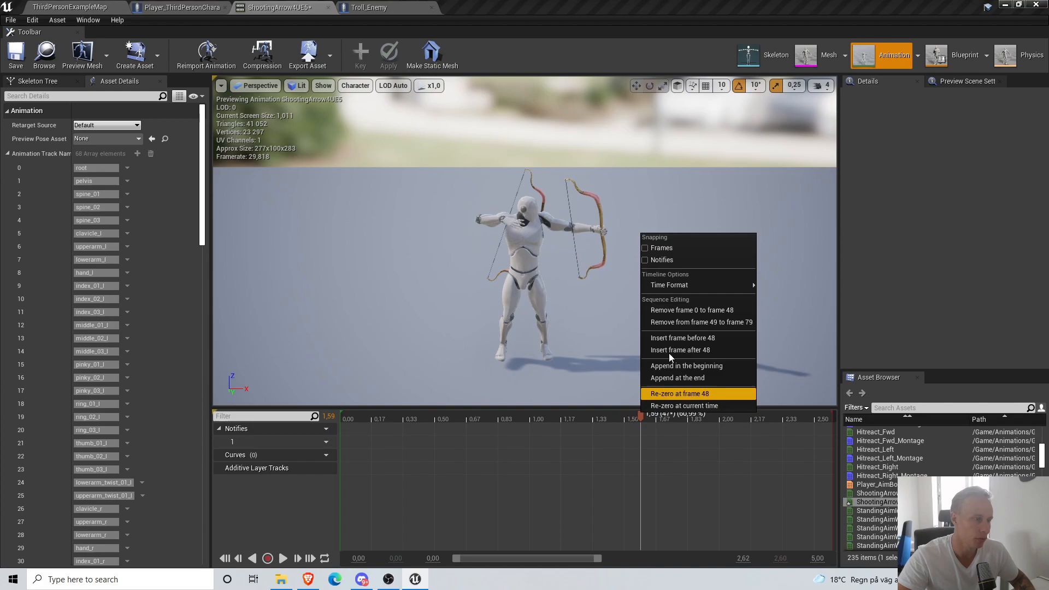
click(679, 393)
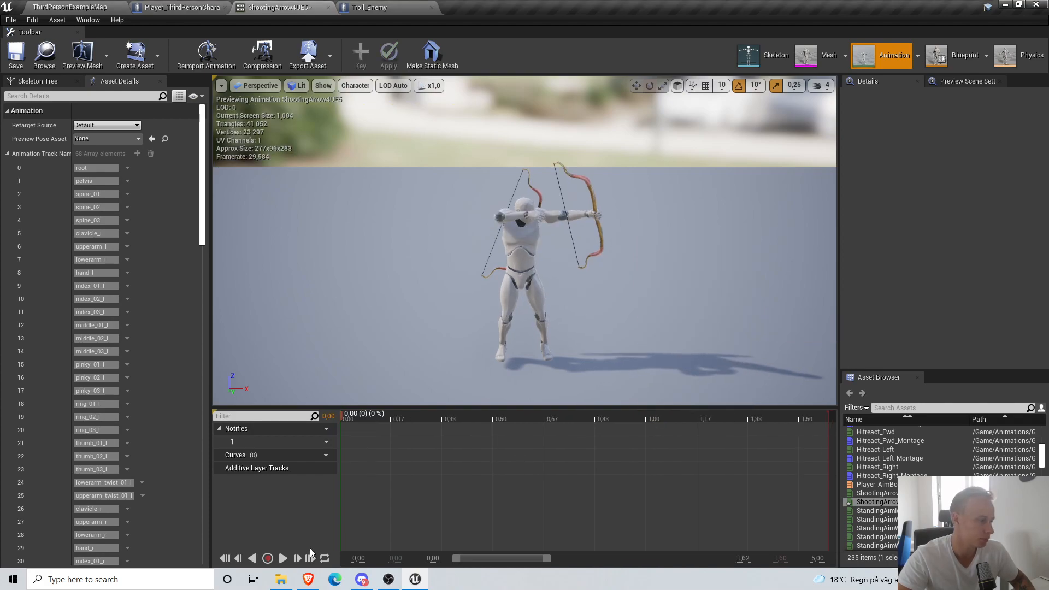
click(281, 558)
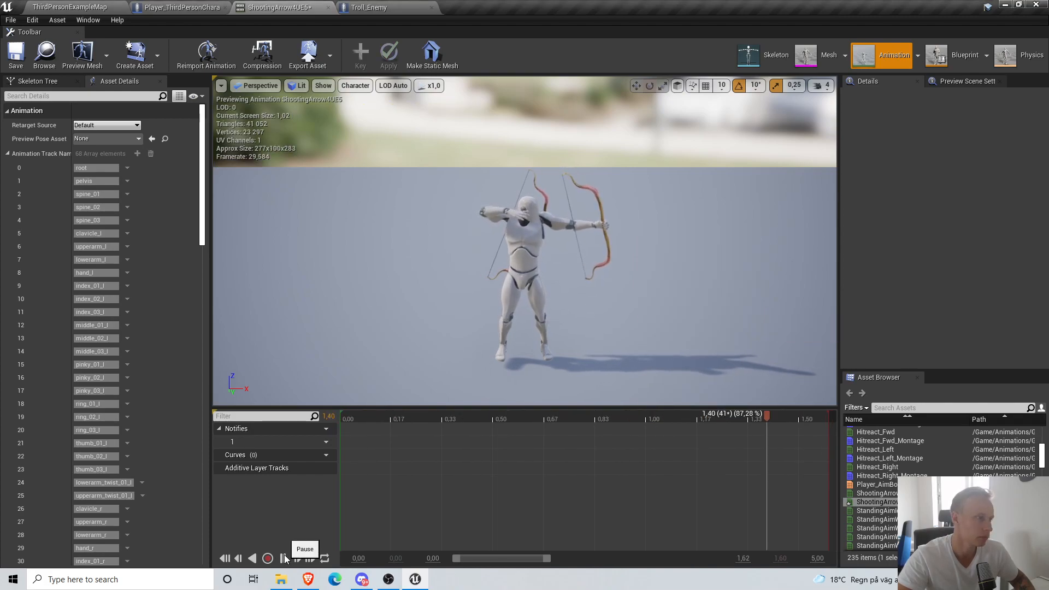
click(280, 557)
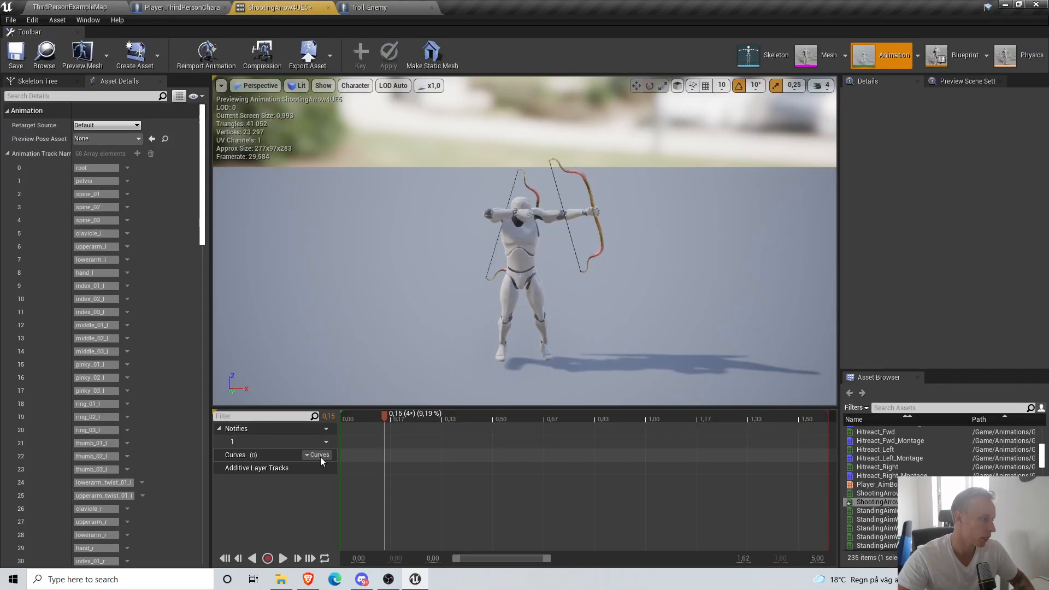
- Filter the asset details for 'root', enable root motion, and return to the level editor
click(80, 96)
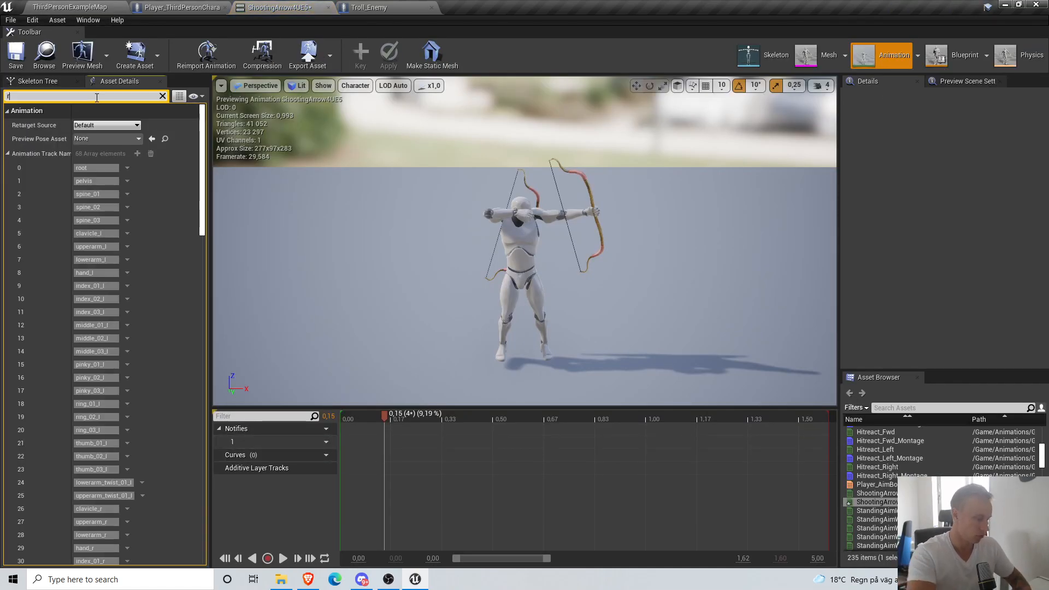
text(root)
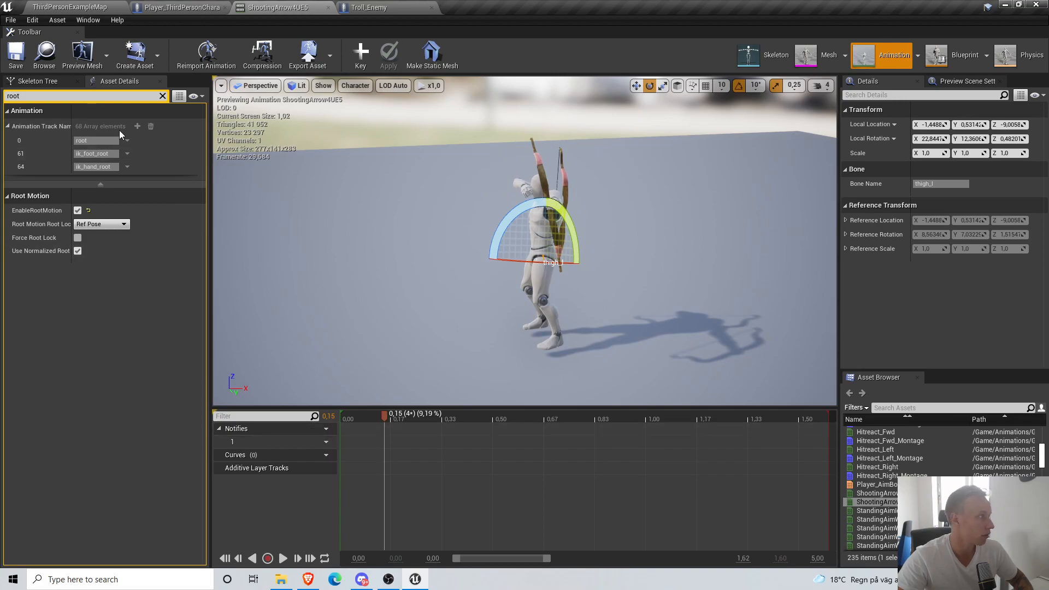
click(43, 80)
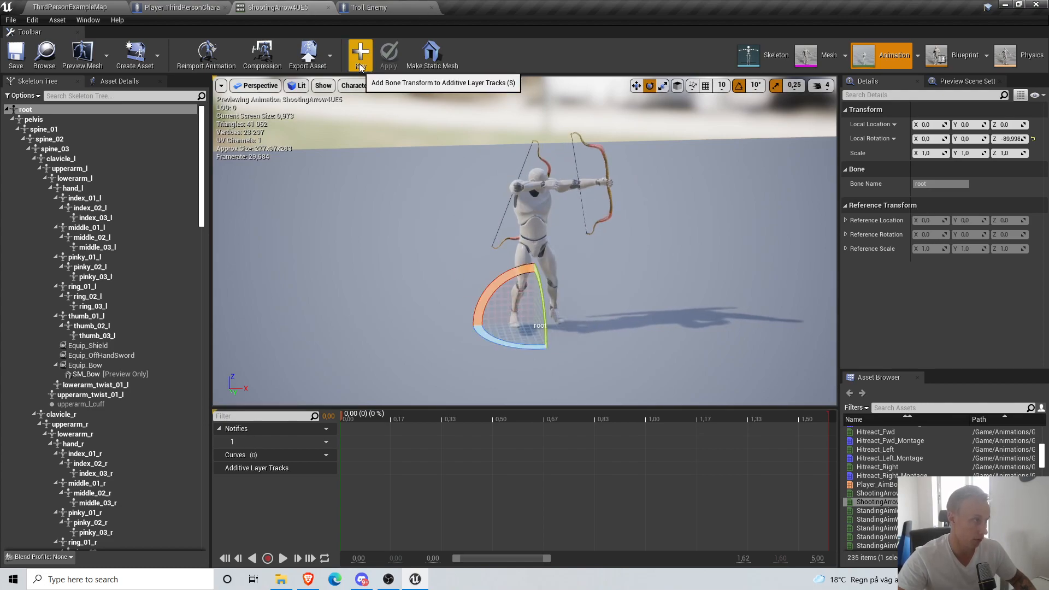
click(359, 53)
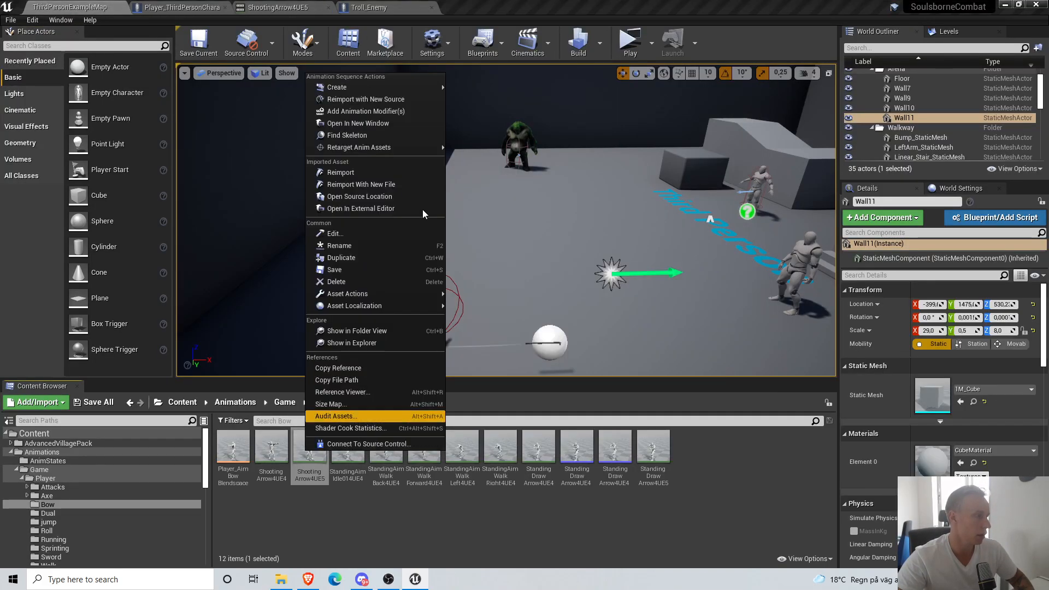
mouse_move(336, 88)
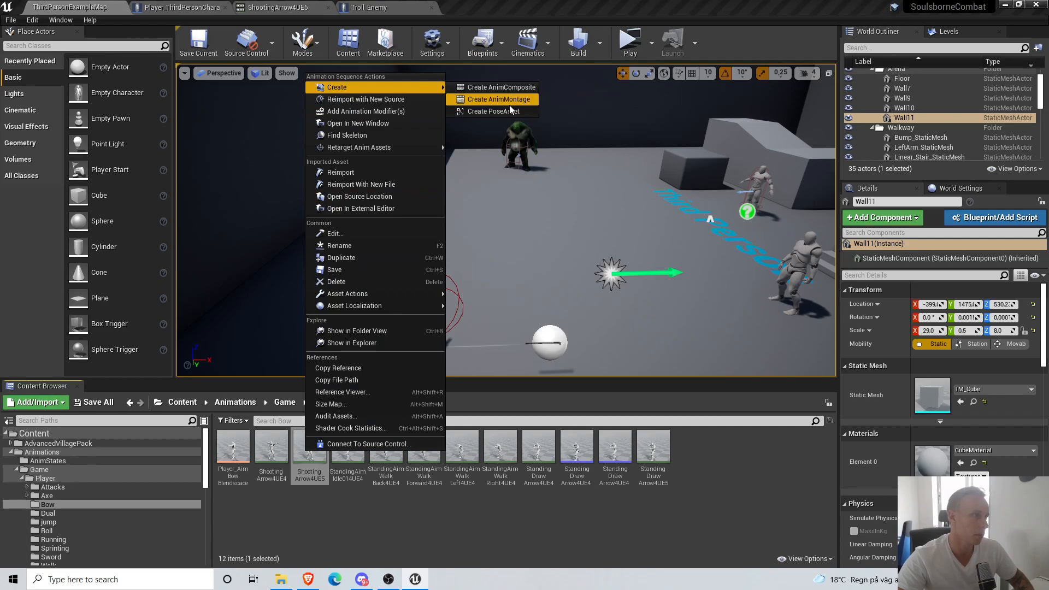
- Create an AnimMontage from the shooting animation with an Event_Fire notify and save it
click(498, 99)
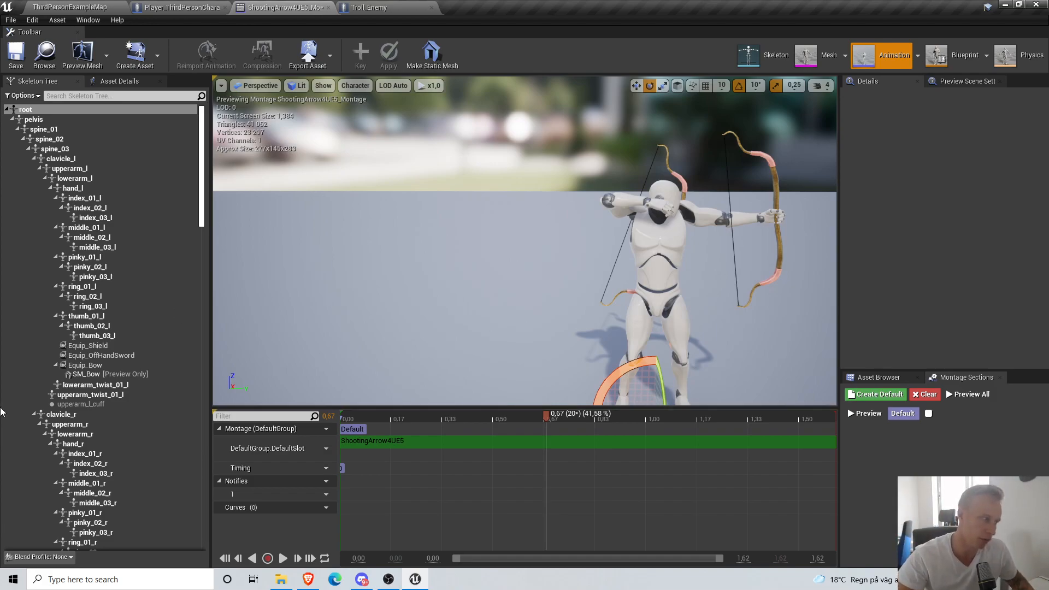
mouse_move(495, 399)
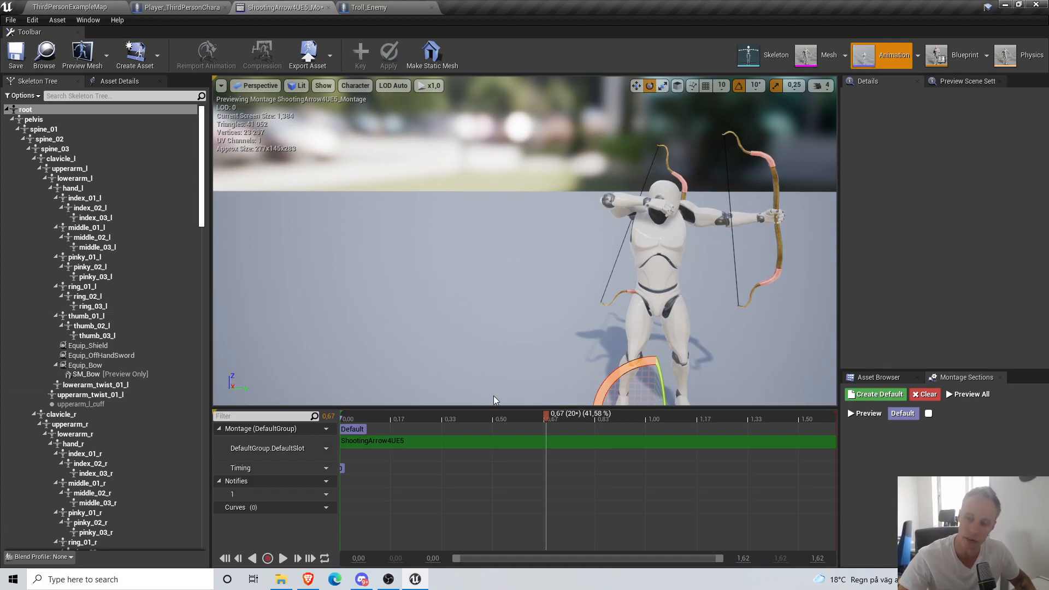
mouse_move(559, 390)
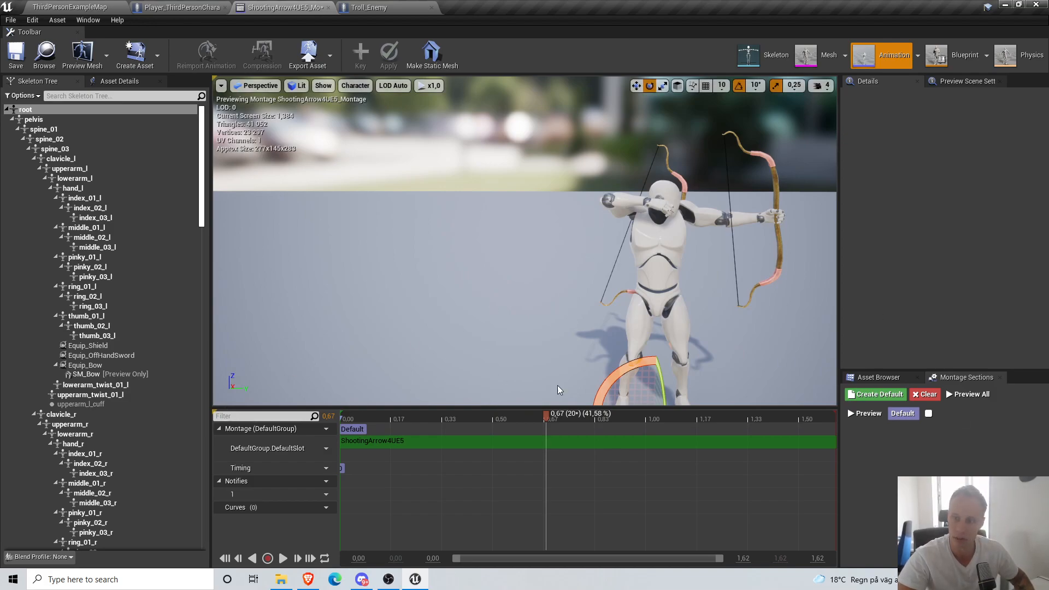
mouse_move(437, 542)
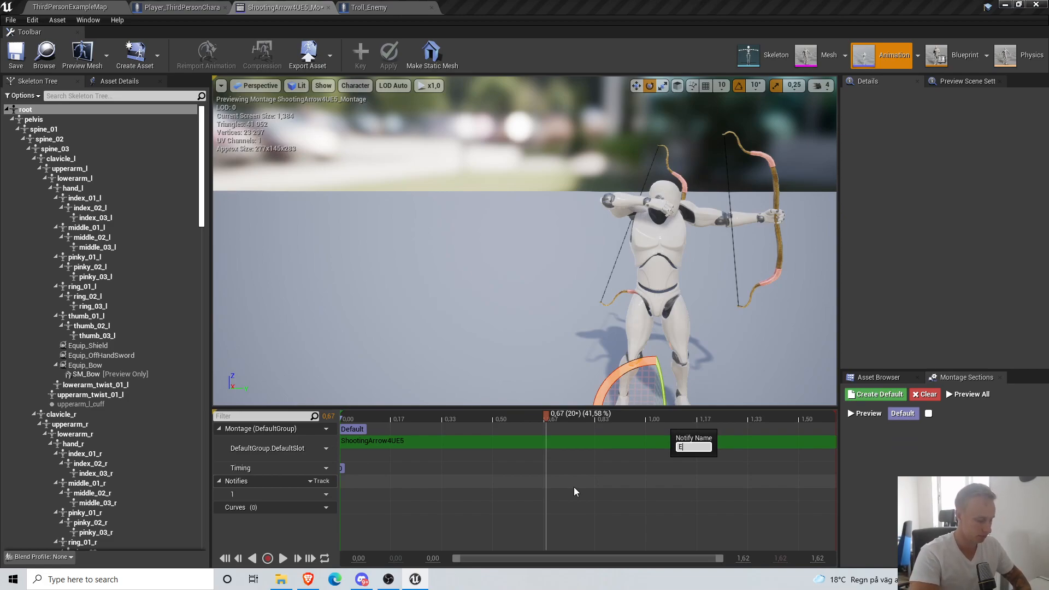
text(Event_Fire)
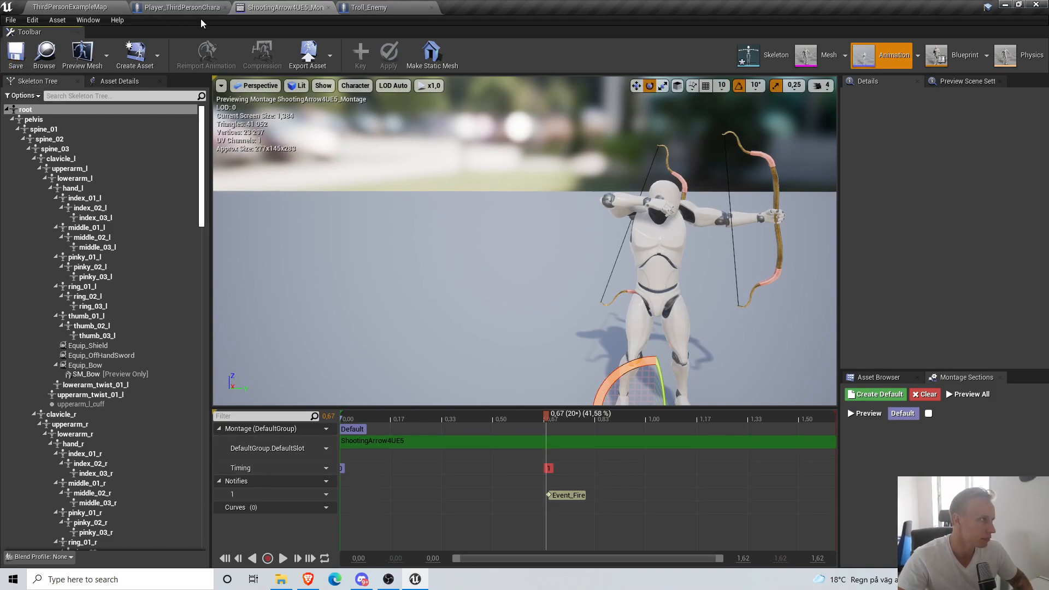
mouse_move(15, 55)
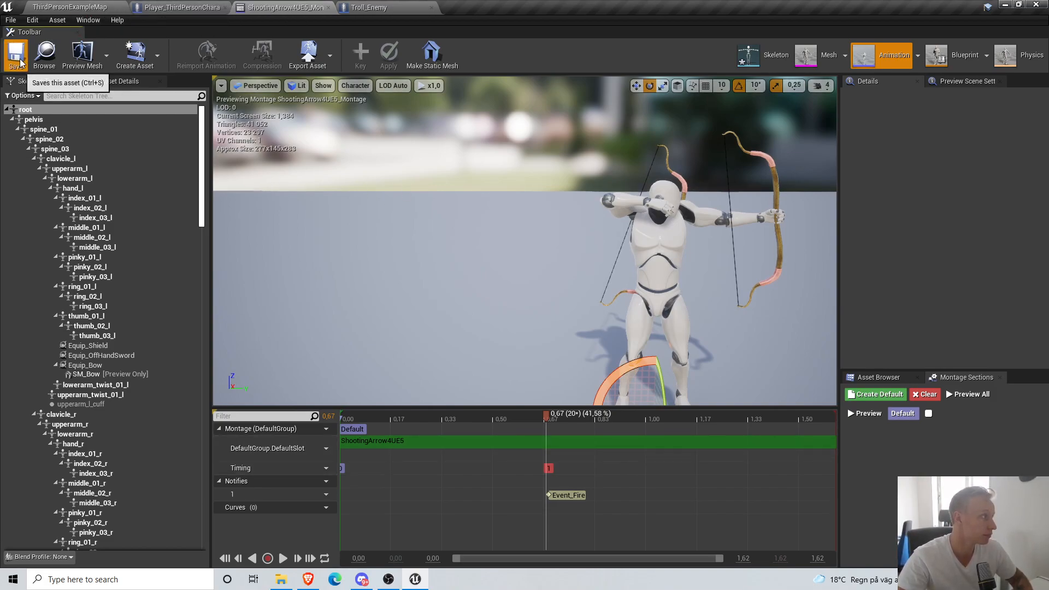
click(178, 8)
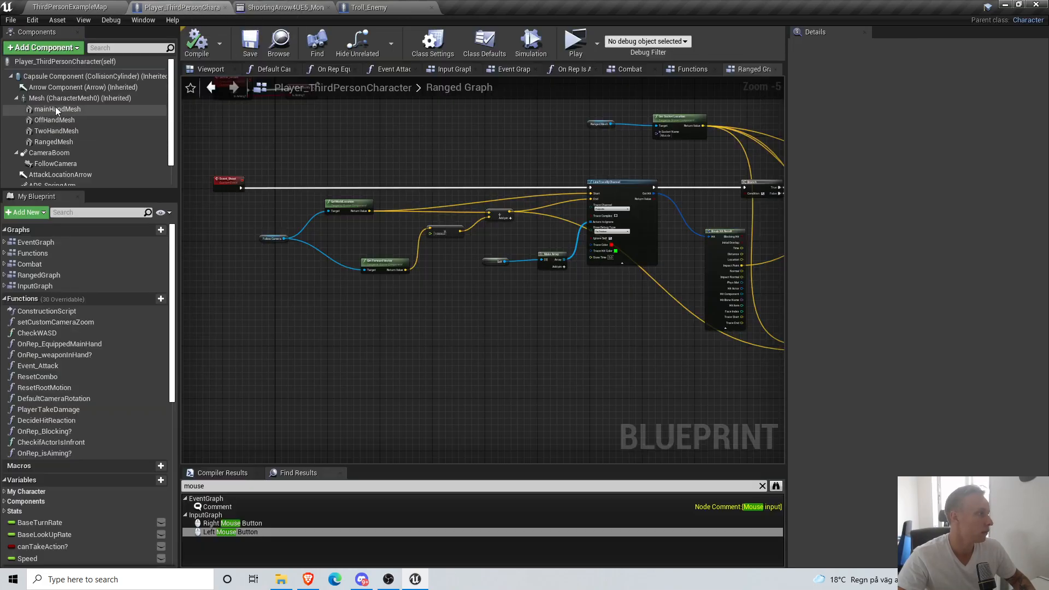
- Open Player_ThirdPerson_AnimBP and add the AnimNotify_Event_Fire event node
click(67, 98)
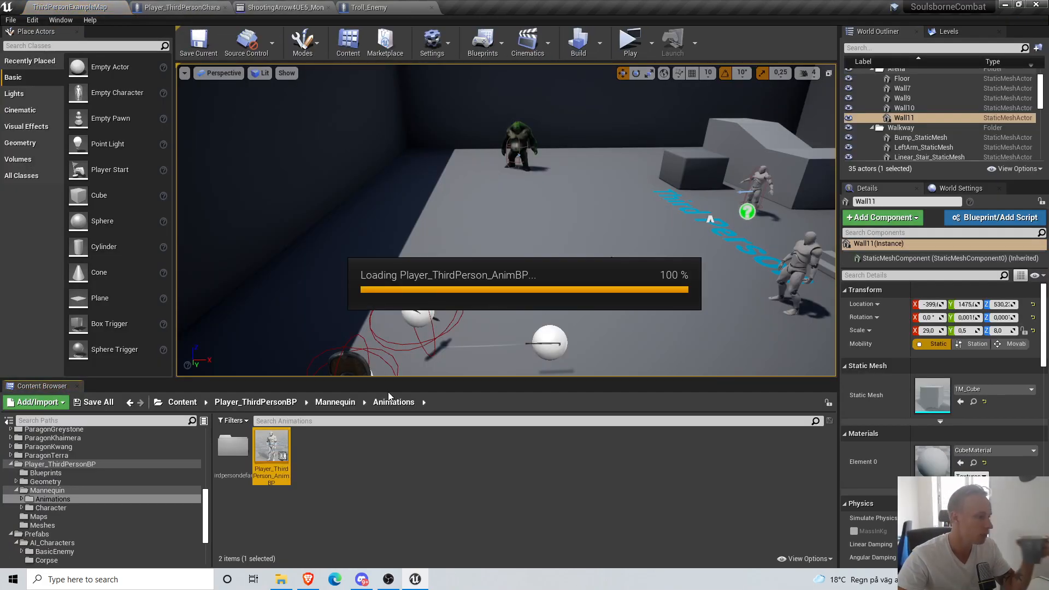
double_click(271, 447)
text(event)
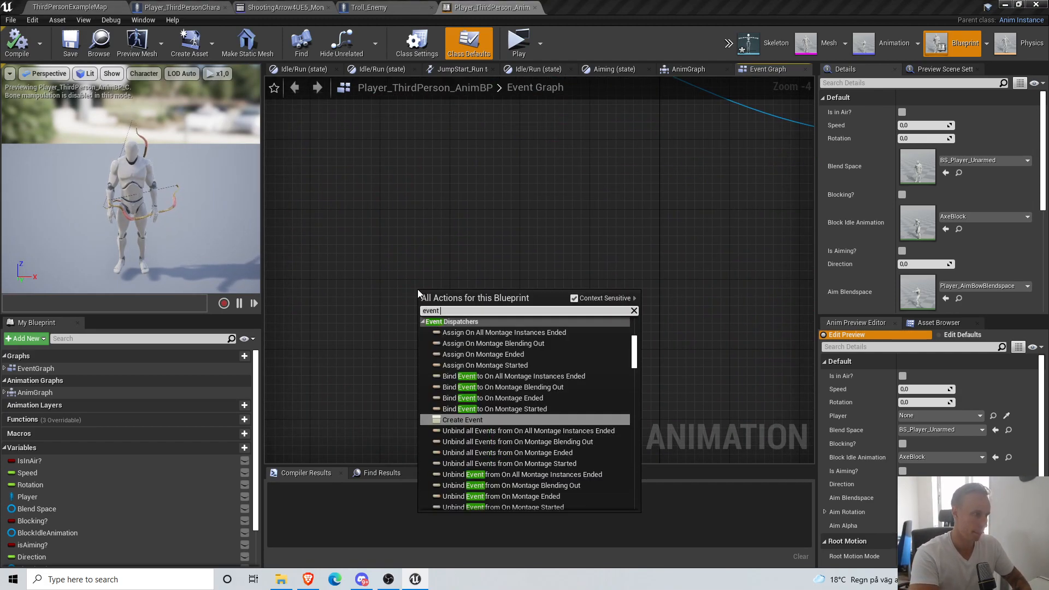
click(461, 420)
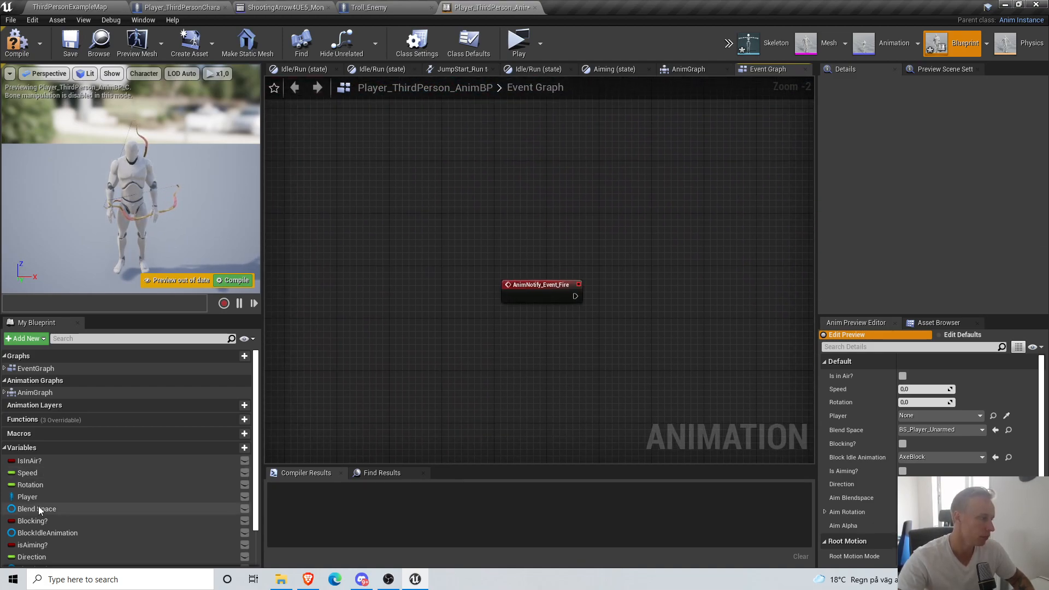
- Wire the notify to call Event Shoot on the Player reference, then go to the character's Shoot event
drag(27, 496, 528, 353)
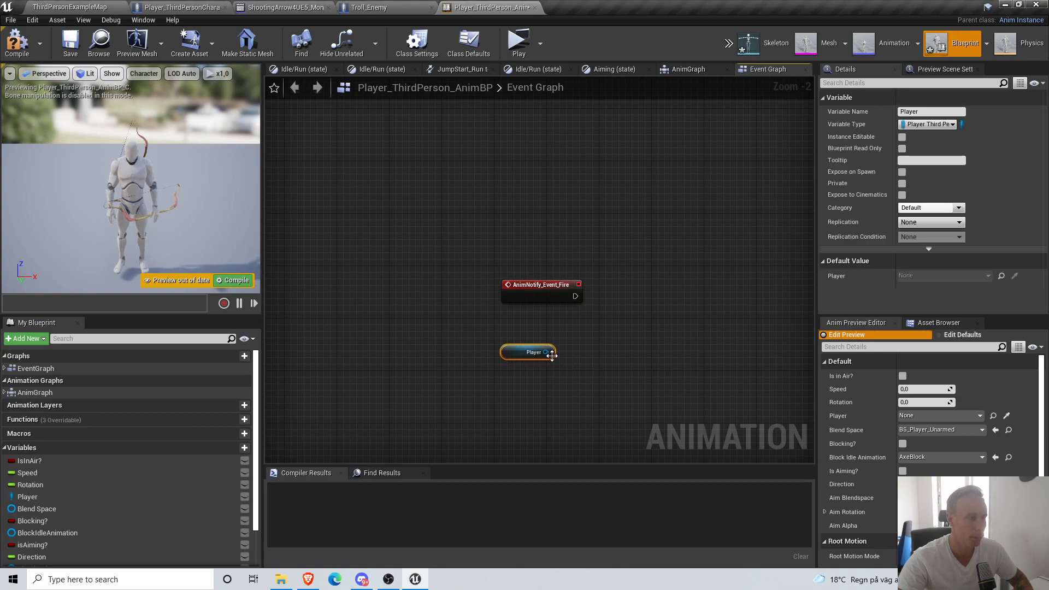
drag(550, 352, 609, 336)
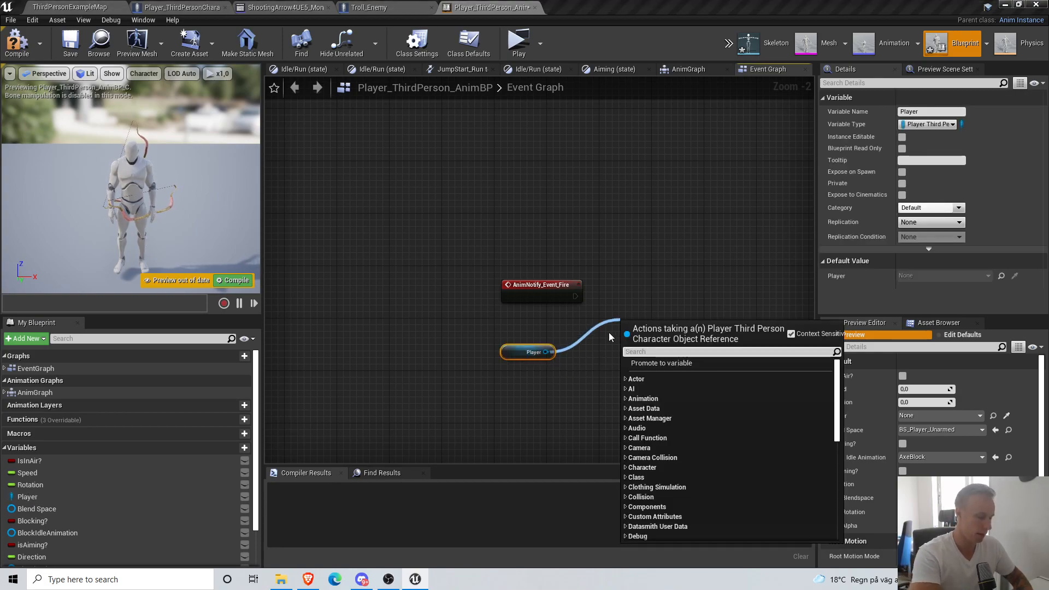
text(event sh)
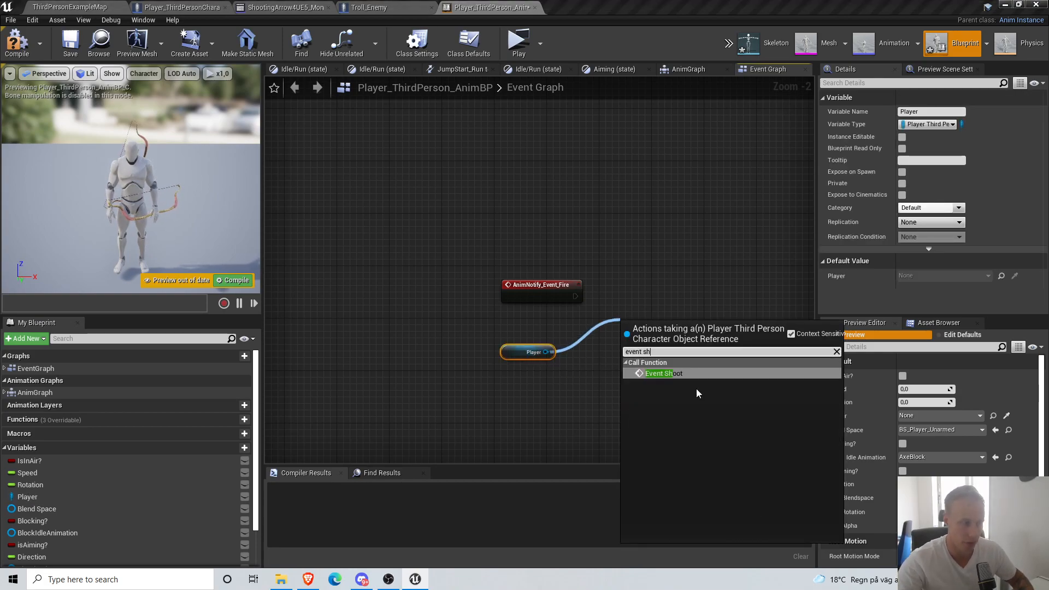
click(662, 374)
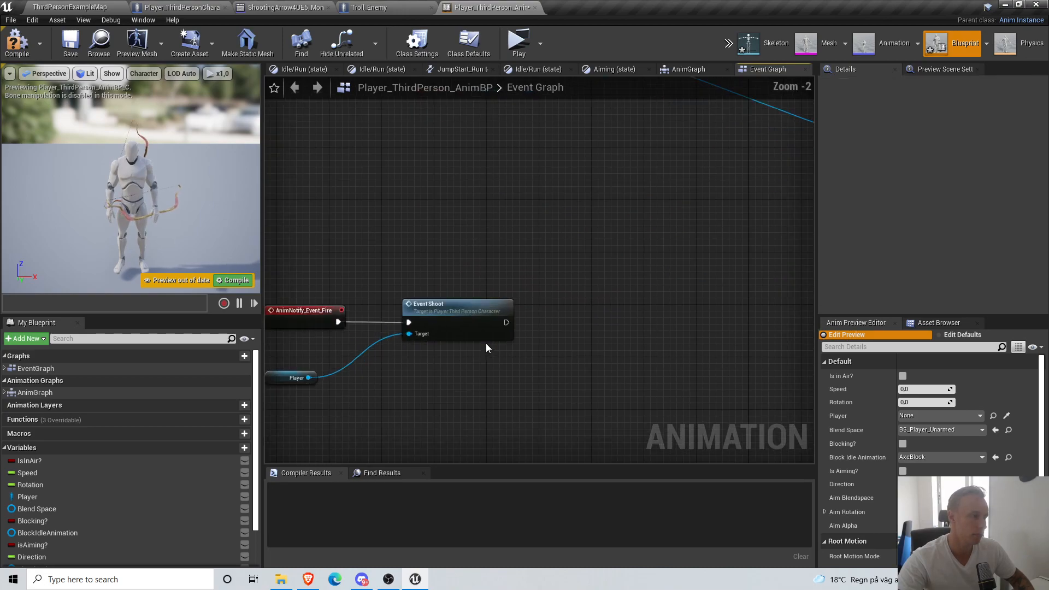
click(180, 8)
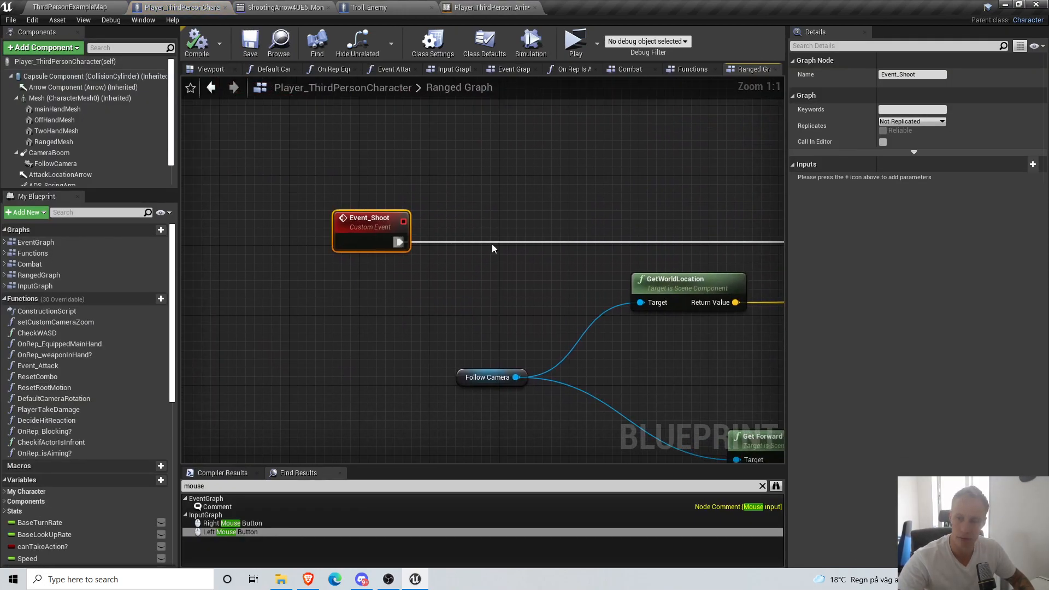
scroll(down, 3)
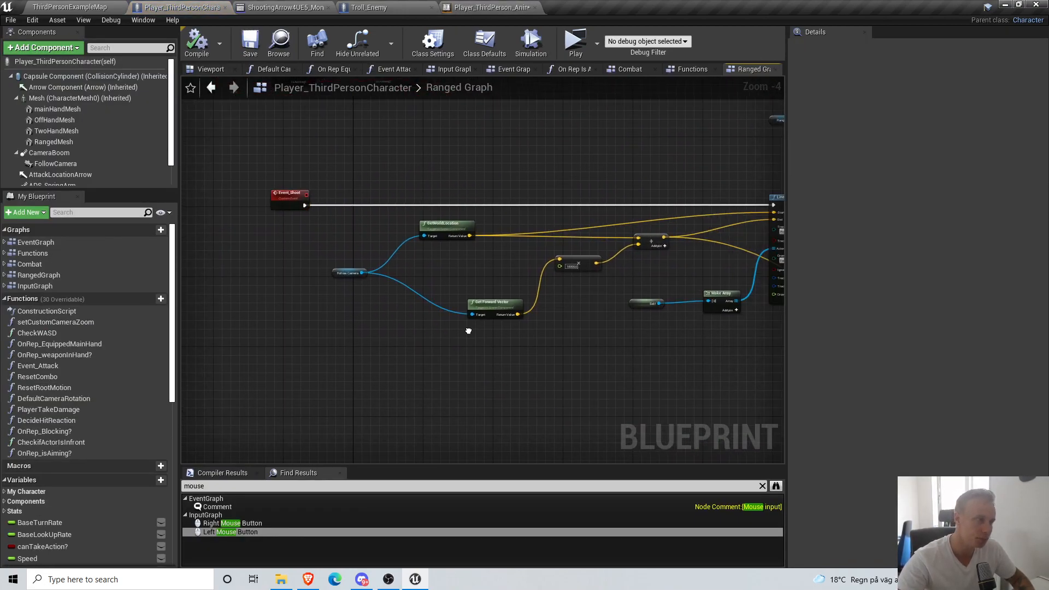
scroll(down, 3)
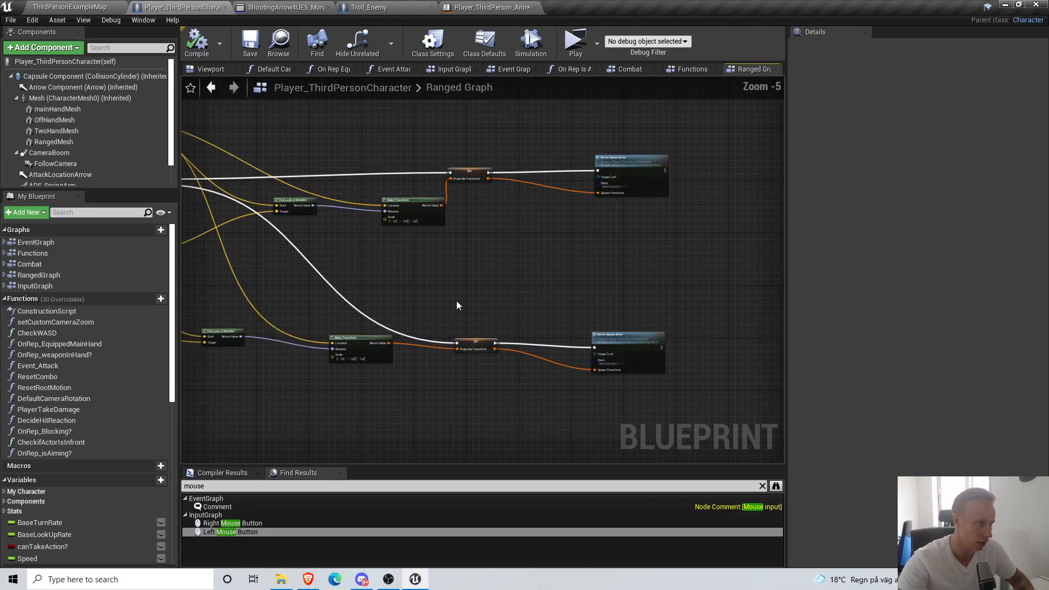
scroll(down, 3)
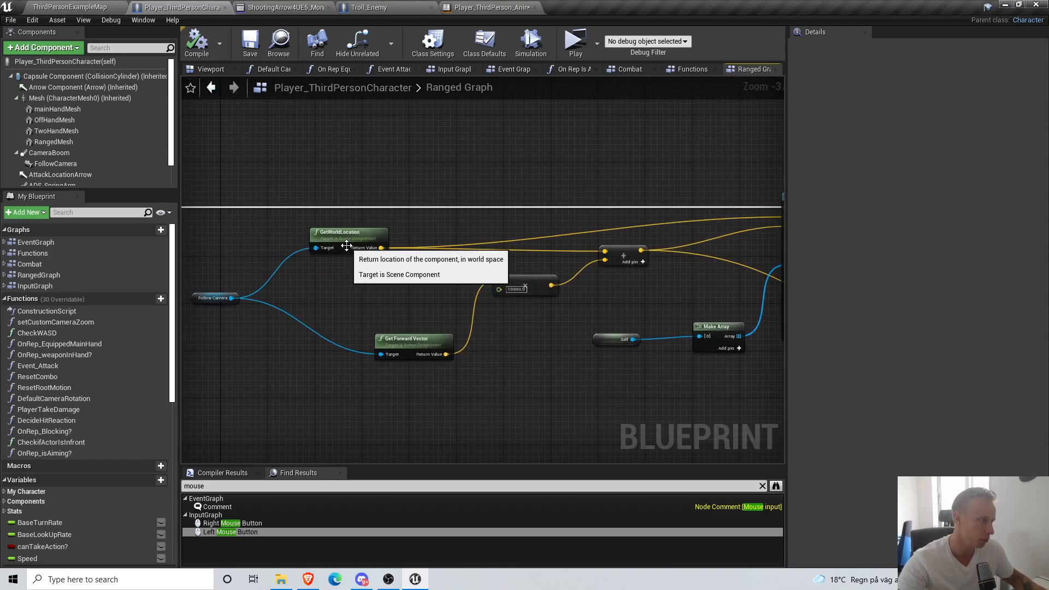
click(214, 297)
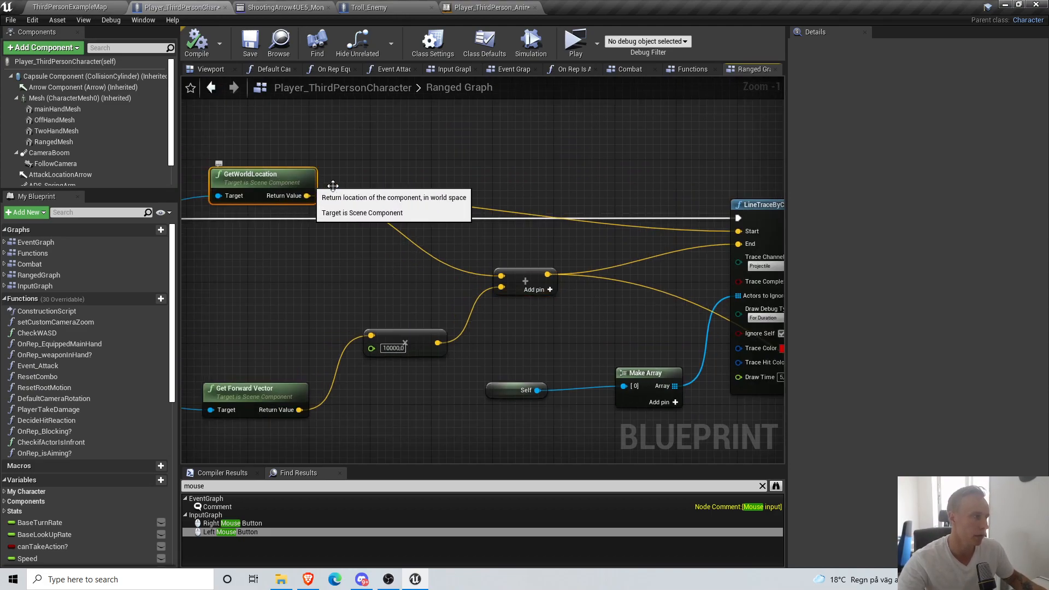
mouse_move(422, 249)
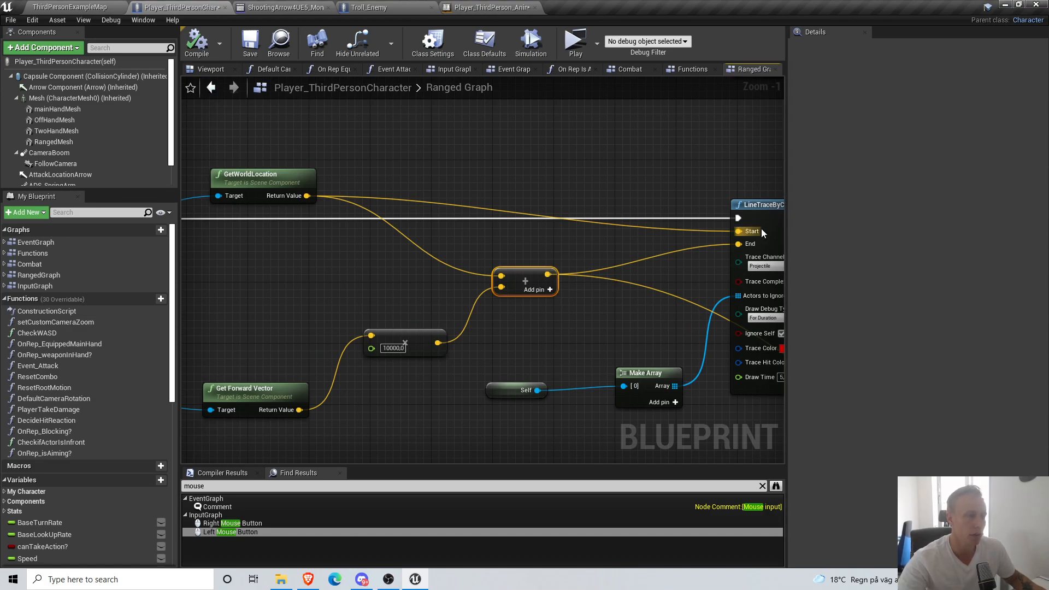
mouse_move(748, 243)
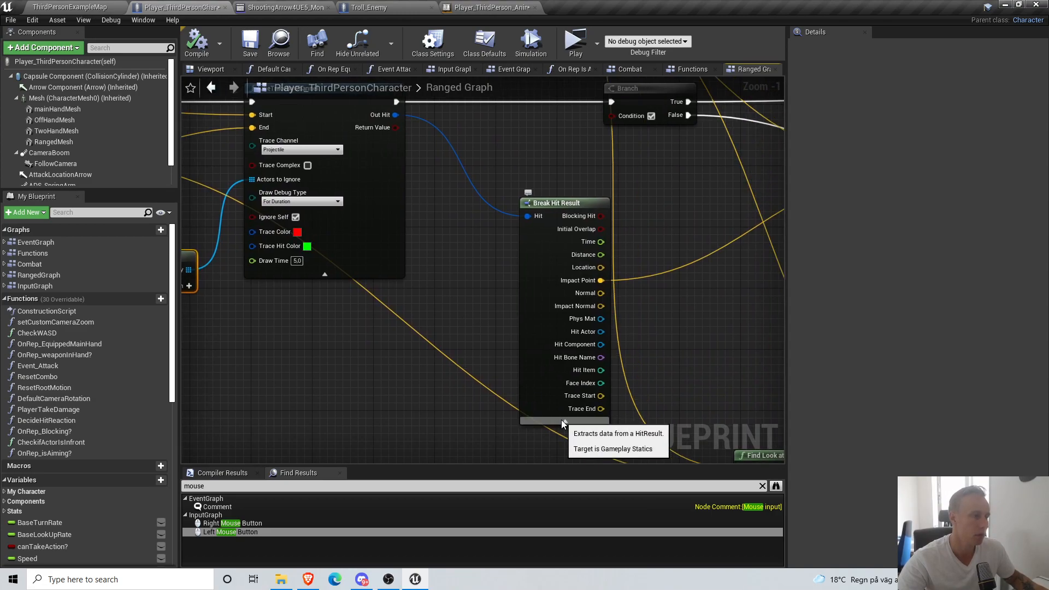
scroll(down, 3)
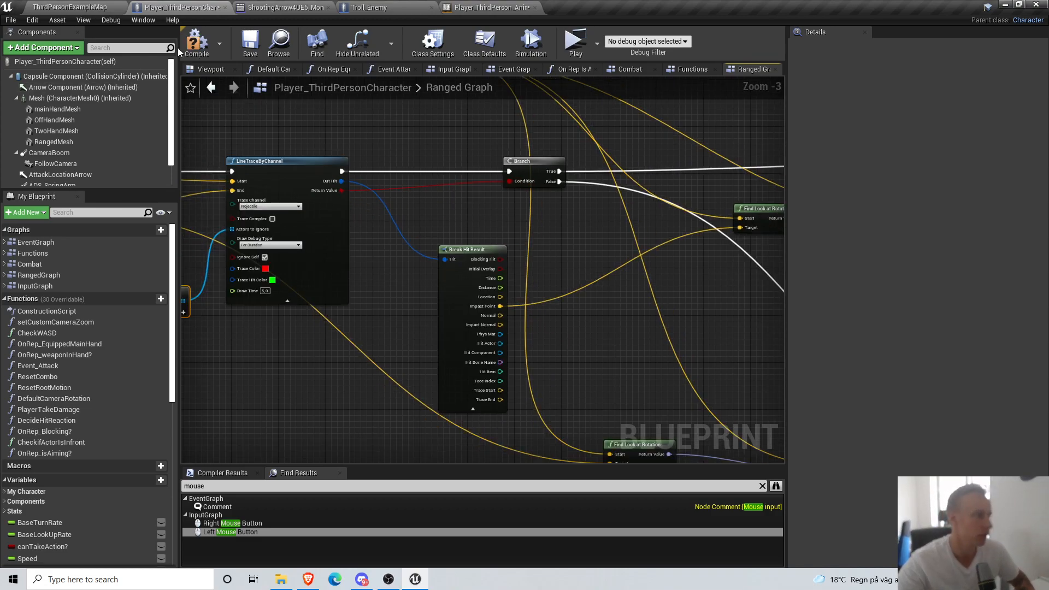
click(194, 42)
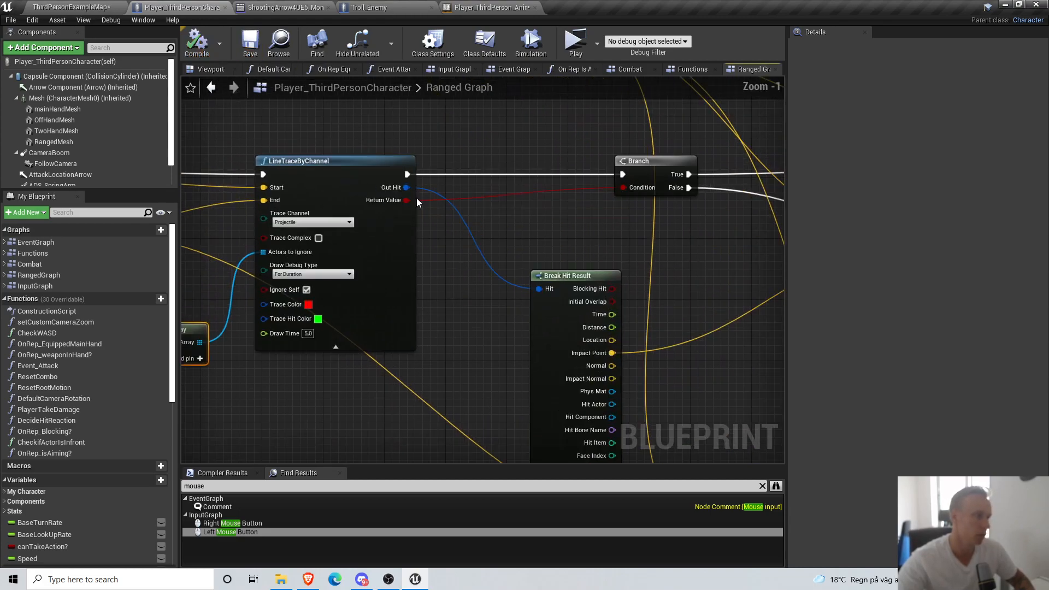
scroll(down, 3)
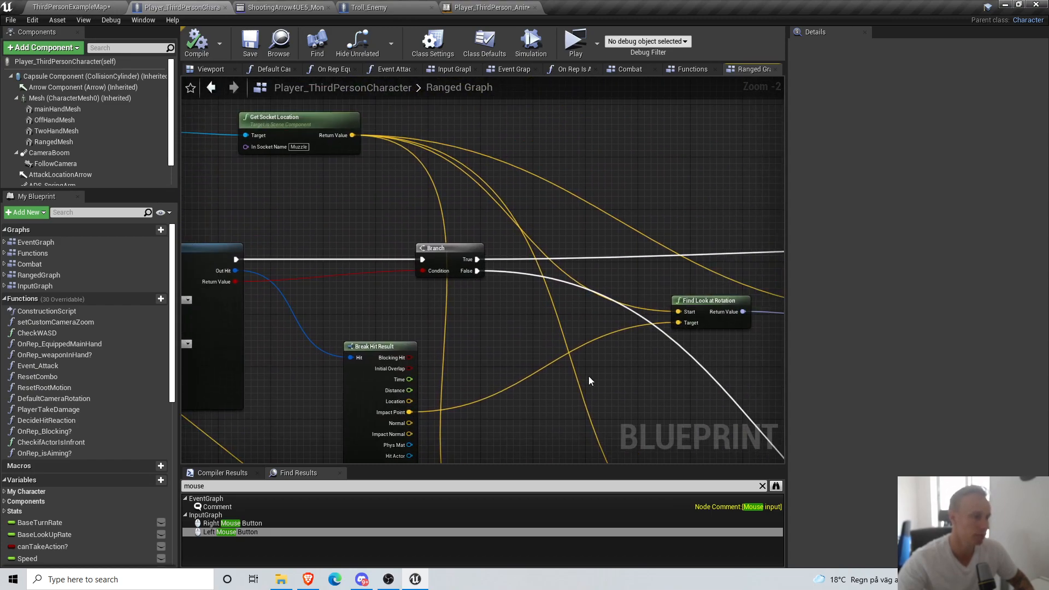
mouse_move(404, 415)
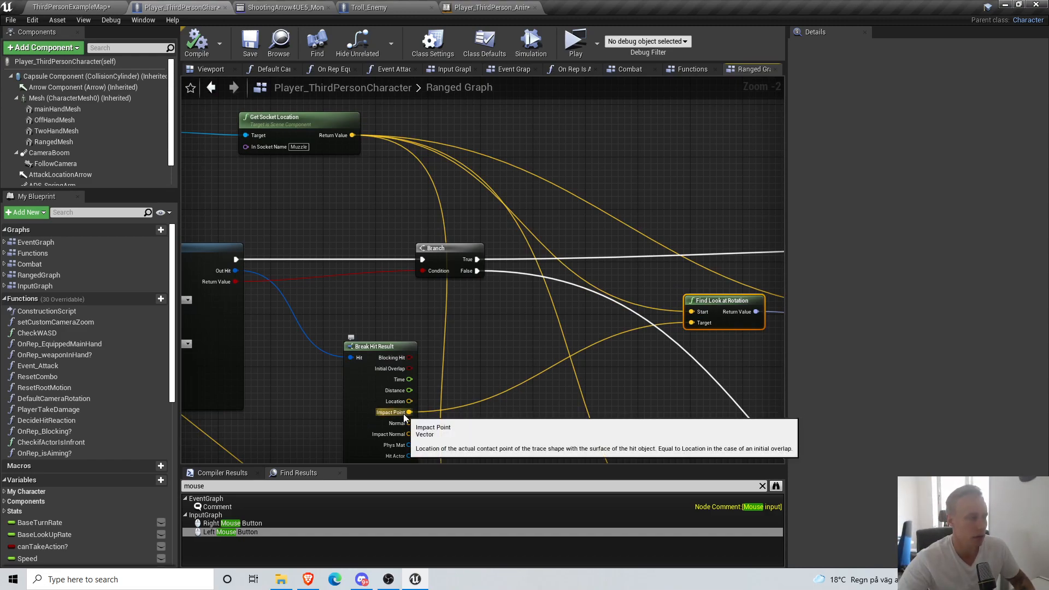
mouse_move(712, 309)
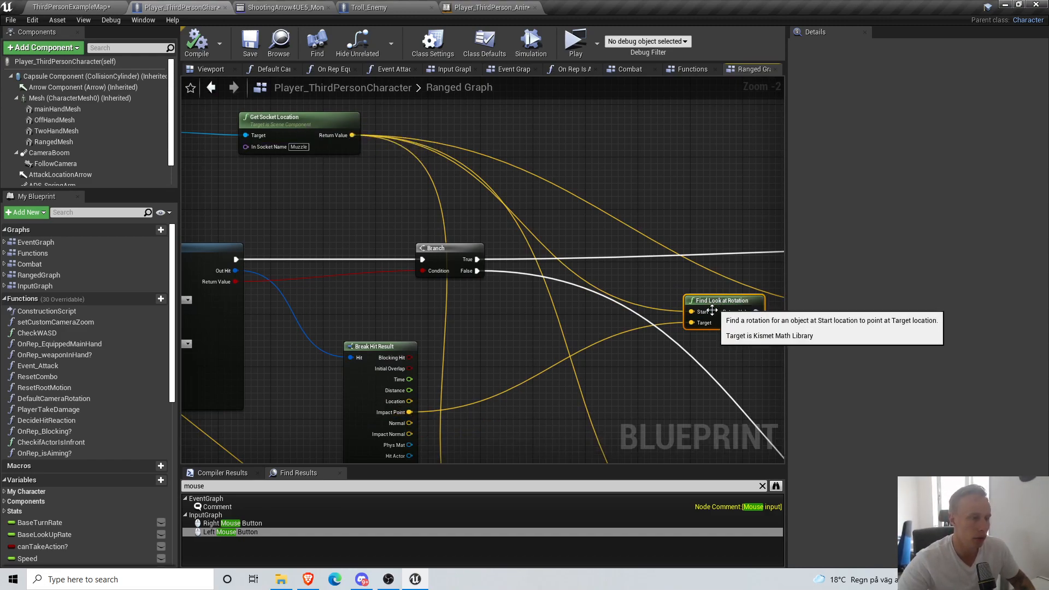
mouse_move(308, 117)
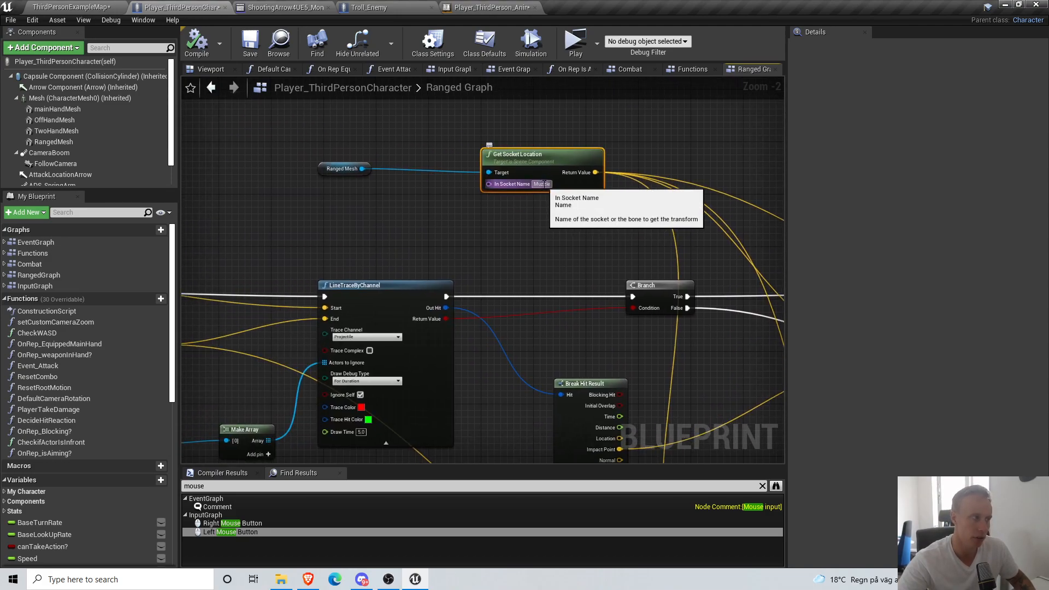
click(343, 221)
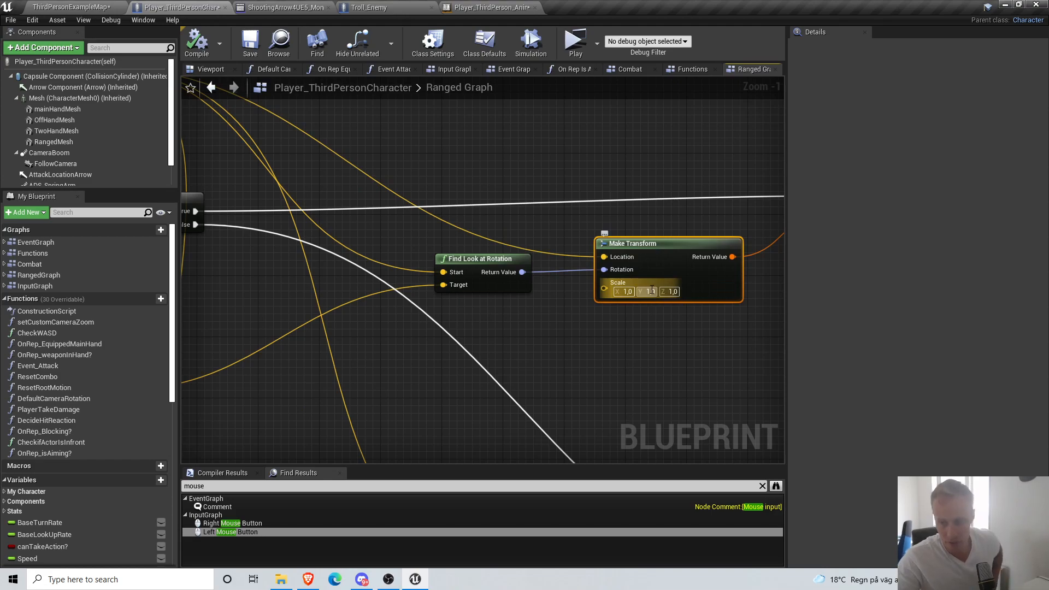
click(627, 338)
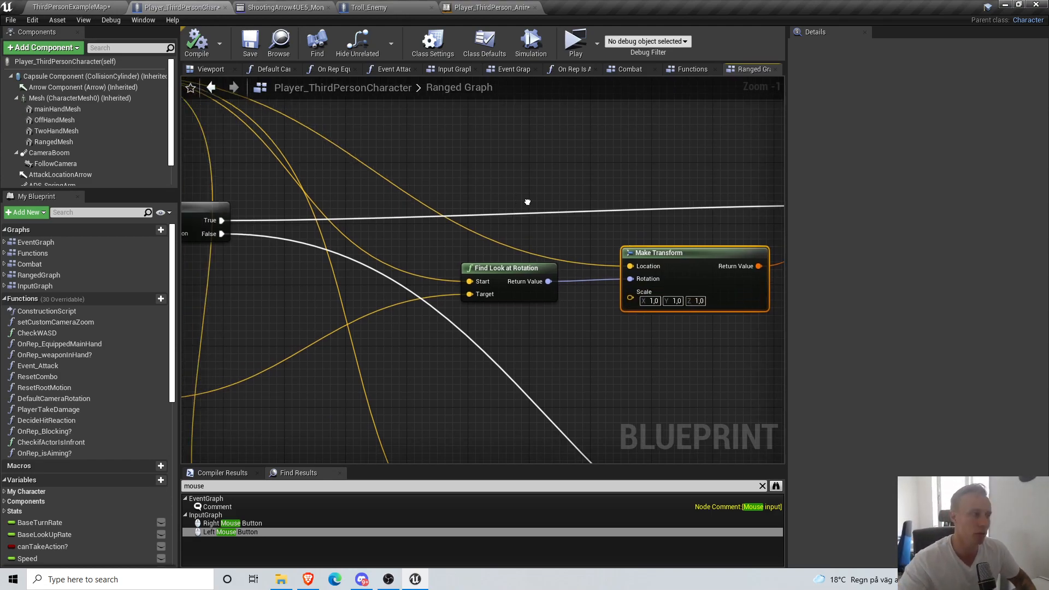
scroll(down, 3)
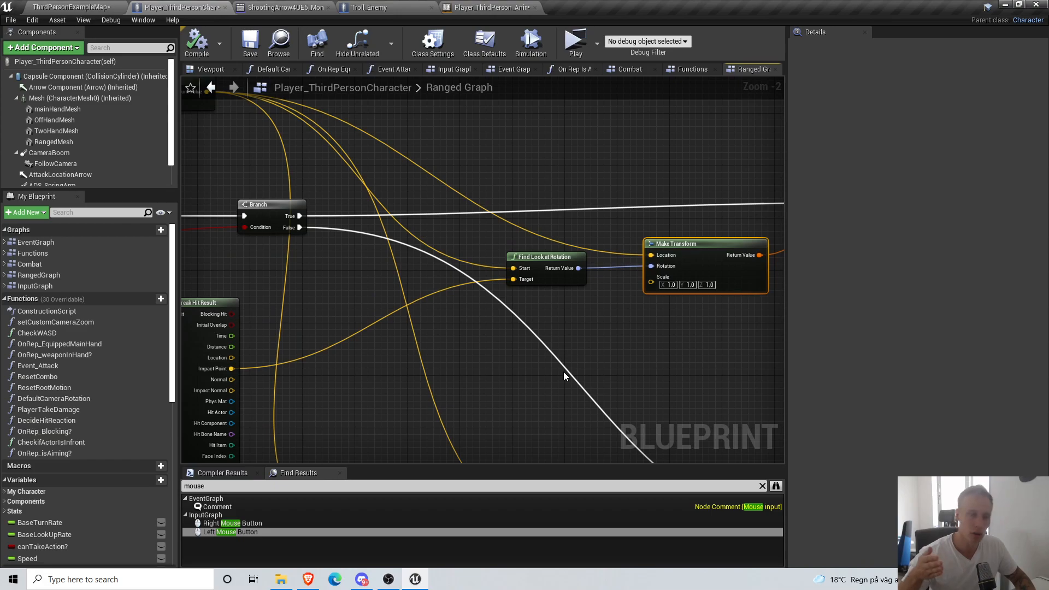
scroll(down, 3)
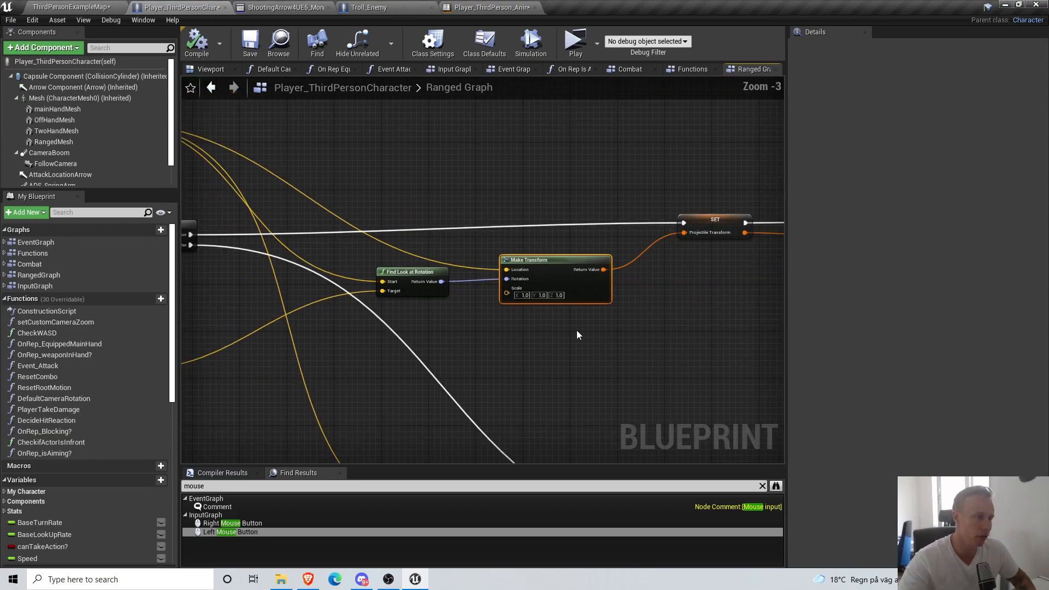
- Review the LineTraceByChannel and Server Spawn Actor nodes, then open Master_Projectile
scroll(down, 3)
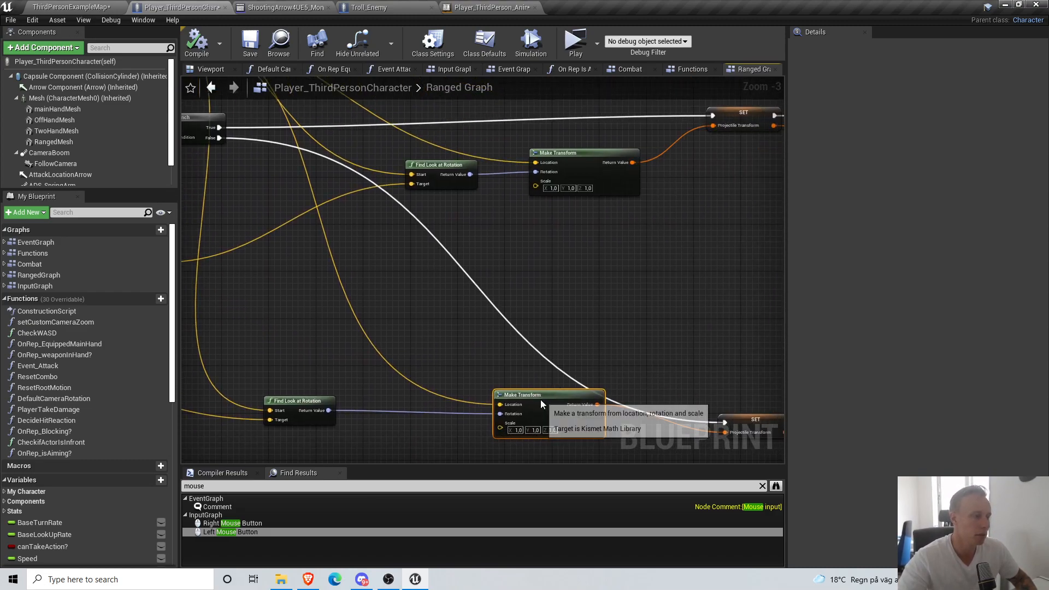
mouse_move(619, 301)
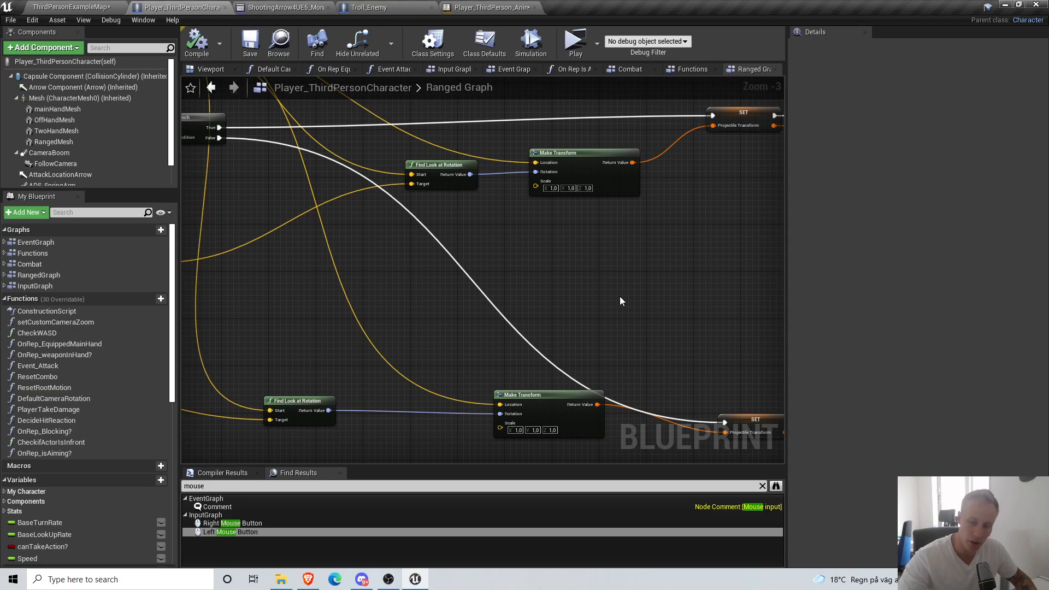
scroll(down, 3)
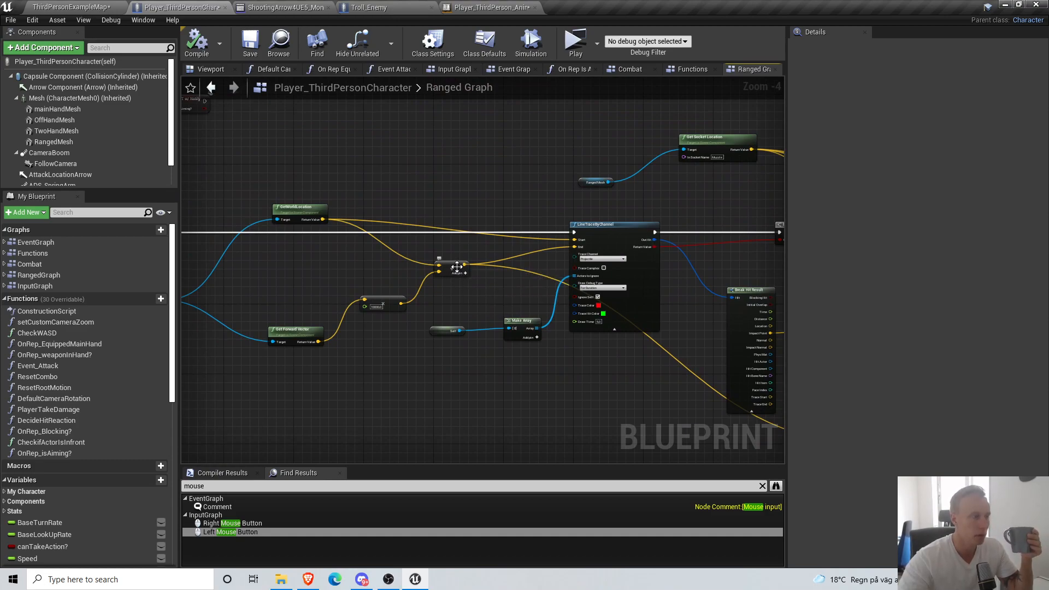
mouse_move(692, 256)
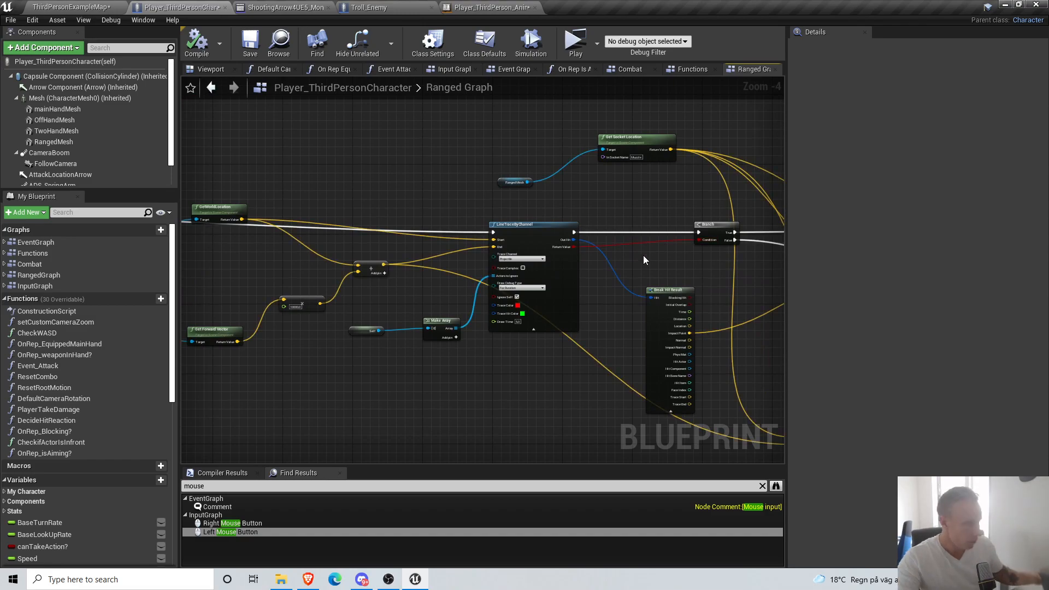
drag(645, 260, 506, 360)
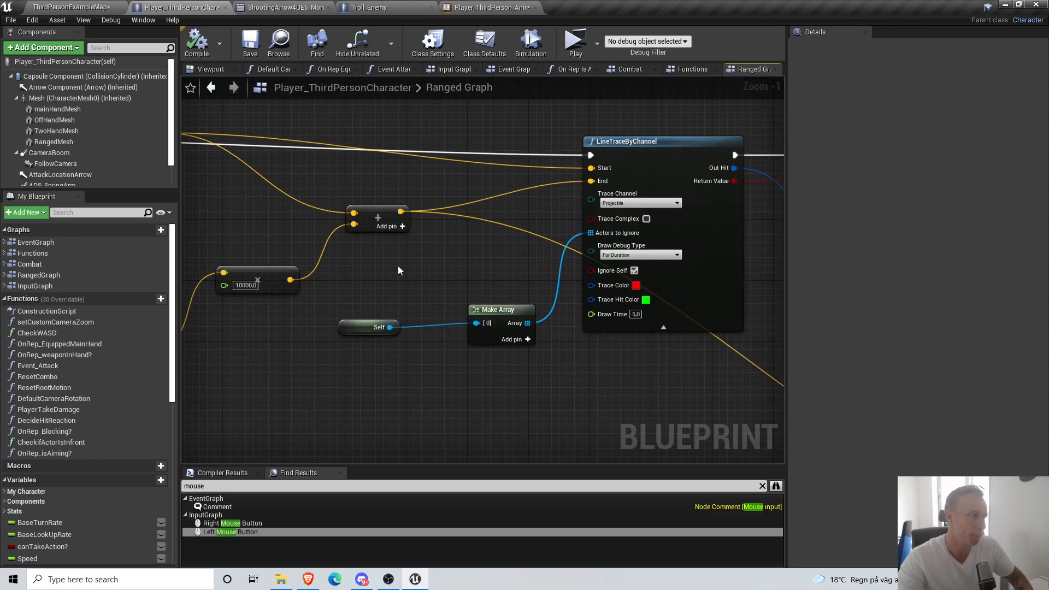
scroll(down, 3)
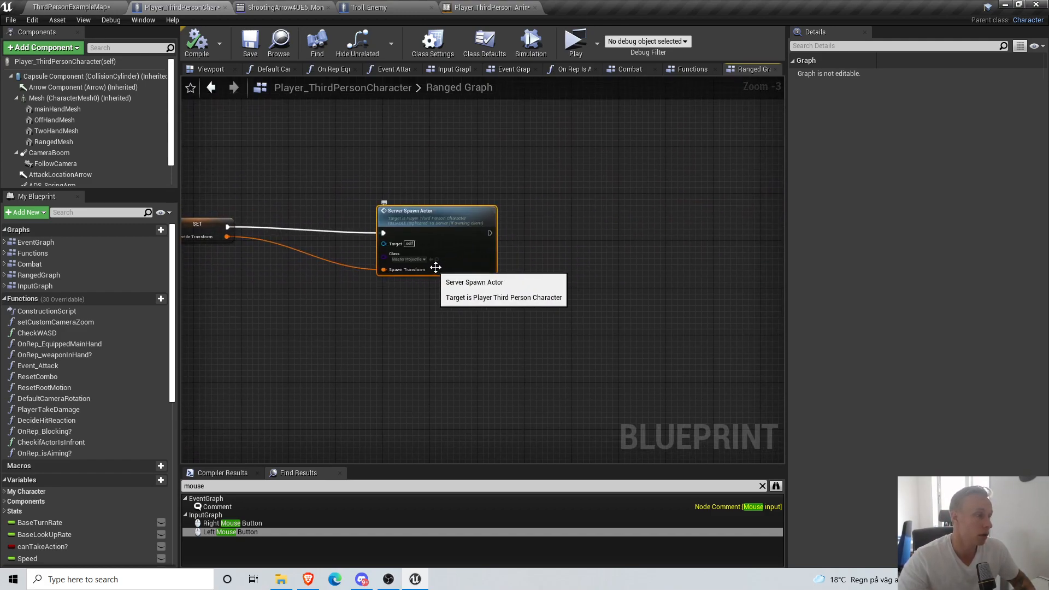
click(588, 8)
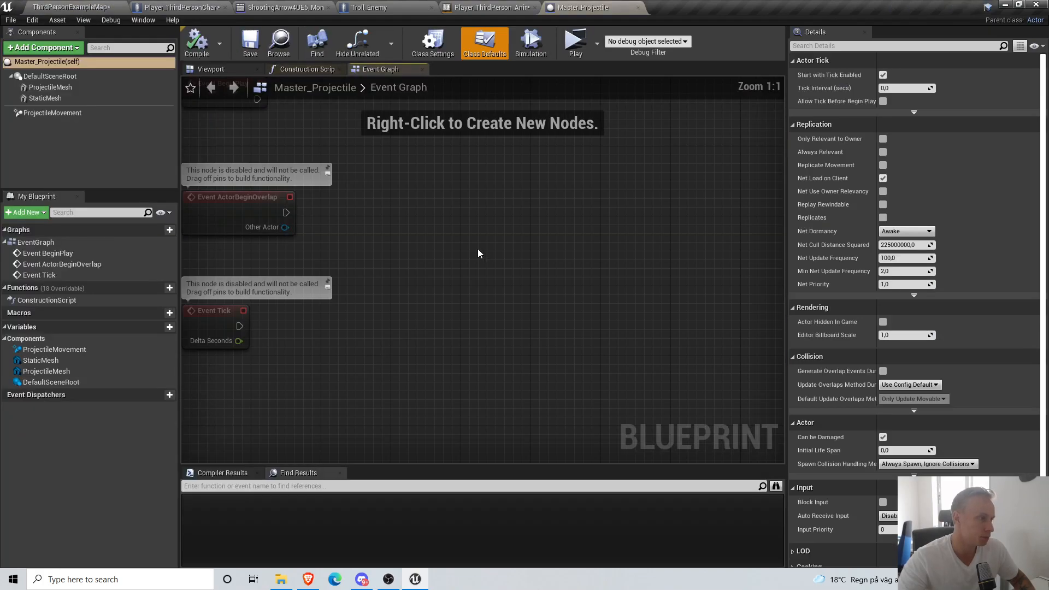
- Add a sphere collision at the arrow tip under StaticMesh, radius 180, renamed ImpactColl
click(211, 69)
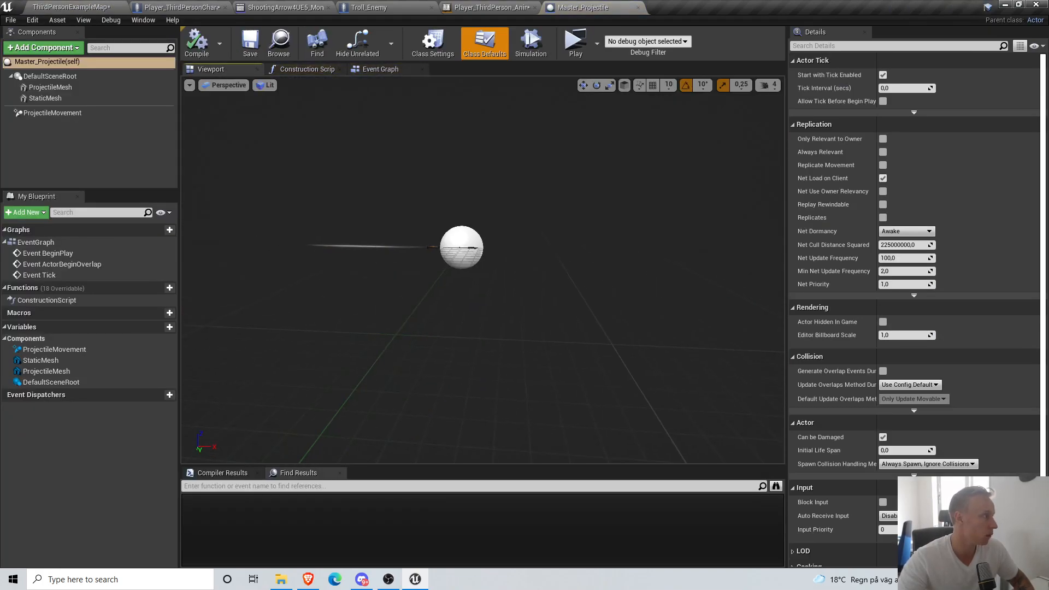
click(46, 98)
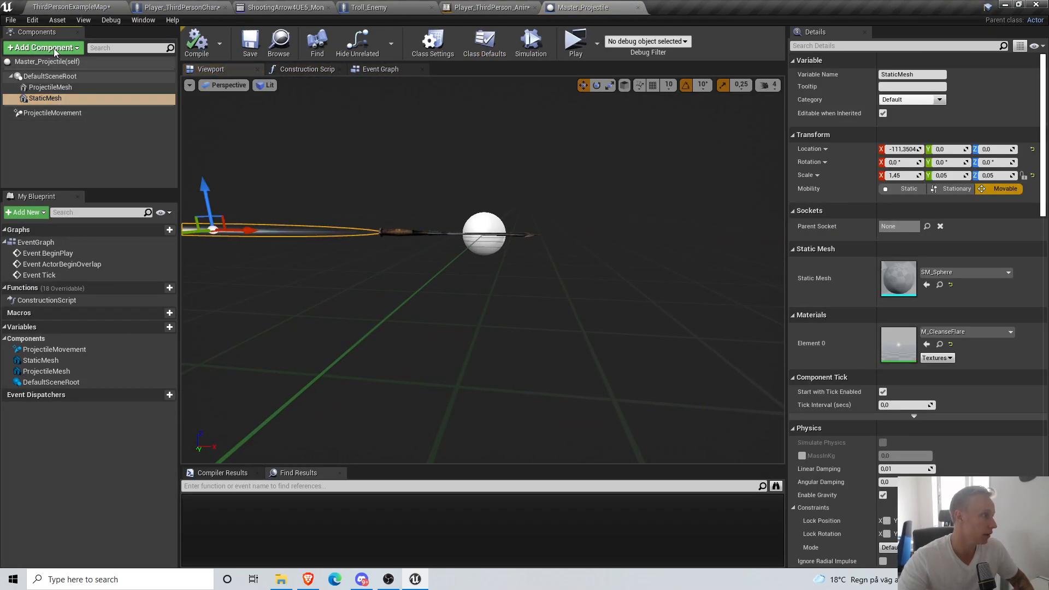
text(sphere)
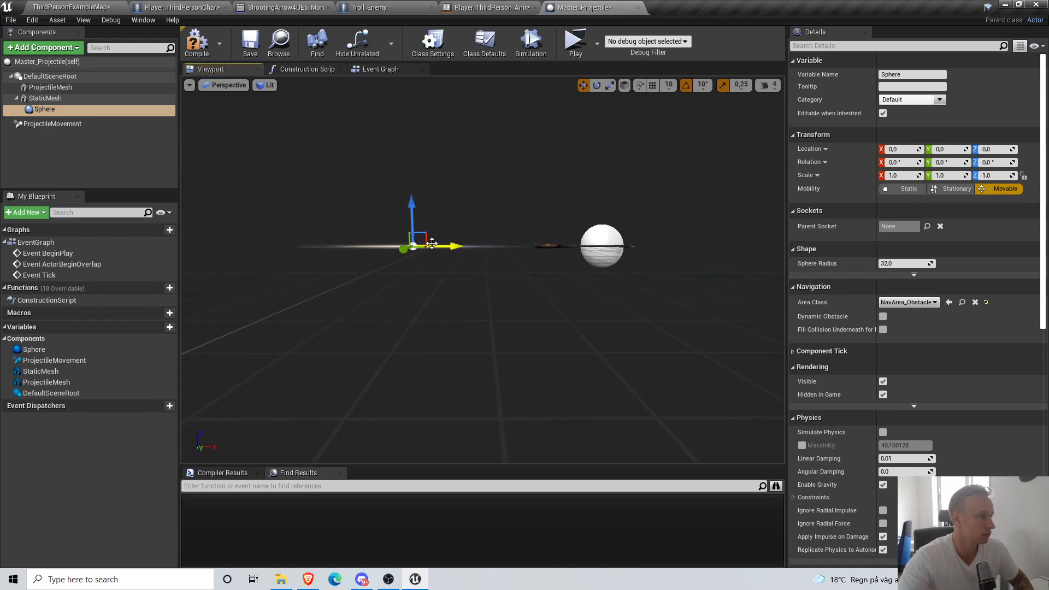
drag(455, 245, 601, 246)
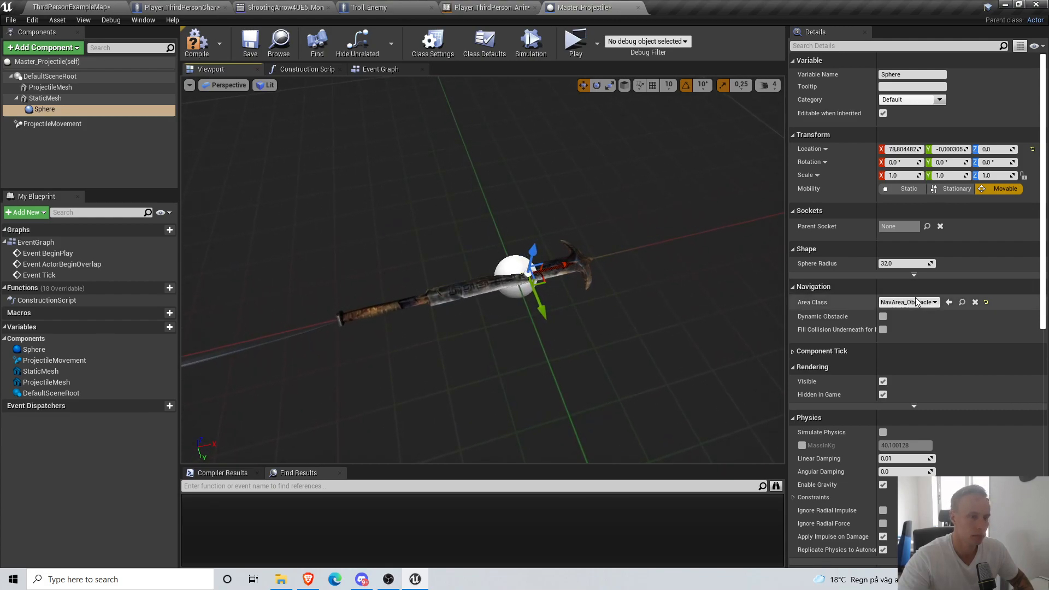
text(50.0)
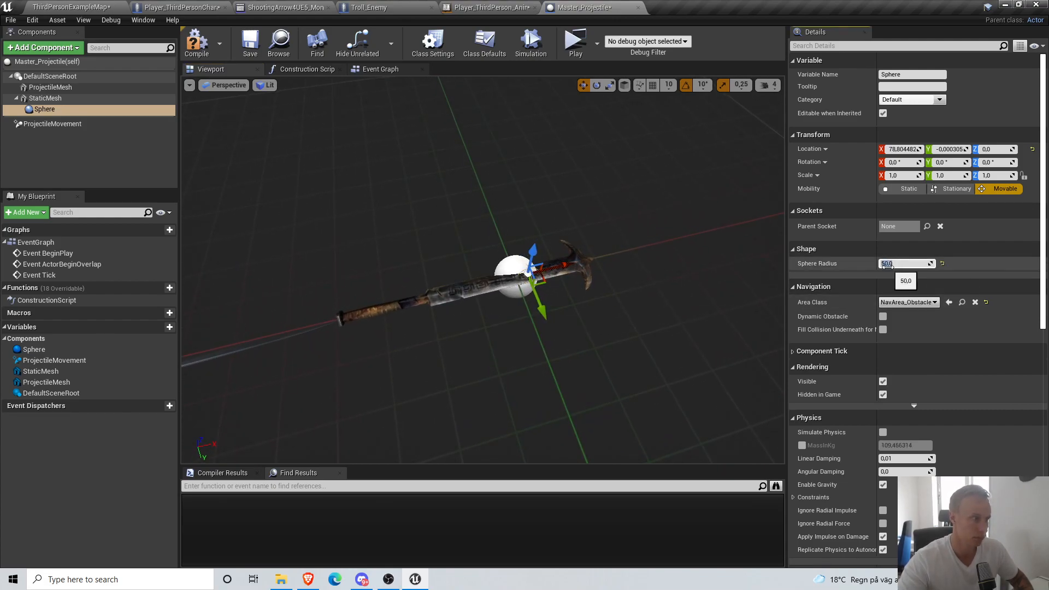
text(180)
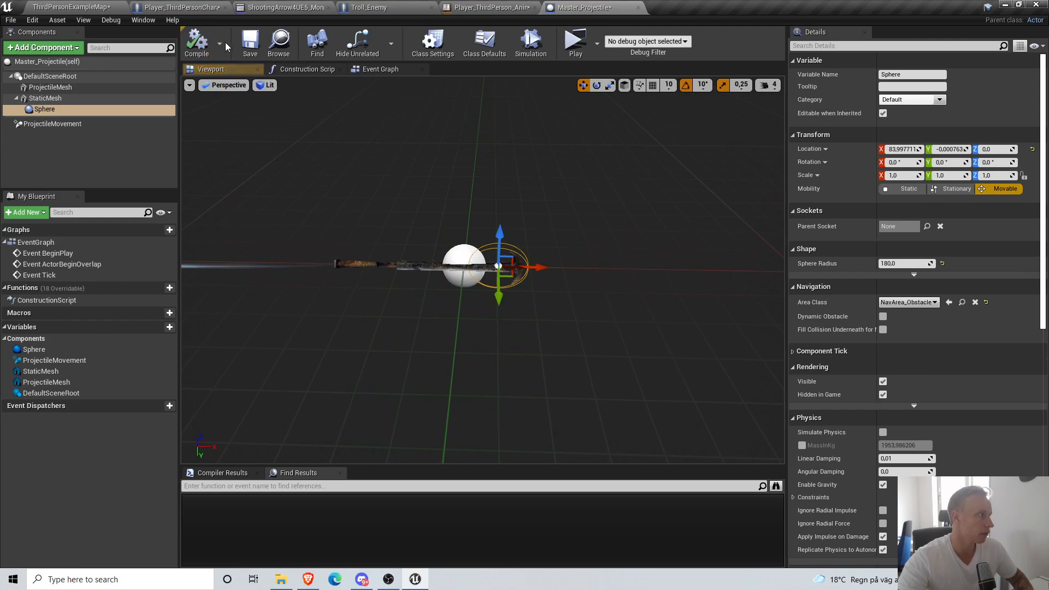
mouse_move(43, 109)
text(ImpactColl)
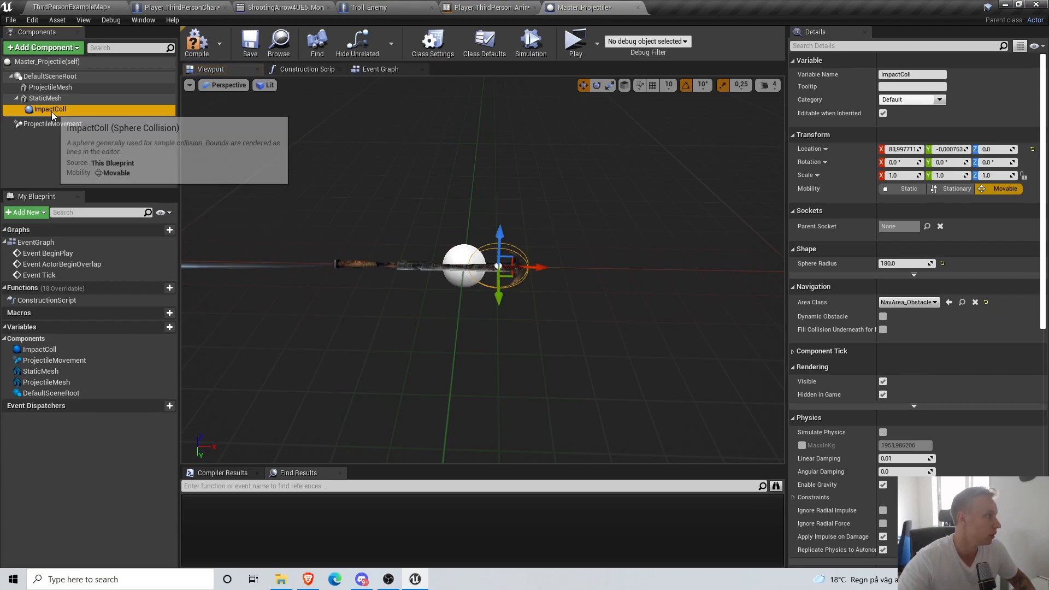
mouse_move(543, 288)
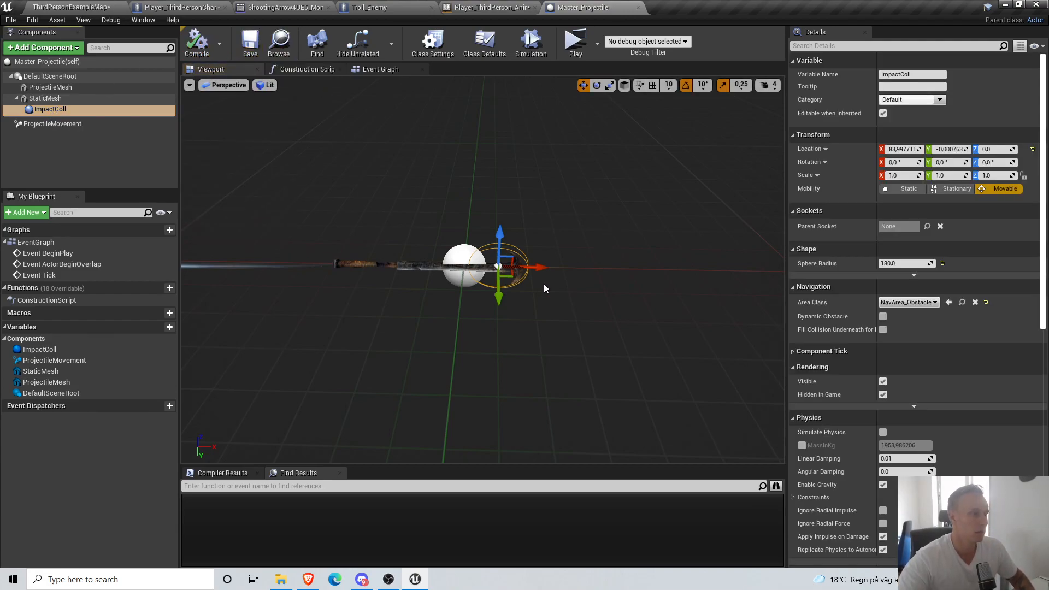
scroll(down, 3)
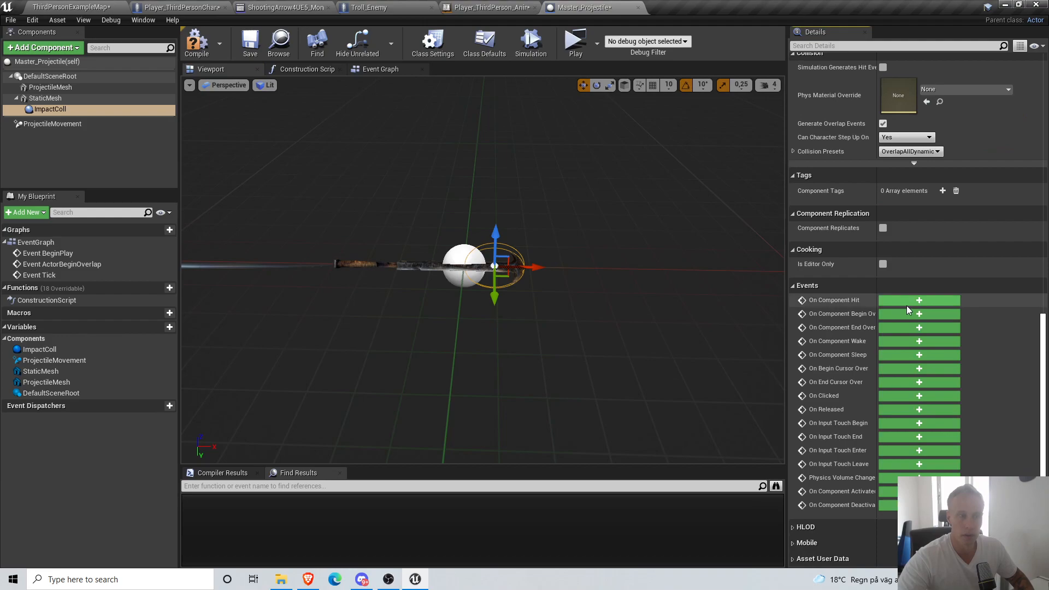
- Feed ImpactColl's begin-overlap Other Actor into a Cast To Master_AI node, then open Master_AI
click(918, 313)
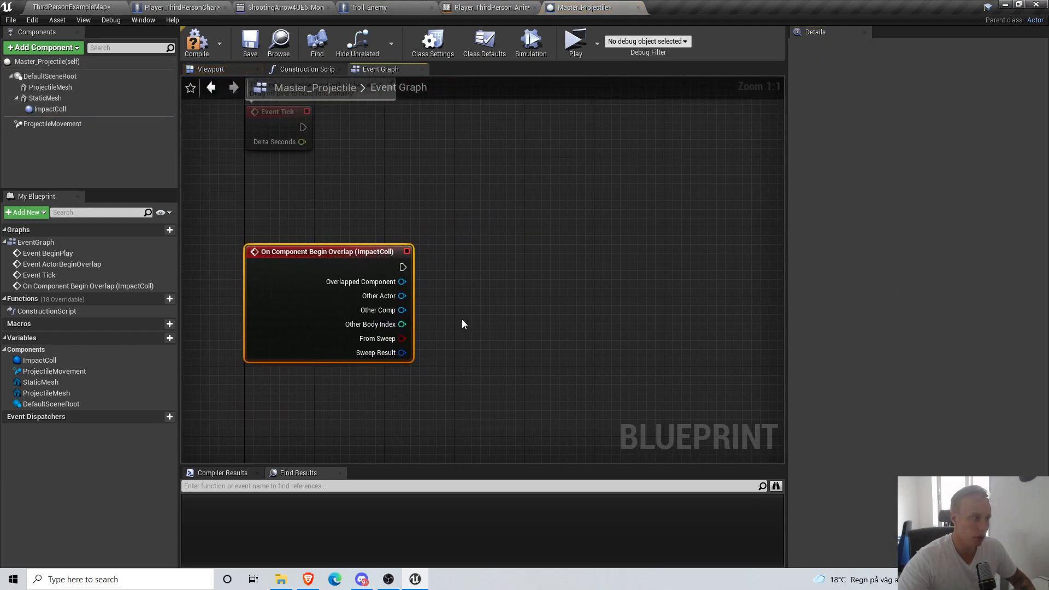
drag(403, 296, 502, 302)
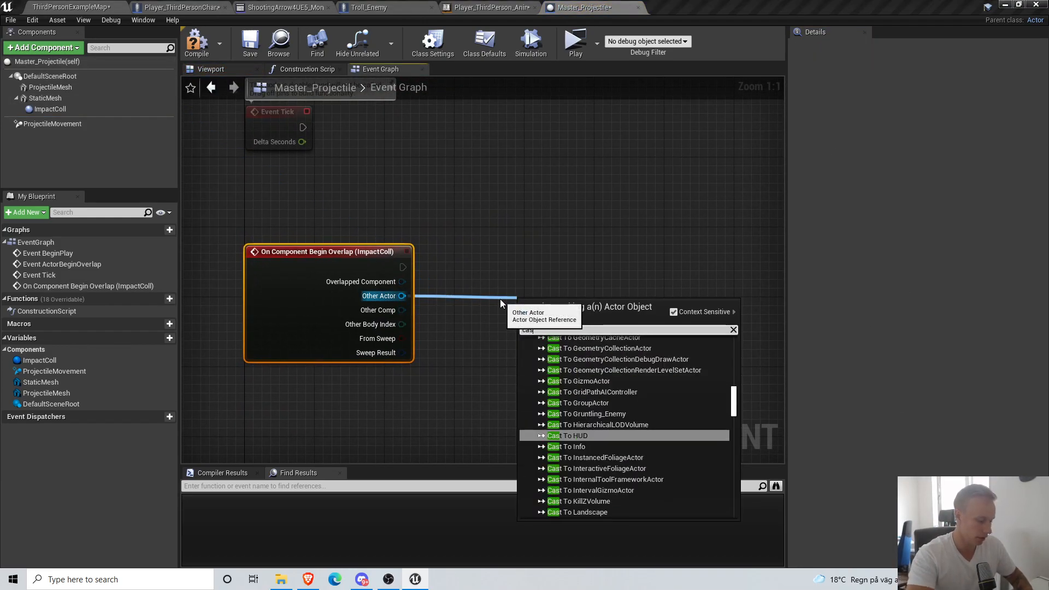
text(cast to master)
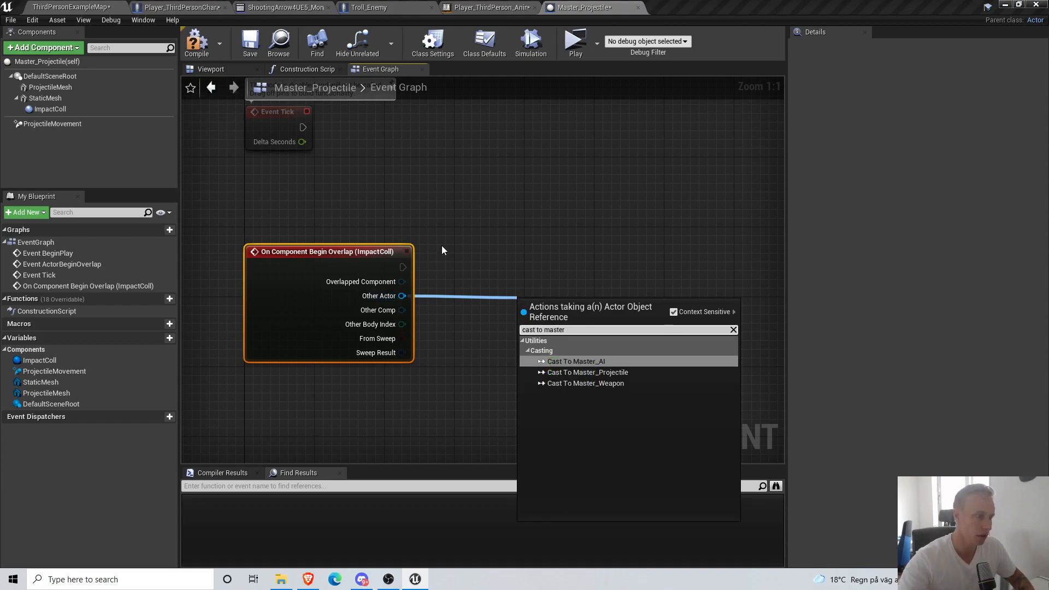
click(575, 361)
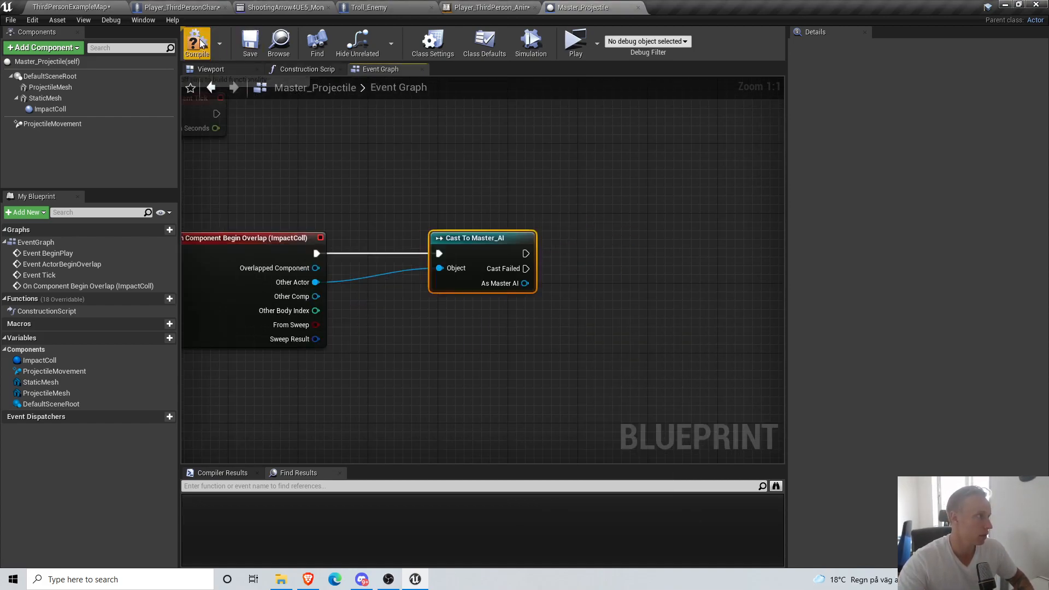
drag(525, 283, 585, 294)
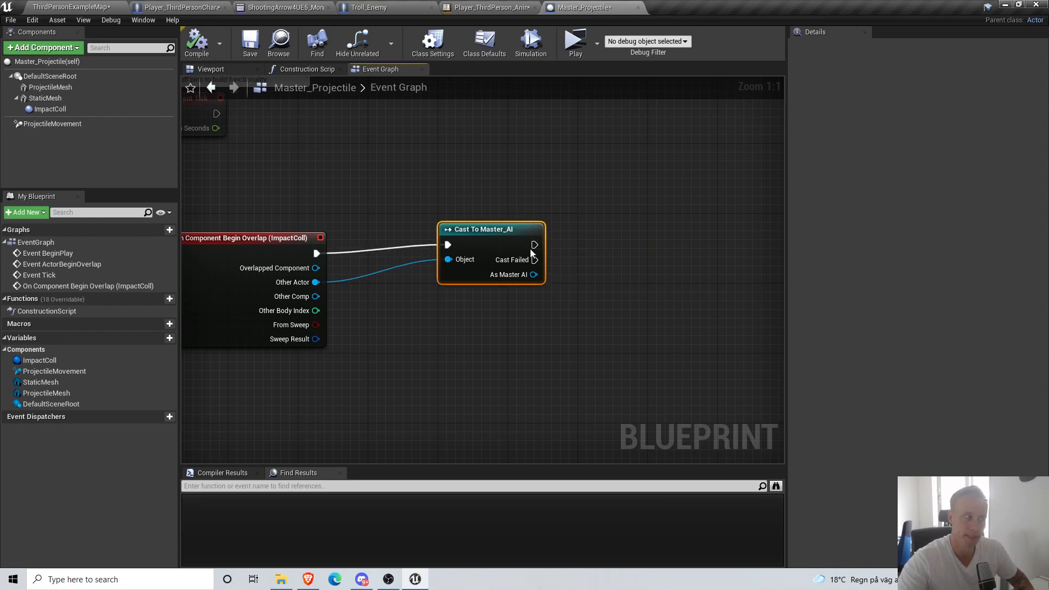
mouse_move(367, 8)
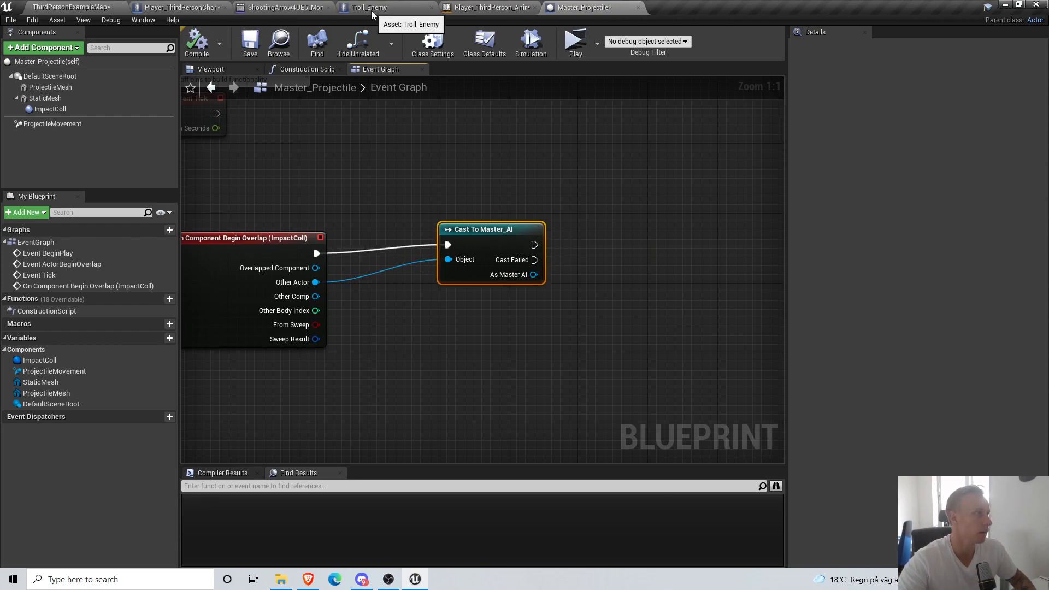
click(76, 8)
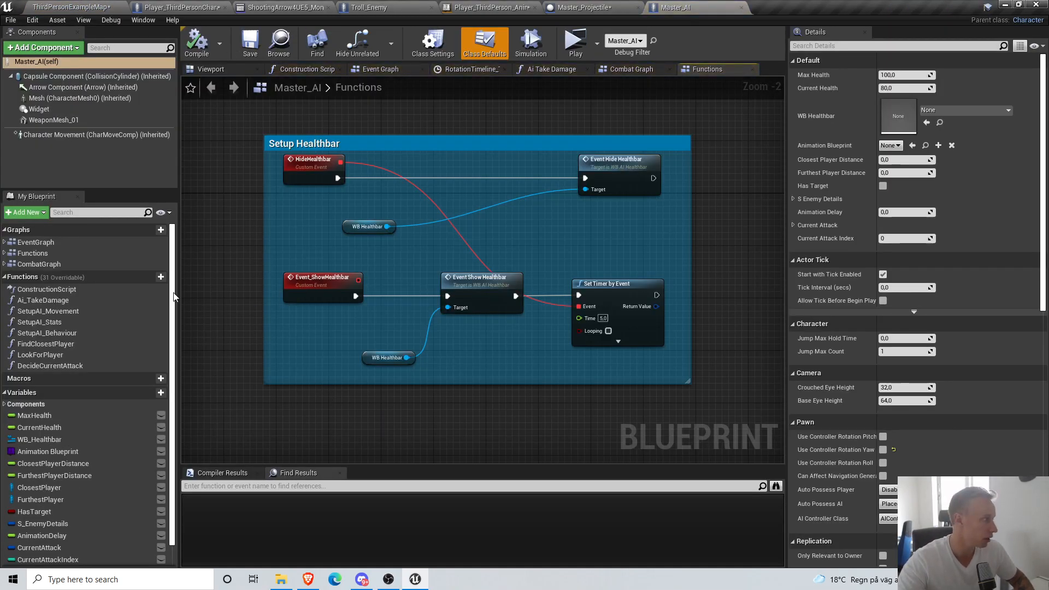
- Review Ai_TakeDamage, then check Master_Projectile's Class Defaults replication setting and compile
click(43, 299)
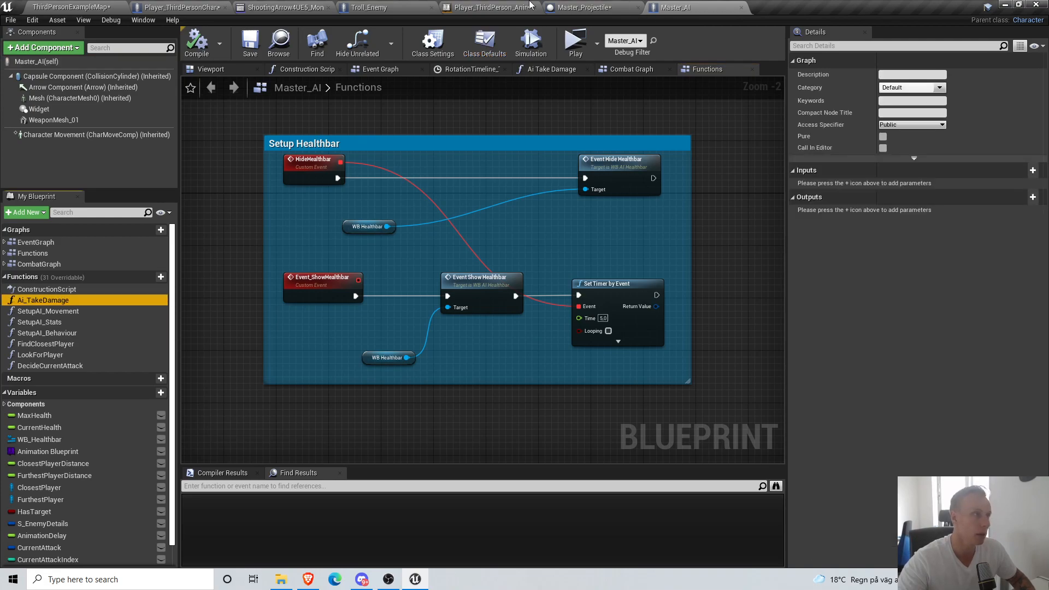
click(580, 8)
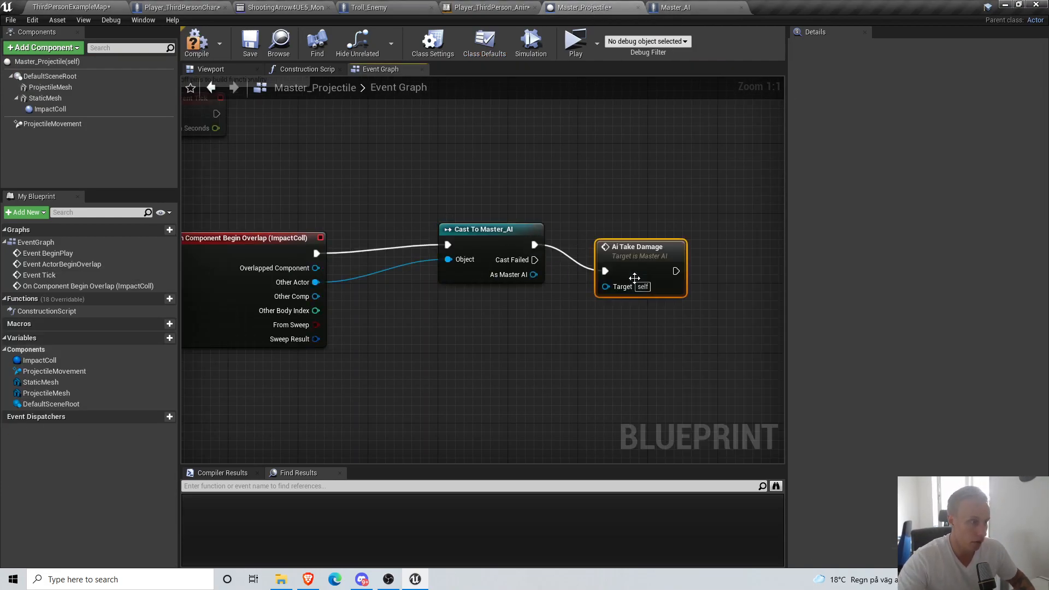
click(484, 43)
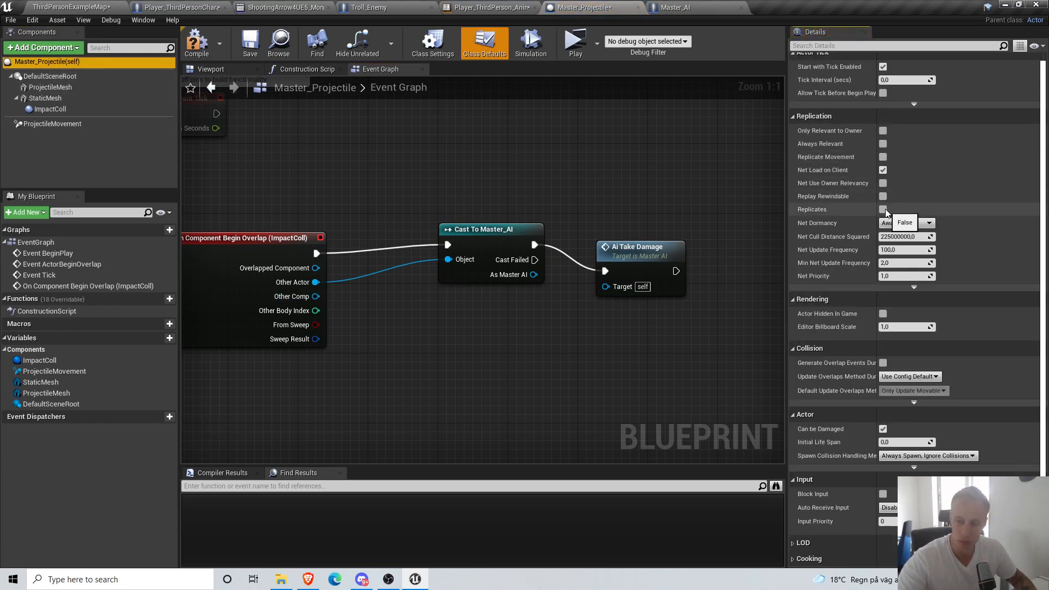
click(883, 209)
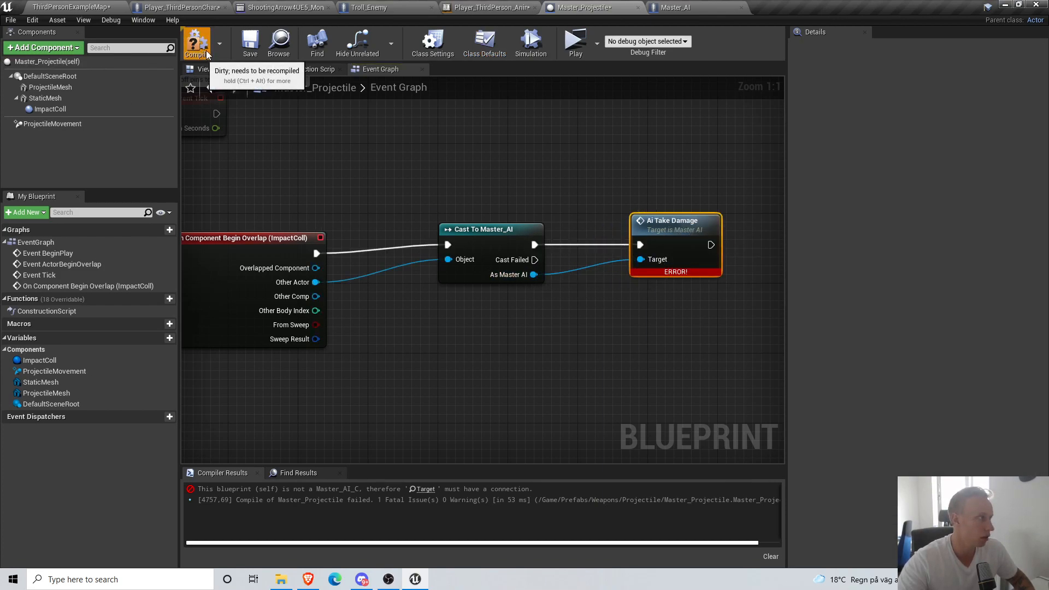
click(675, 7)
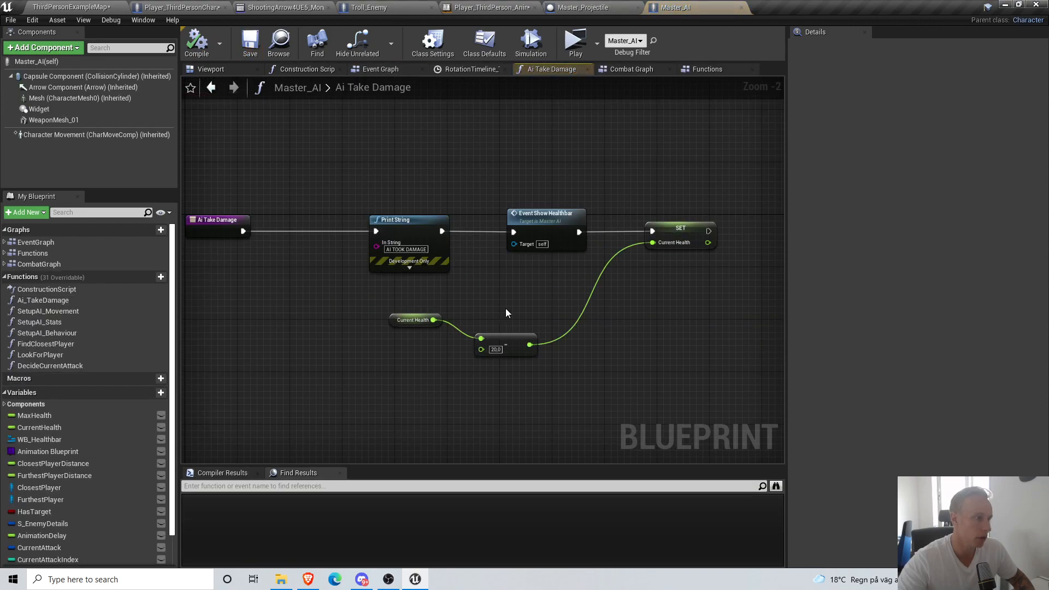
- Promote the subtracted damage value to a function input named DamageAmount on Ai Take Damage
click(706, 68)
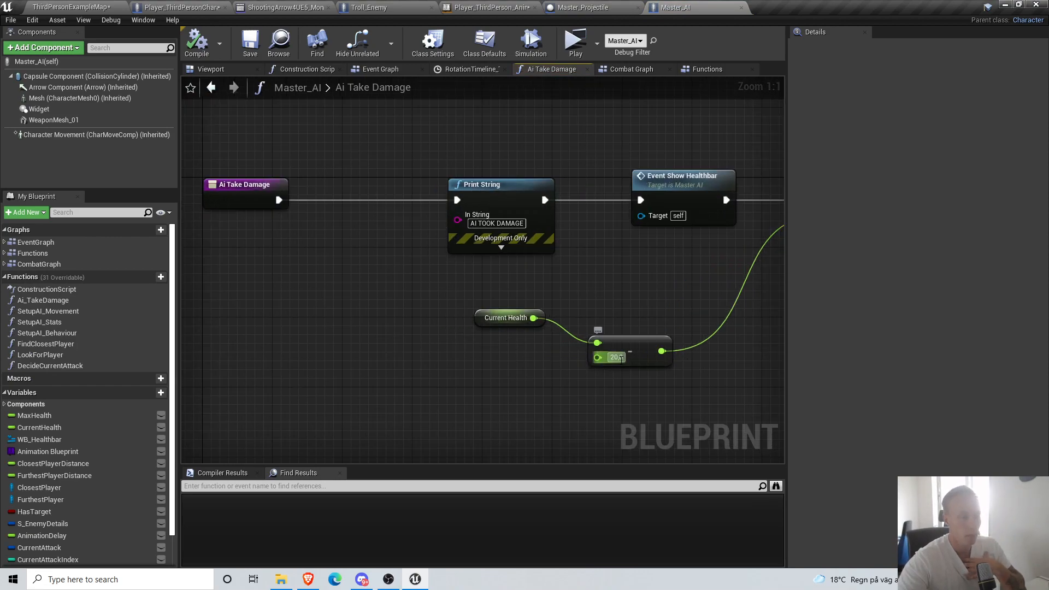
mouse_move(615, 356)
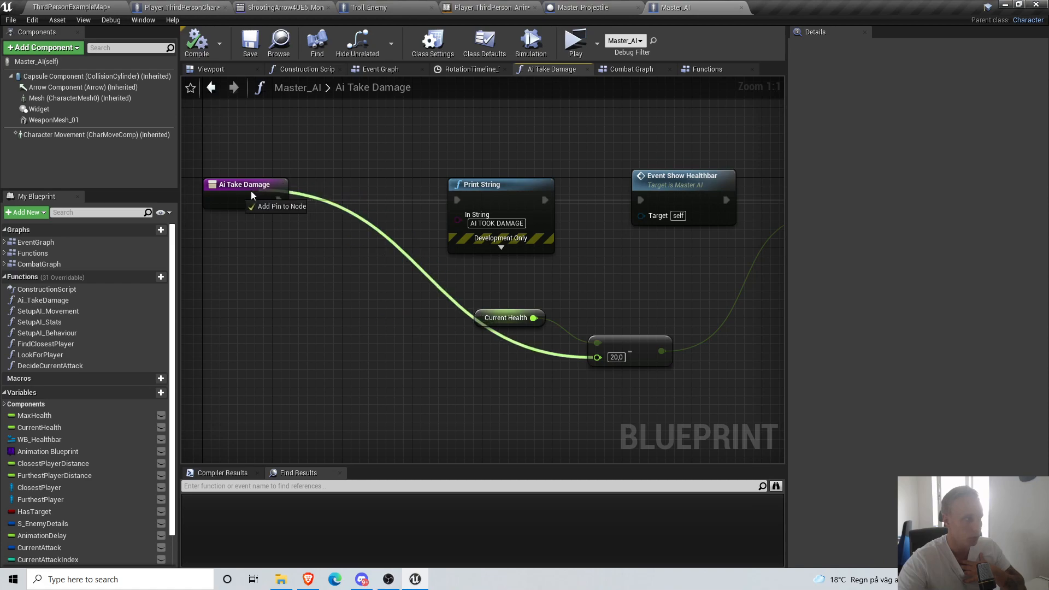
mouse_move(234, 199)
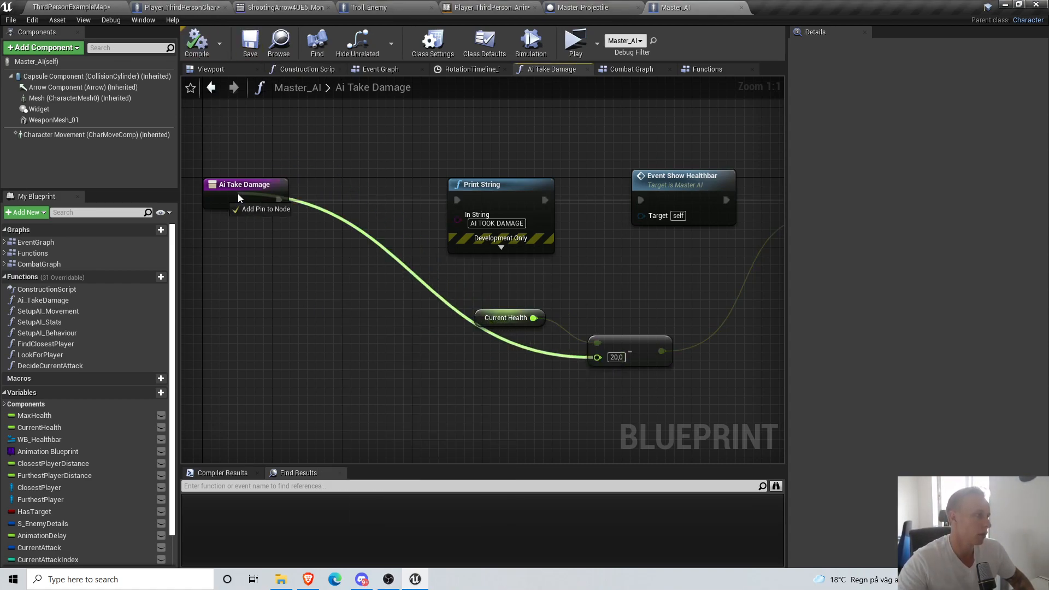
click(249, 43)
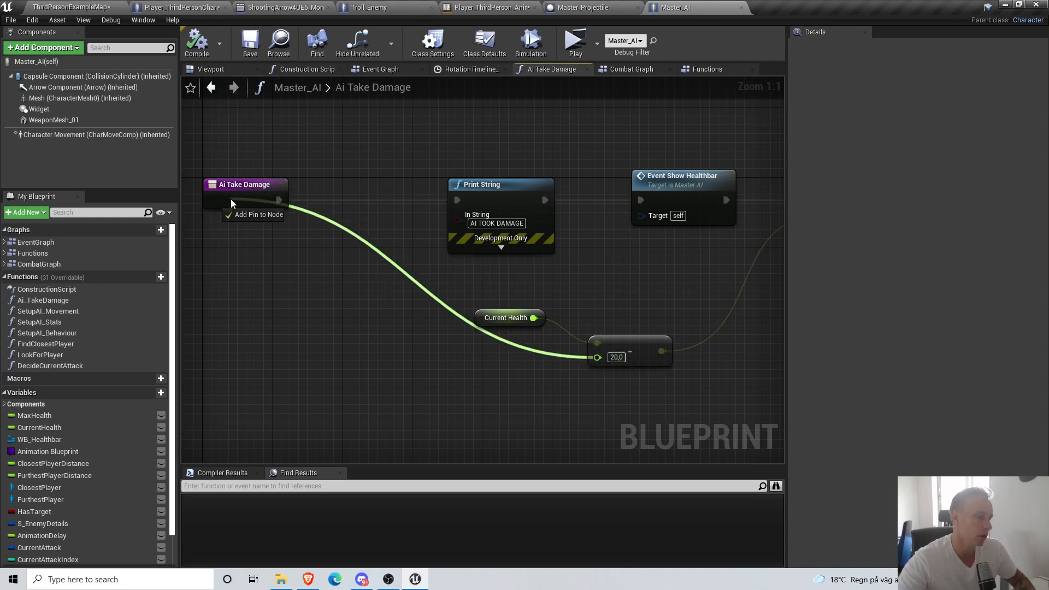
click(257, 214)
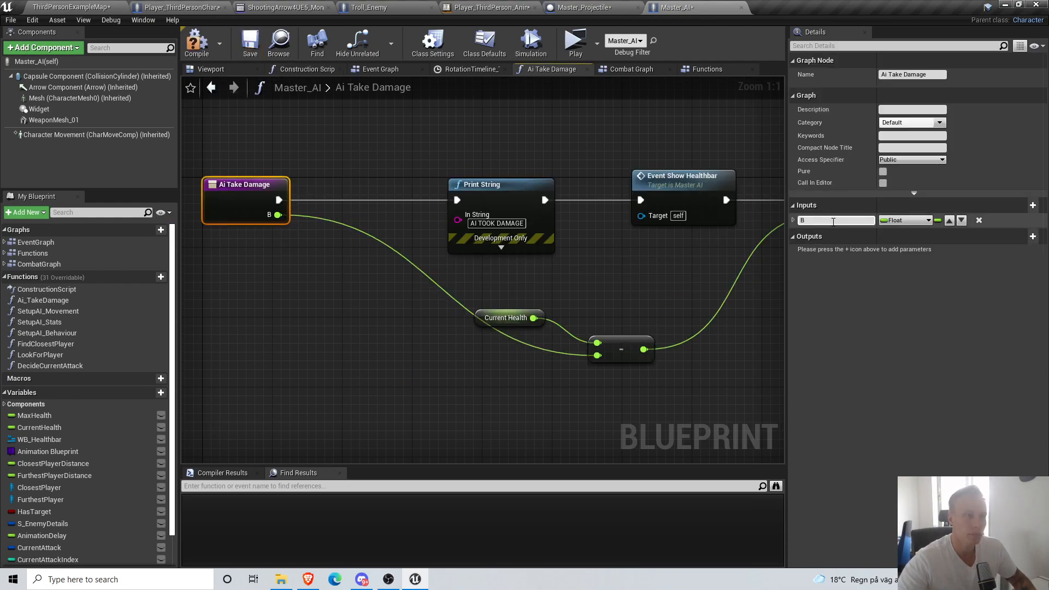
text(DamageAmount)
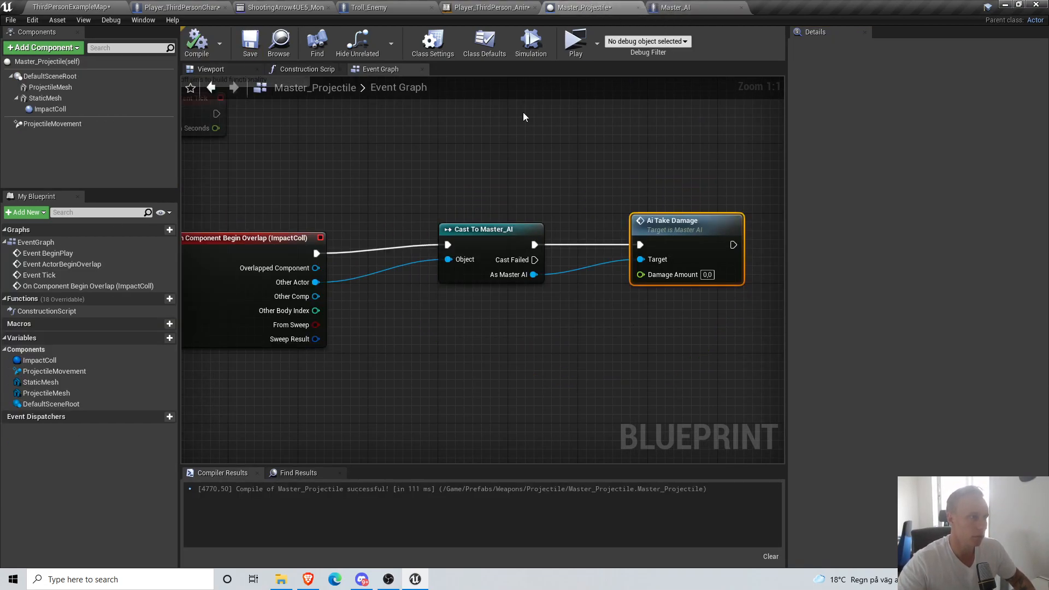
- Pass a Damage Amount of 20,0 into the projectile's Ai Take Damage call and compile
click(707, 274)
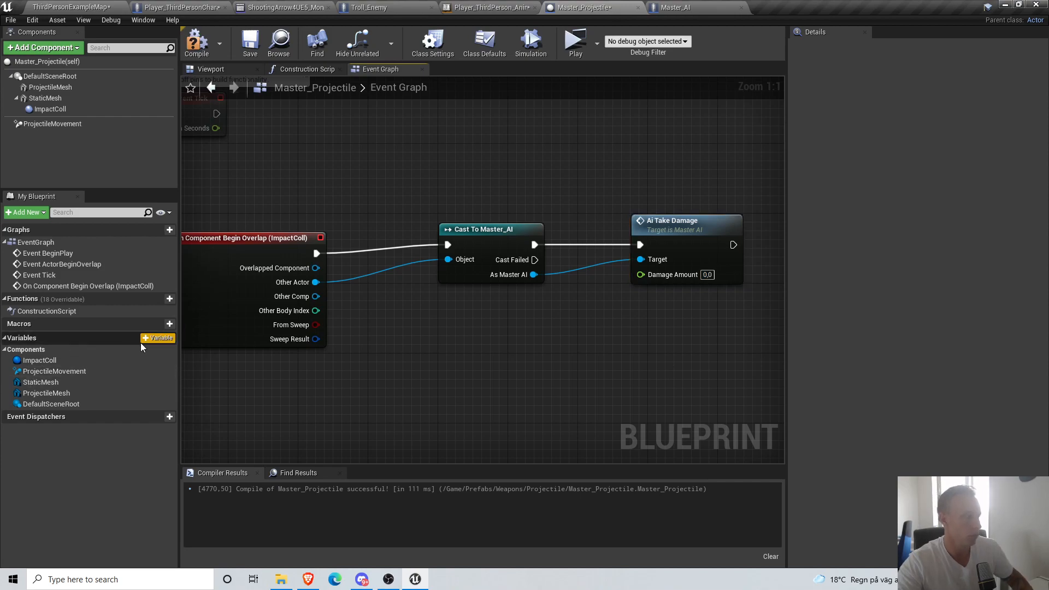
click(157, 338)
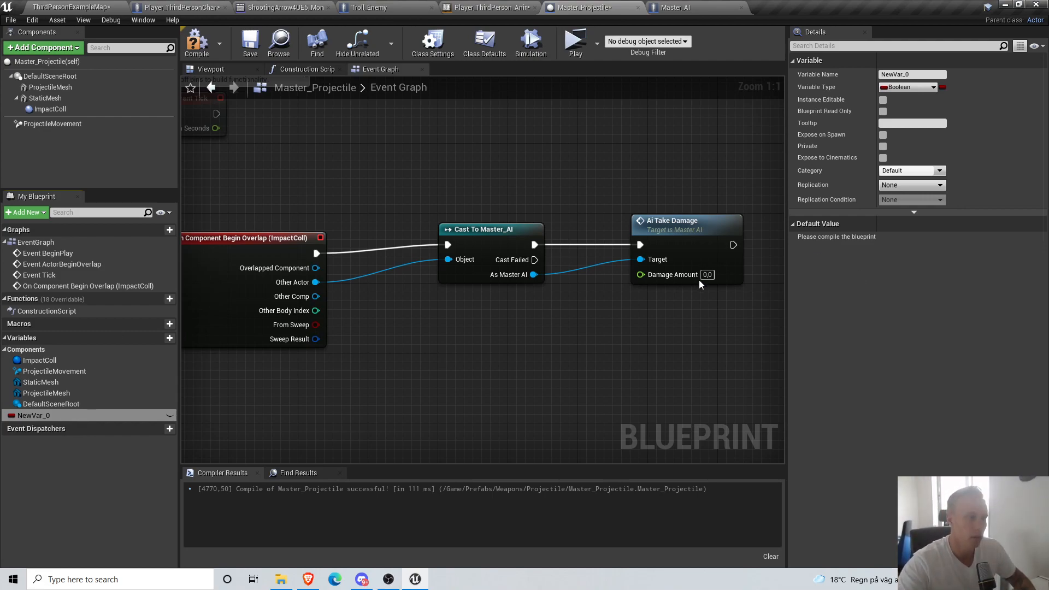
text(20,0)
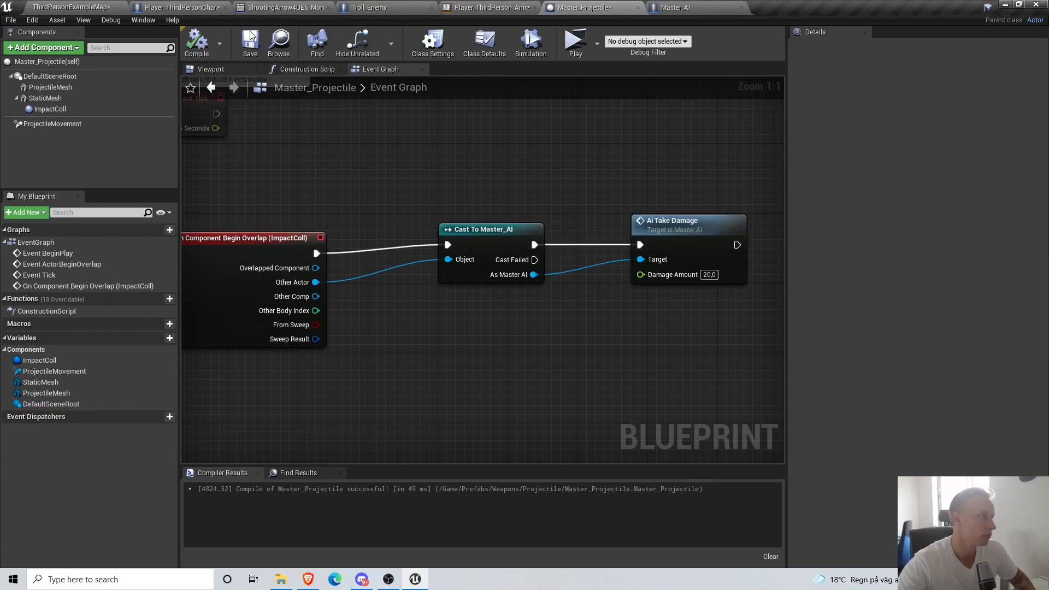
click(10, 20)
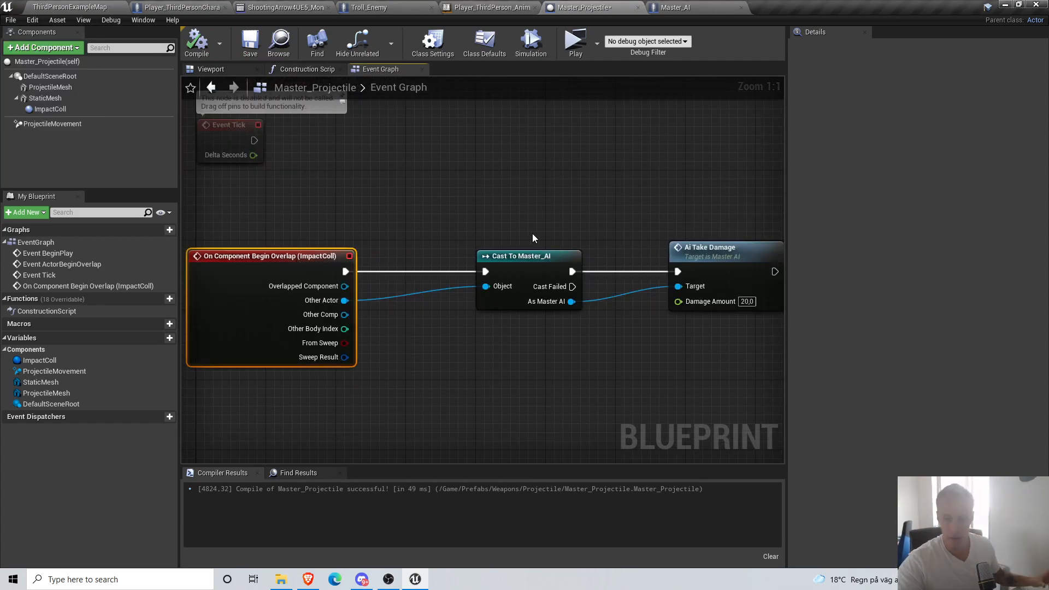
mouse_move(367, 7)
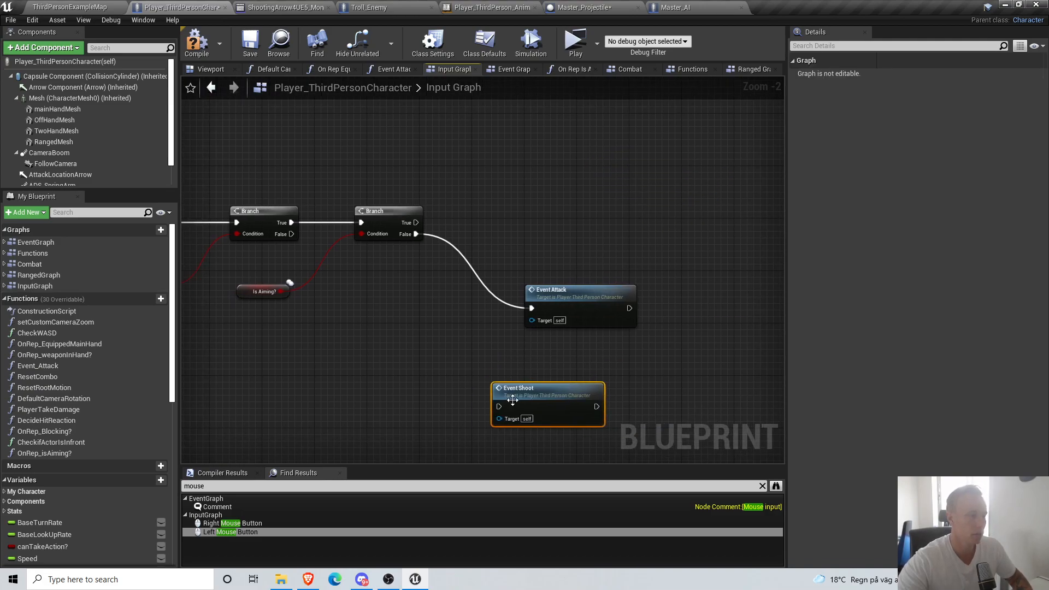
mouse_move(482, 275)
text(server play mon)
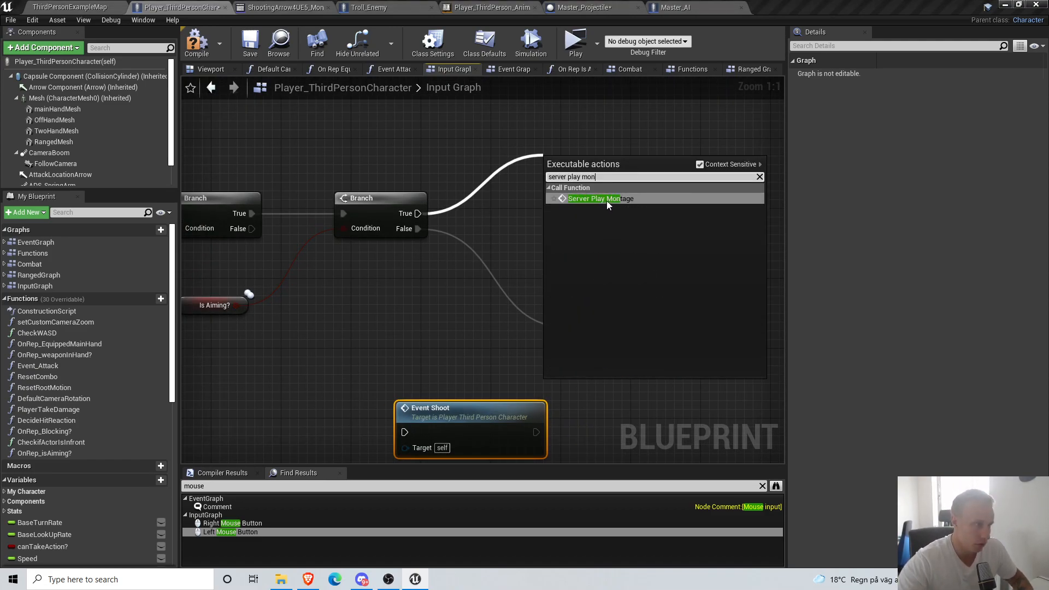
- Call Server Play Montage with the ShootingArrow montage from the Player animations folder, then play the level
click(594, 197)
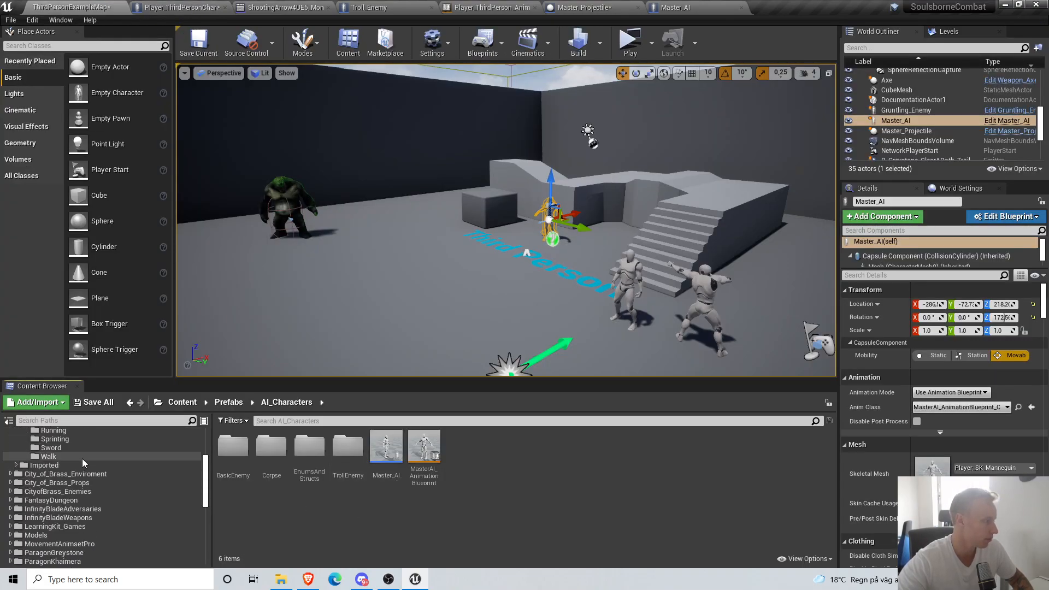
click(42, 451)
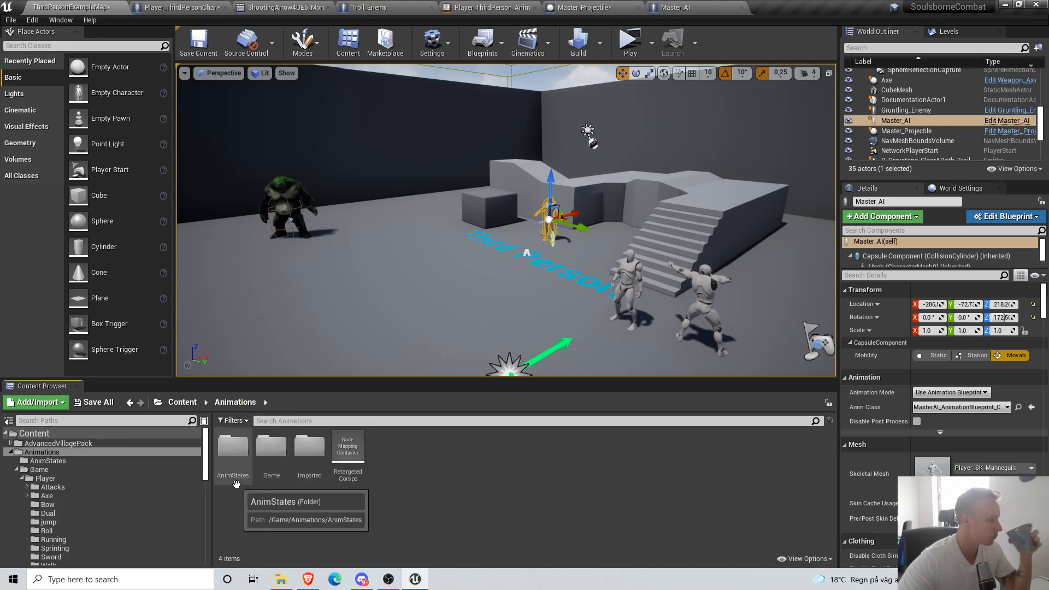
double_click(271, 448)
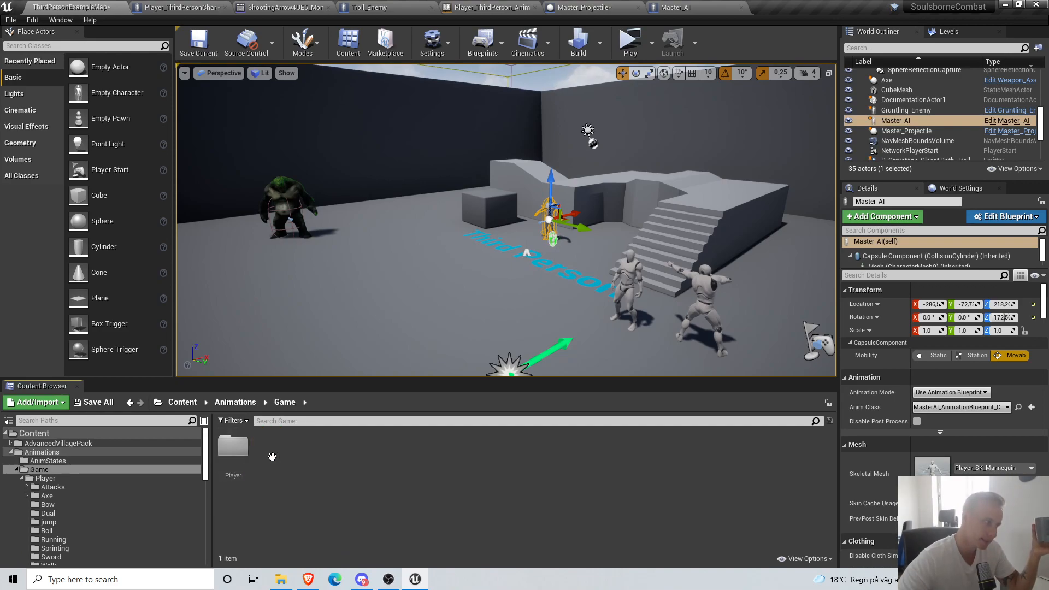
click(46, 504)
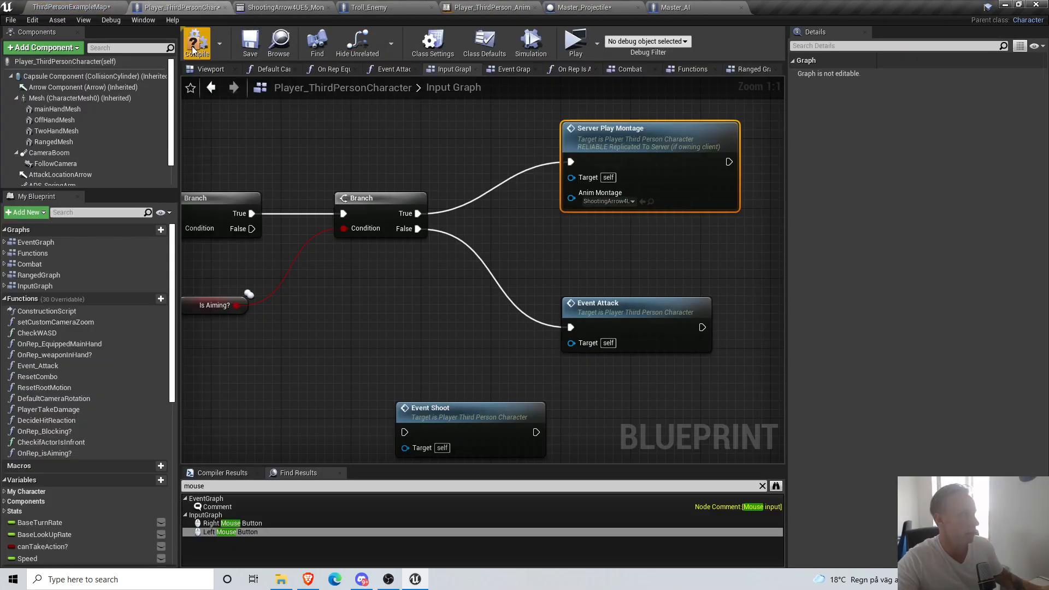
mouse_move(573, 41)
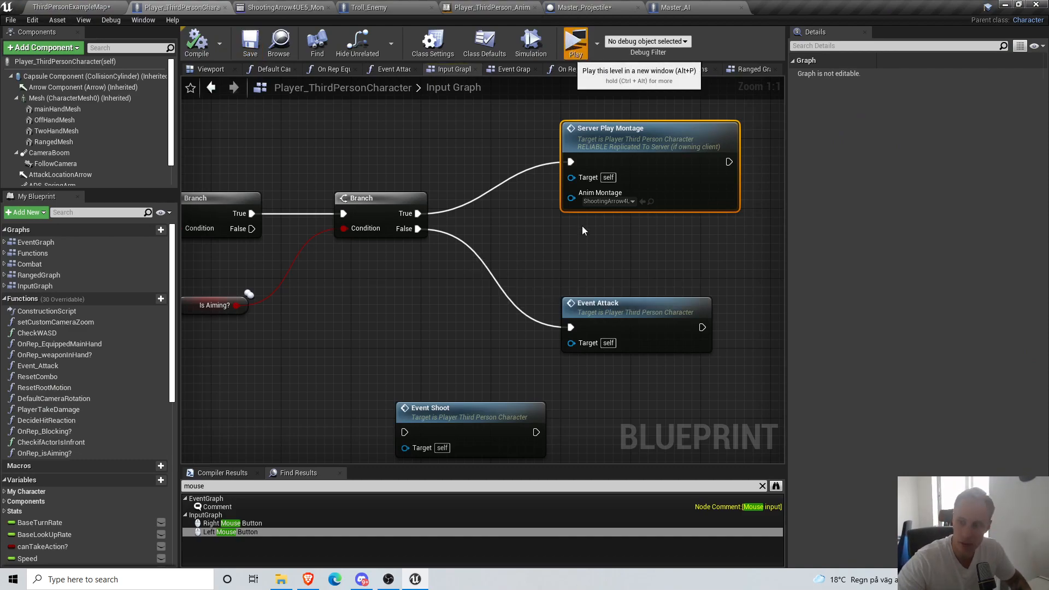
click(574, 42)
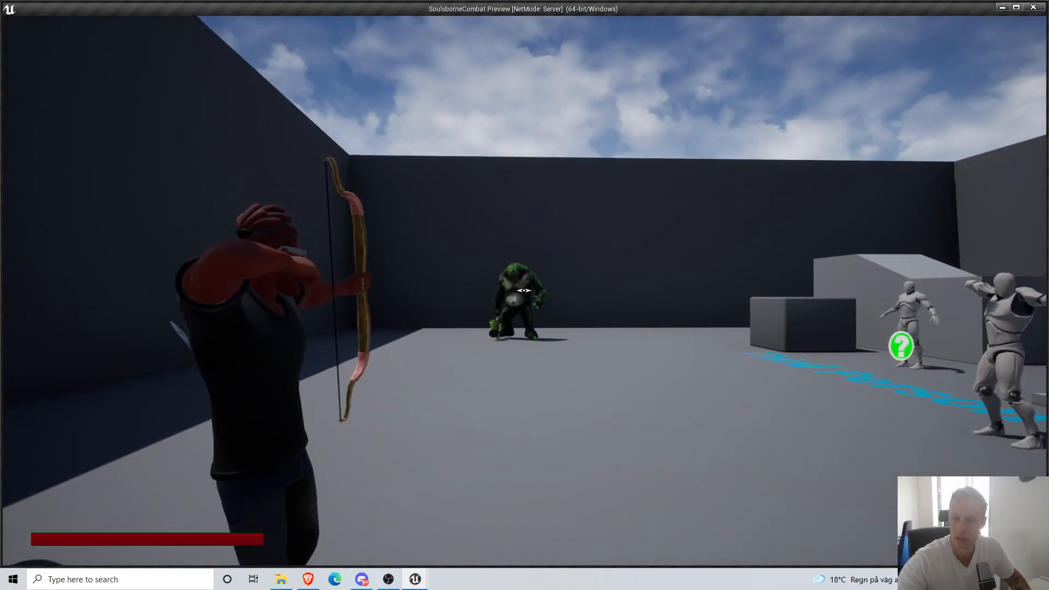
- Fire two arrows at the troll in the preview to test the shooting montage
click(524, 289)
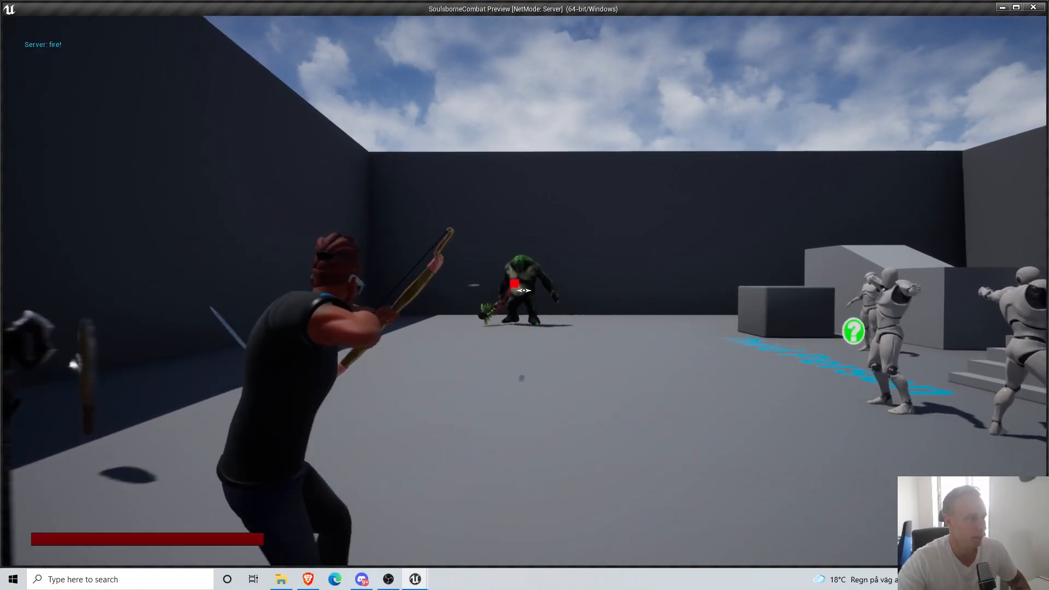
click(524, 289)
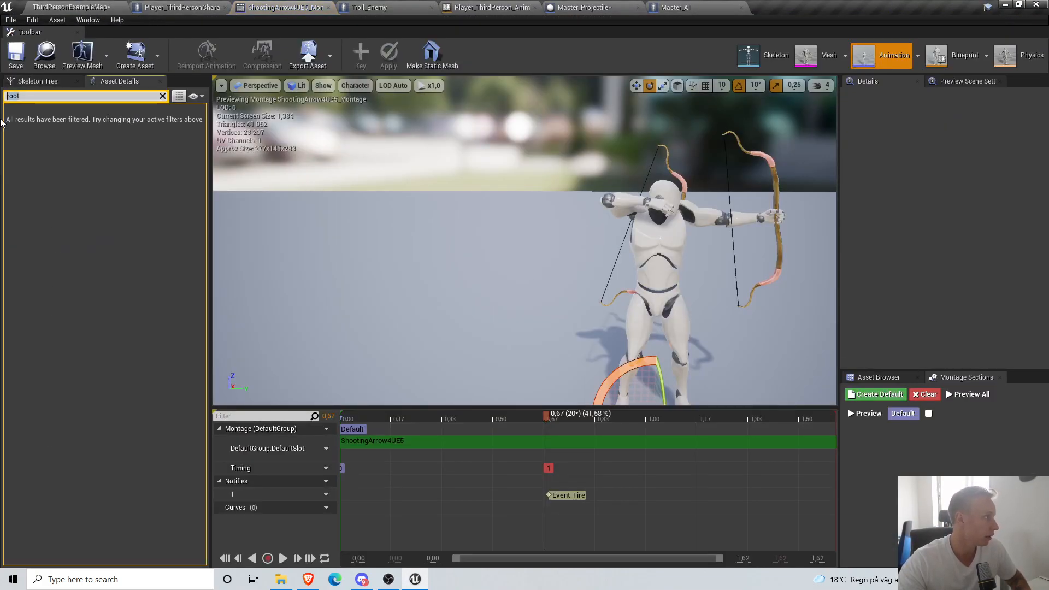
- Check the montage's Event_Fire notify and run the level again to test
text(rat)
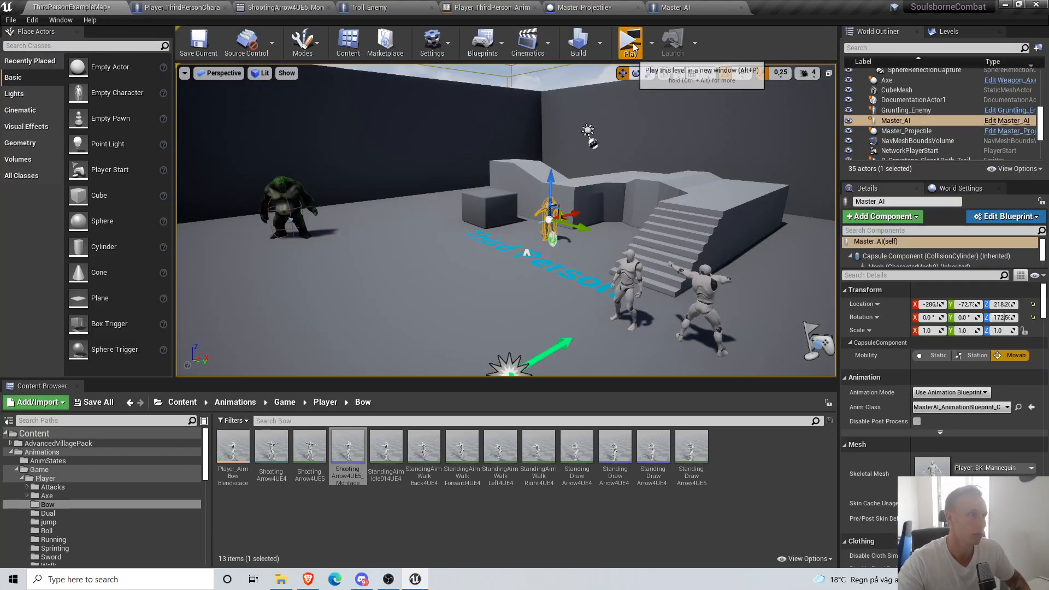
click(630, 41)
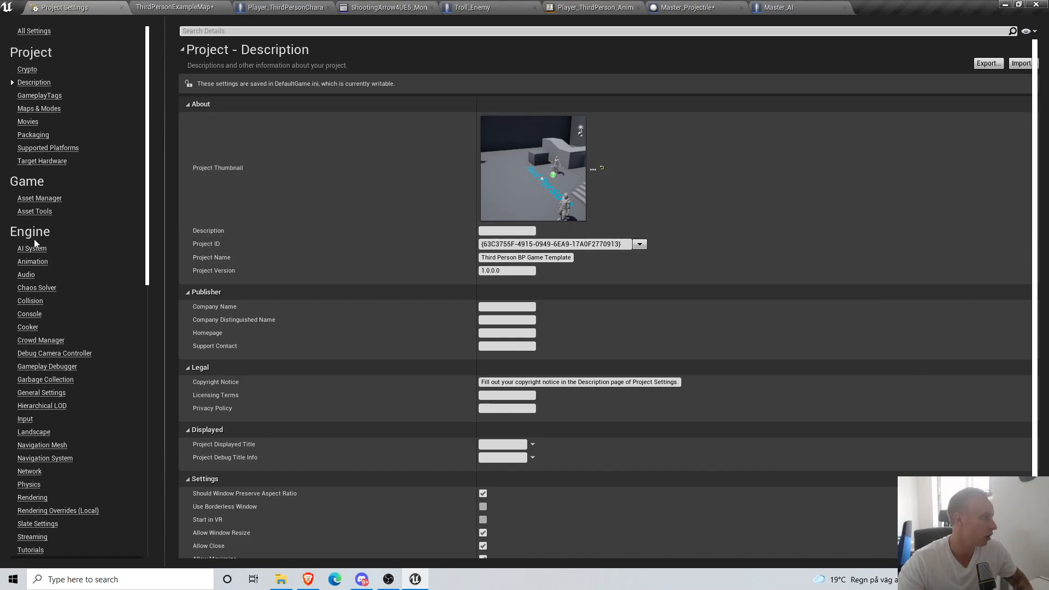
- Review the Projectile trace channel defaulting to Block in Collision settings, then switch to Master_AI
text(co)
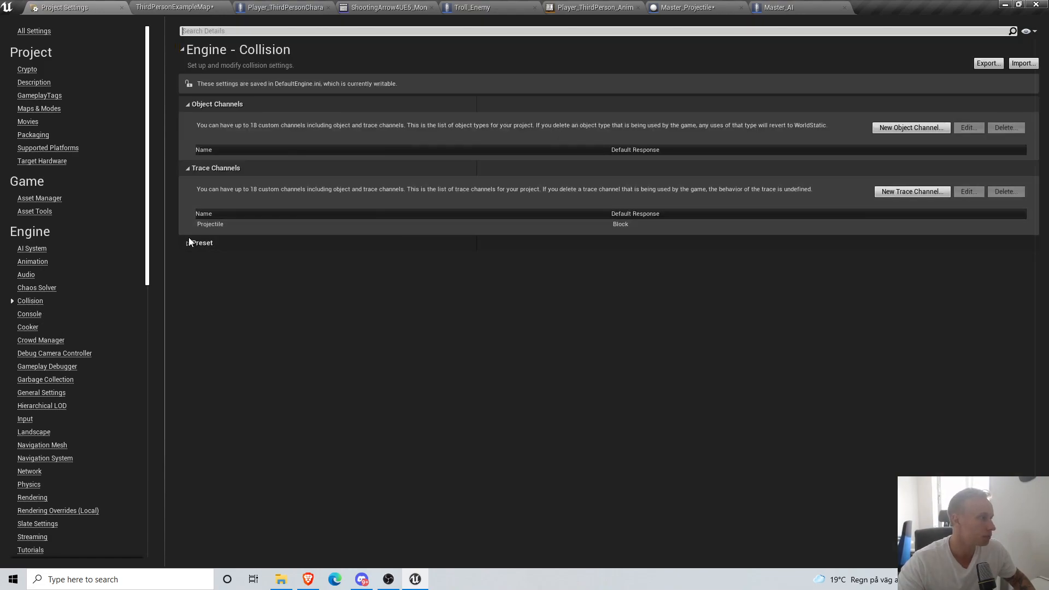
click(967, 192)
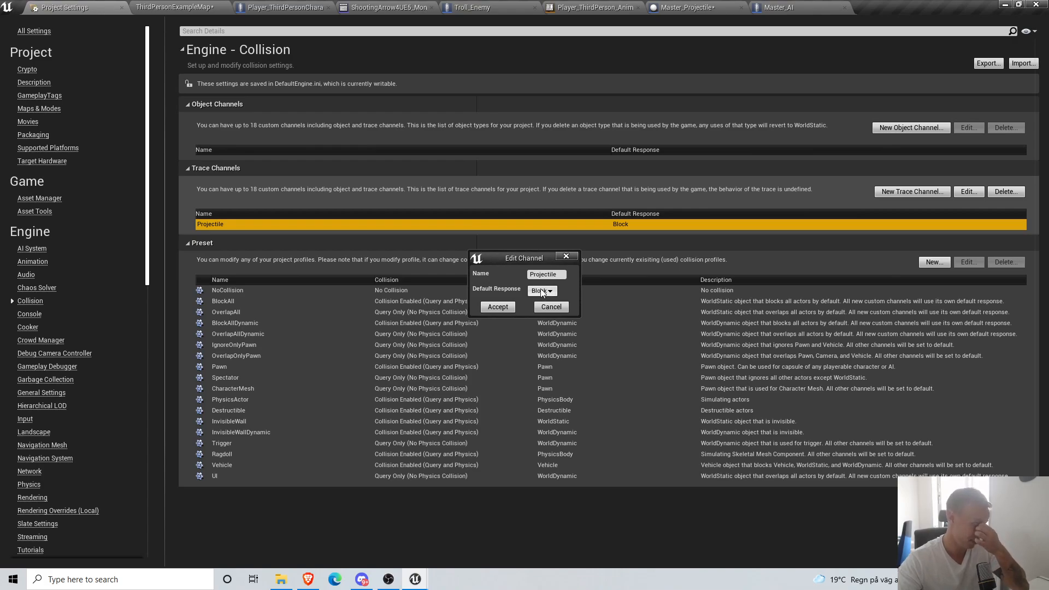
click(284, 8)
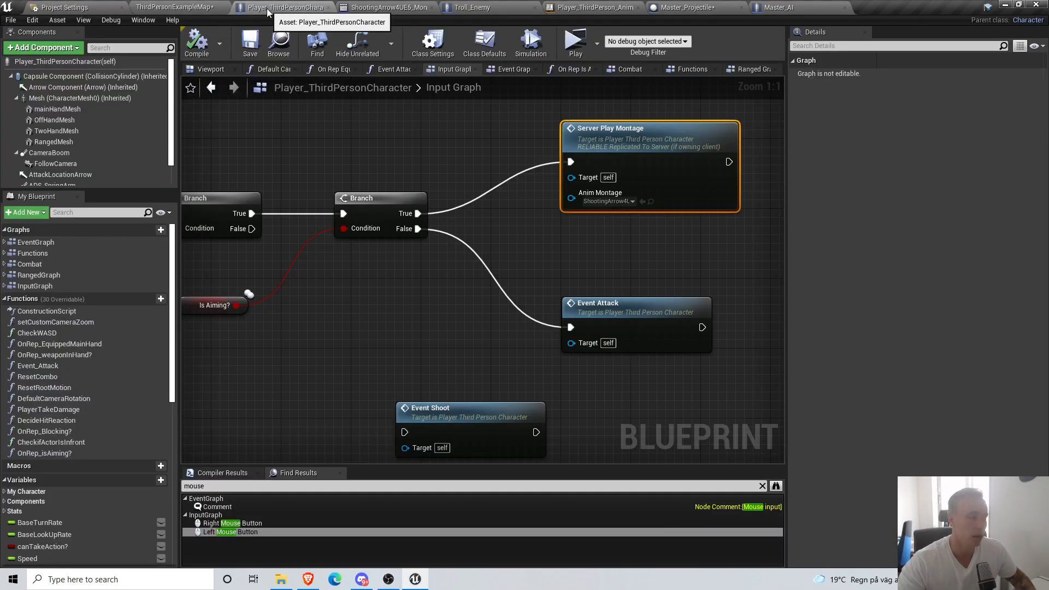
scroll(down, 3)
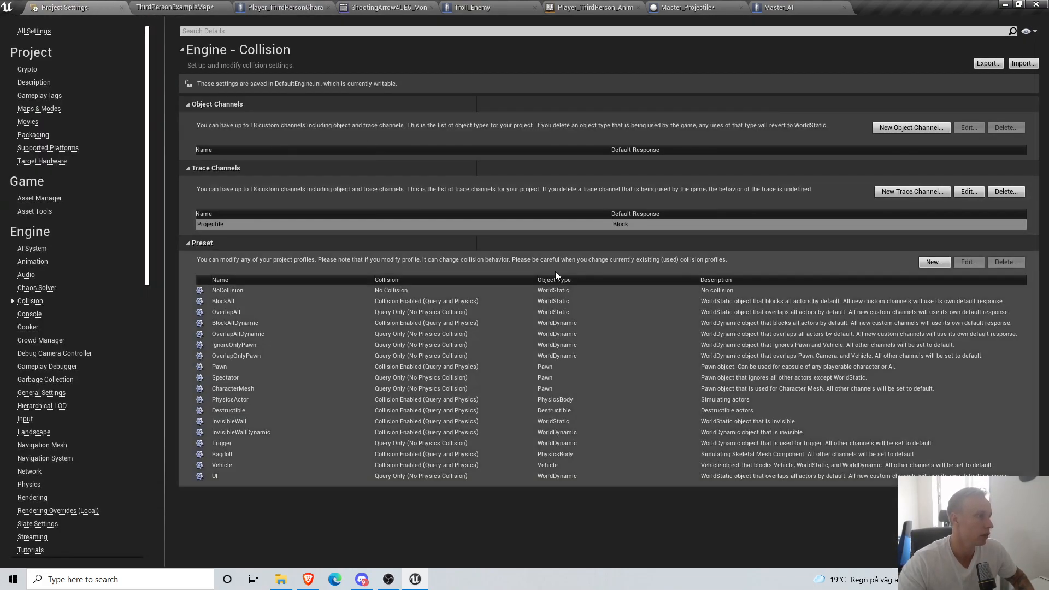
click(779, 8)
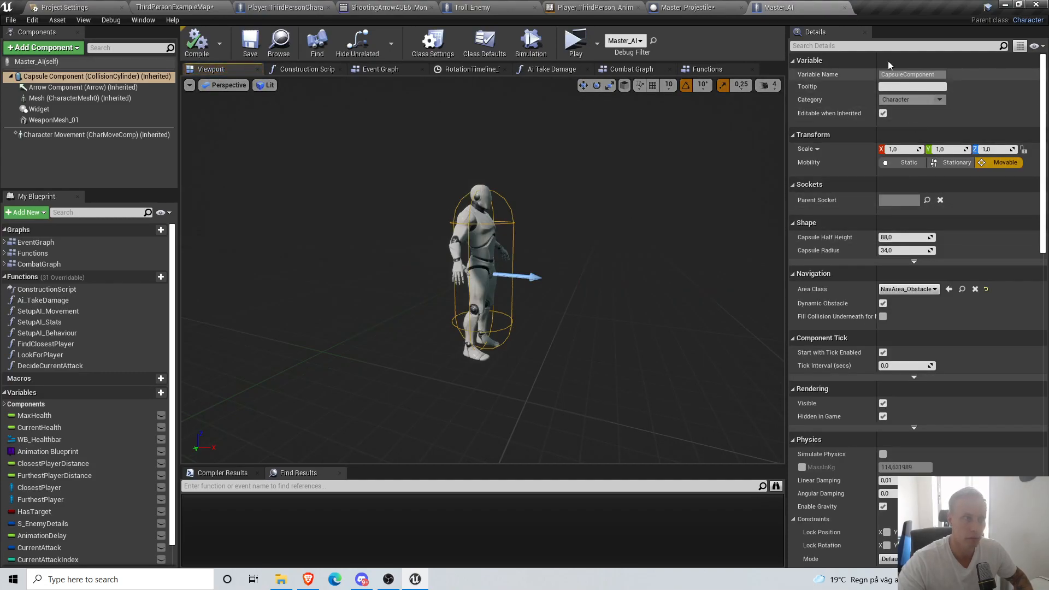
- Filter the capsule's Details by 'coll' and make it block the Projectile trace channel
text(c)
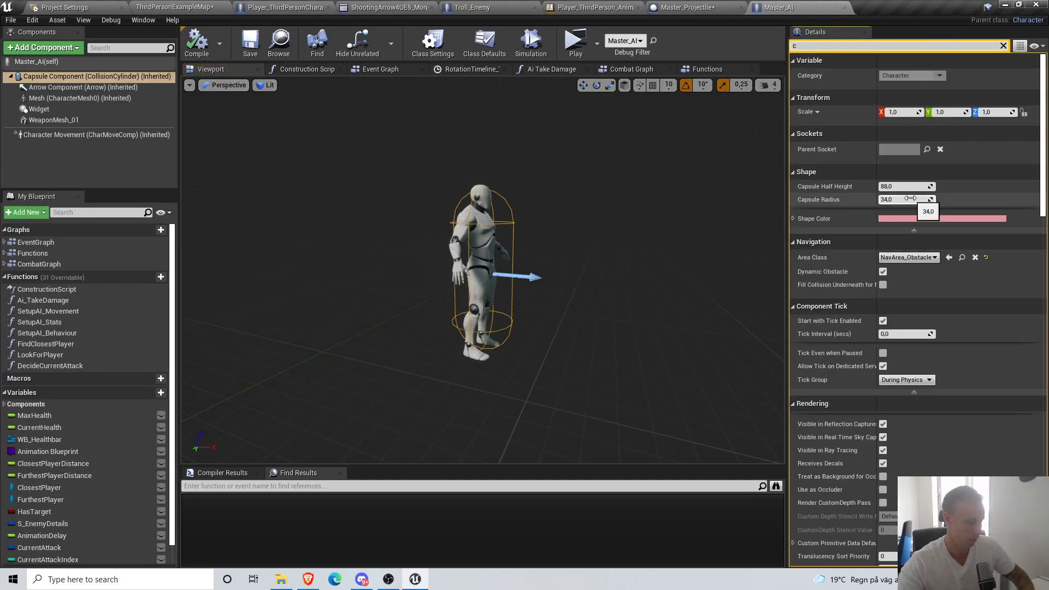
text(oll)
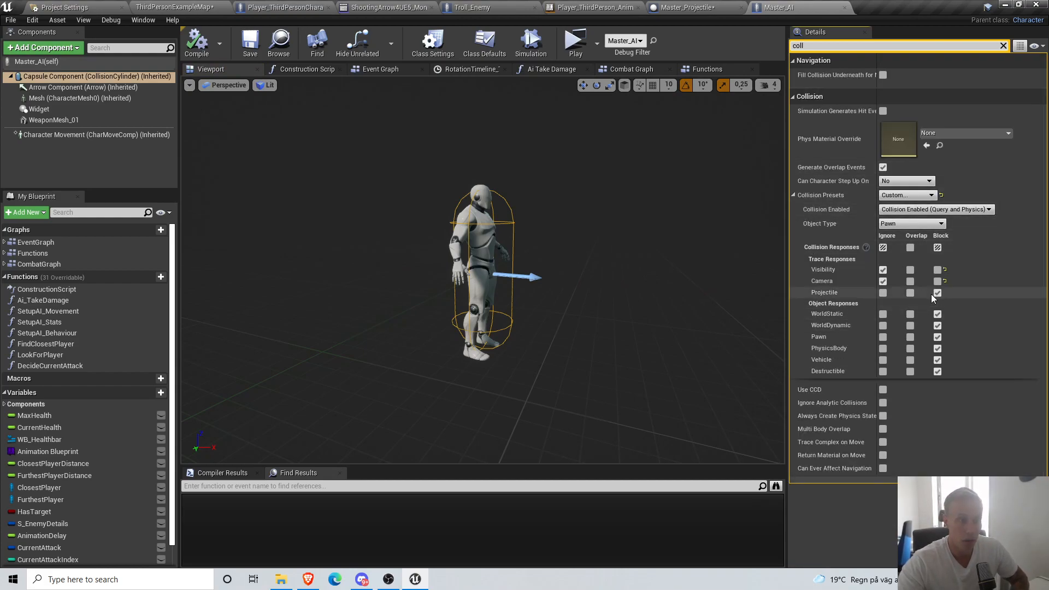
click(65, 8)
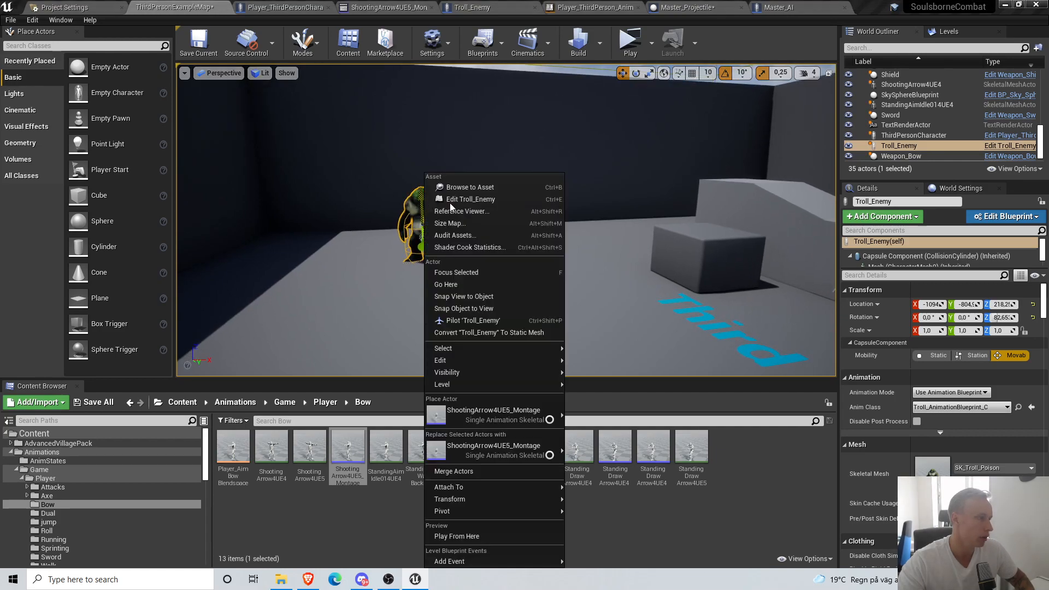
- Lower the Troll_Enemy mesh to -117.5 so it fits the 120 half-height capsule, and compile
click(470, 199)
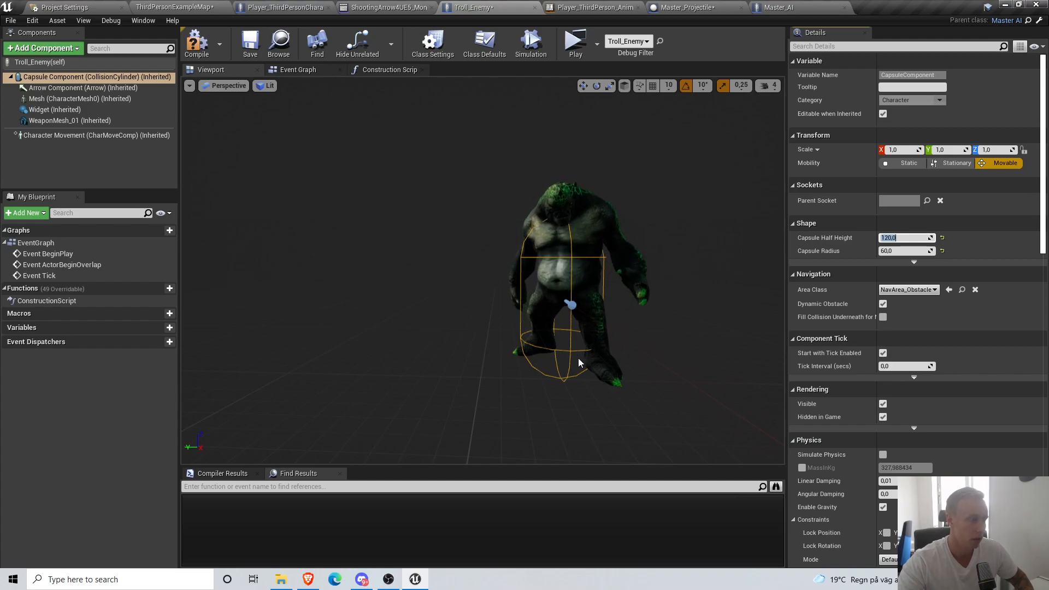
mouse_move(582, 85)
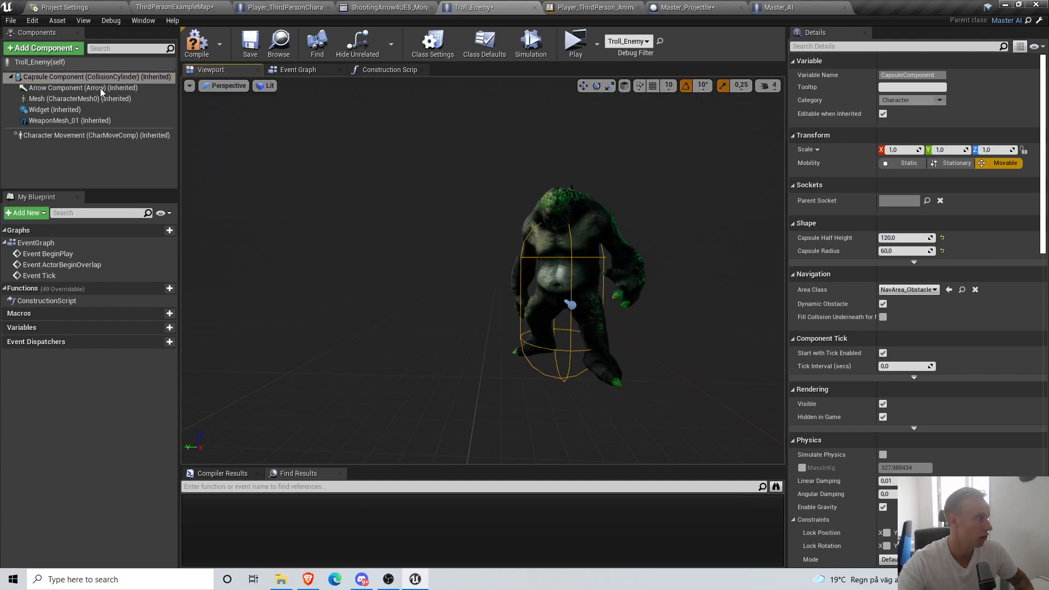
click(80, 99)
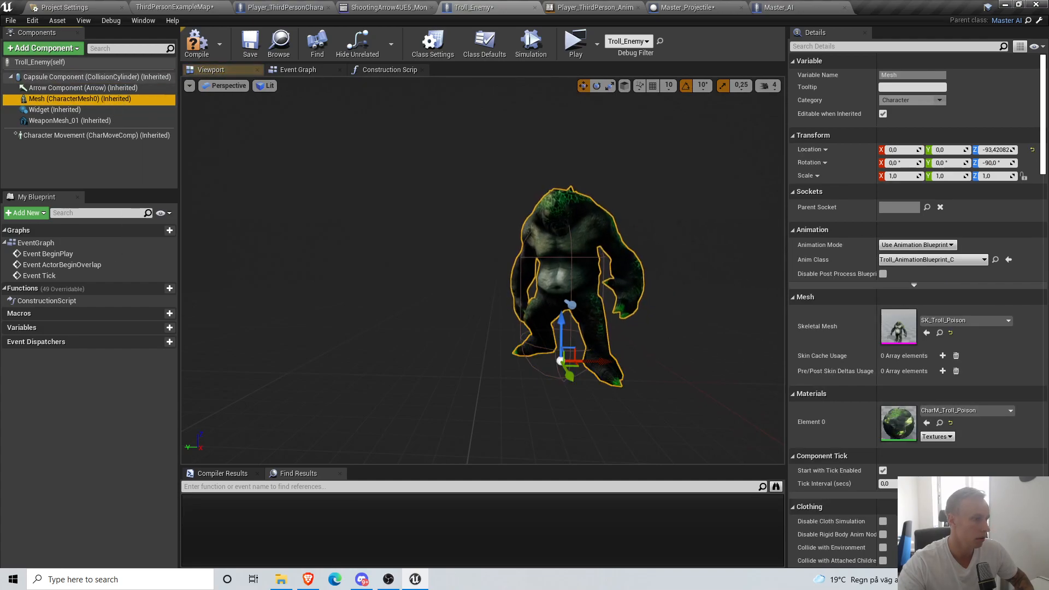
drag(560, 321, 580, 318)
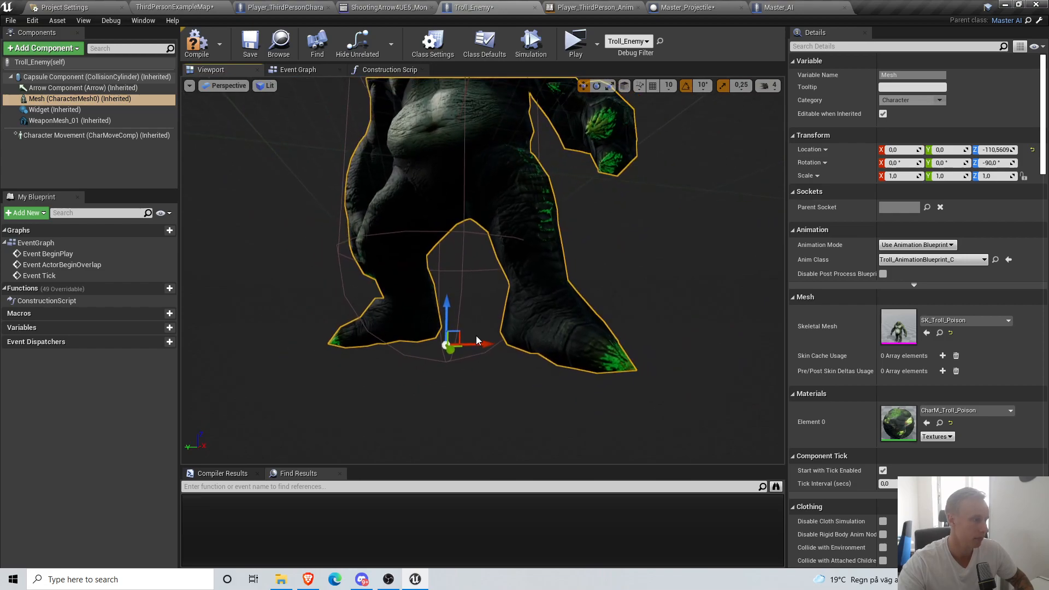
drag(444, 344, 472, 356)
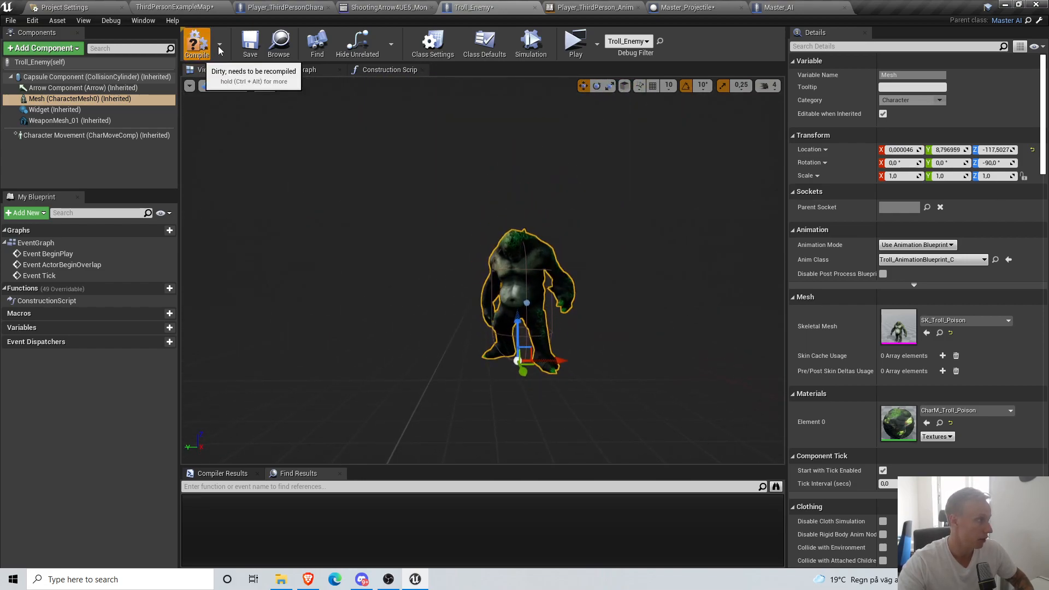
click(195, 44)
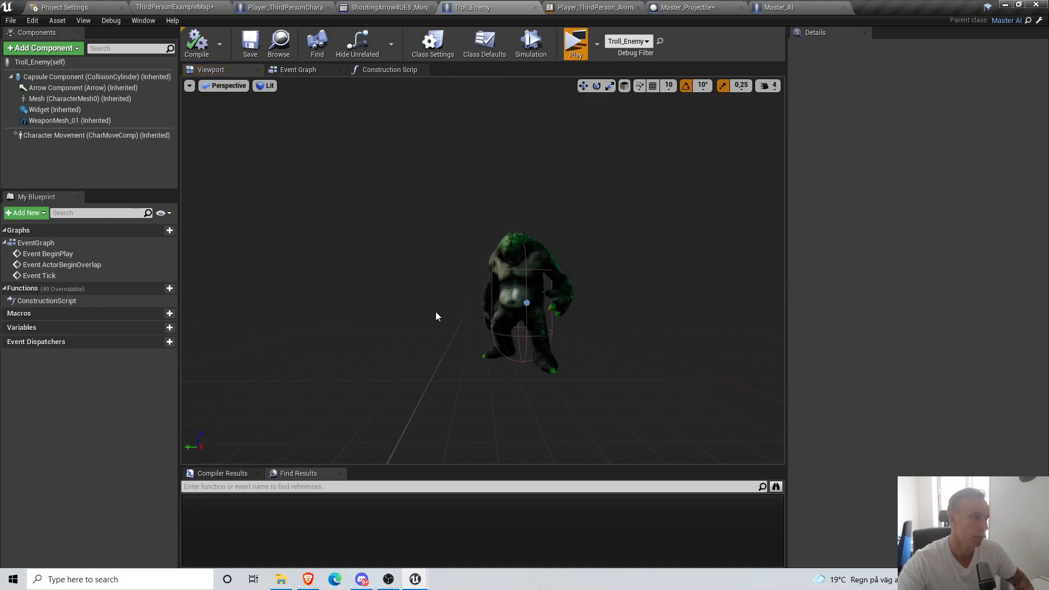
click(573, 40)
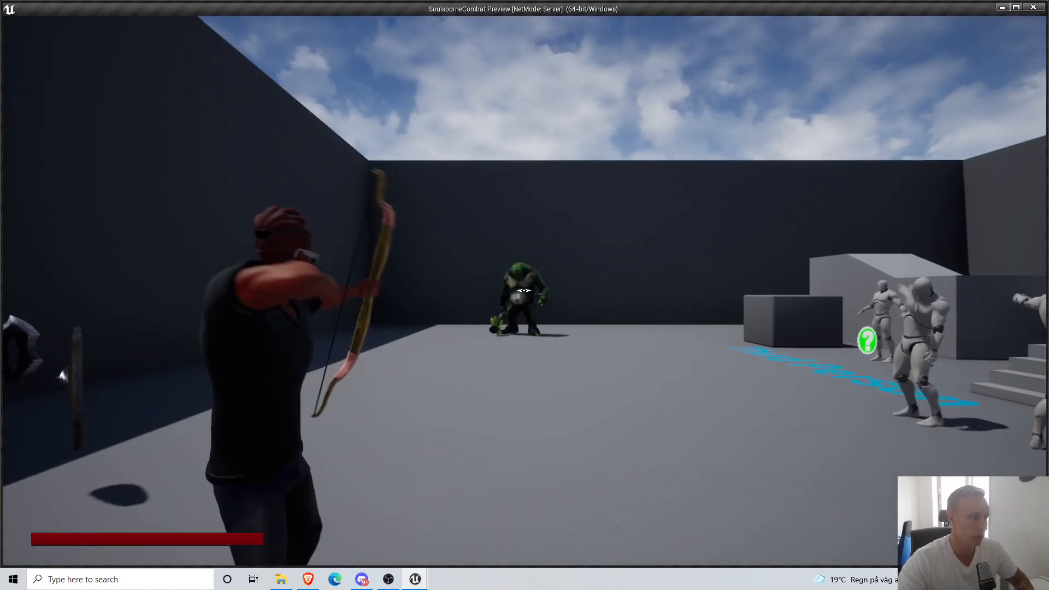
click(524, 290)
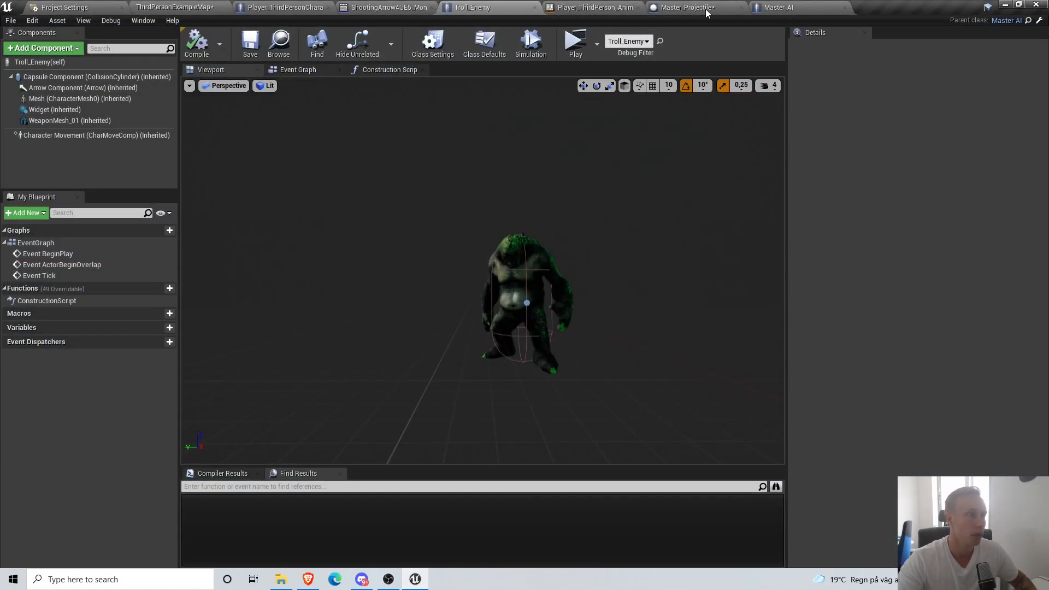
- Set ProjectileMovement's Initial Speed and Max Speed to 2000 in Master_Projectile and save
click(694, 8)
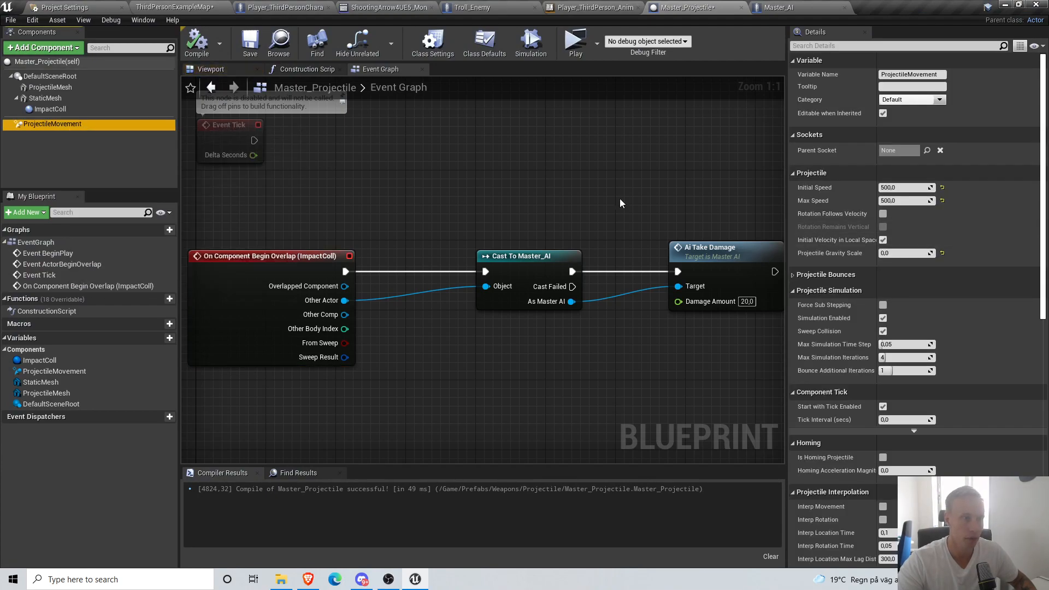
text(520)
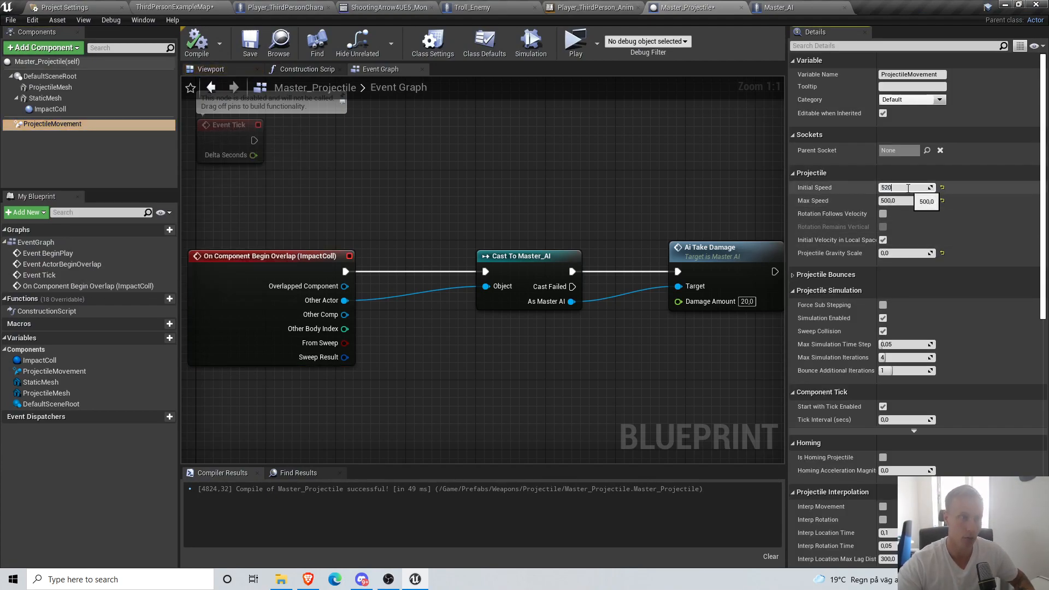
text(20)
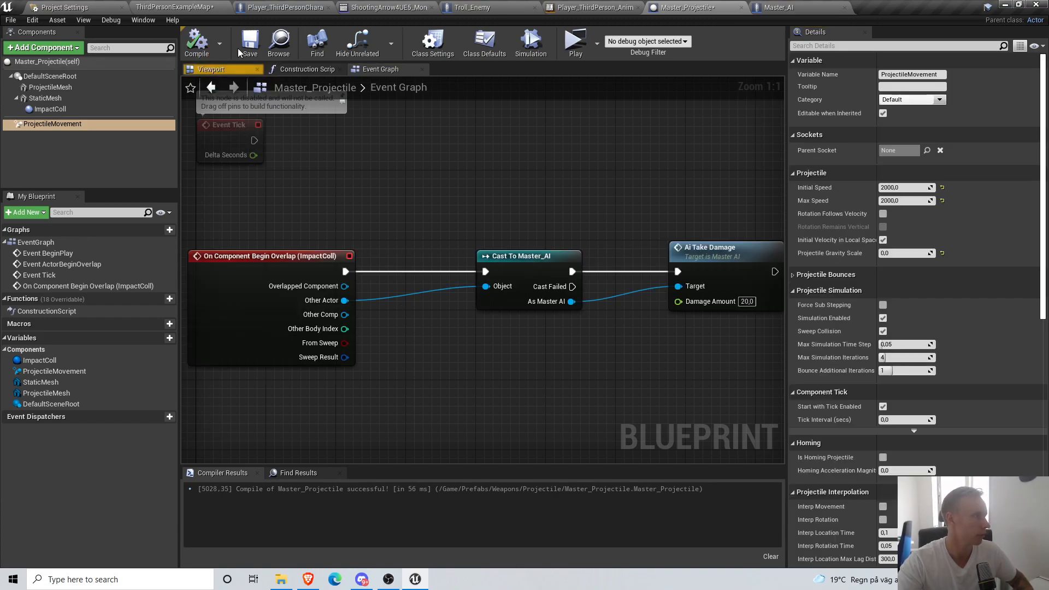
click(574, 43)
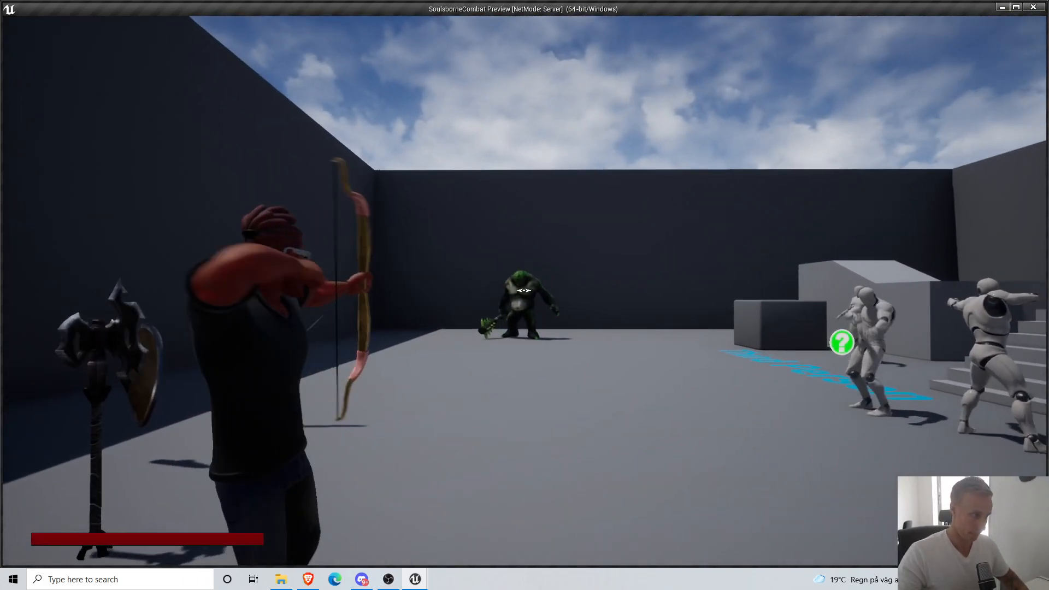
click(524, 290)
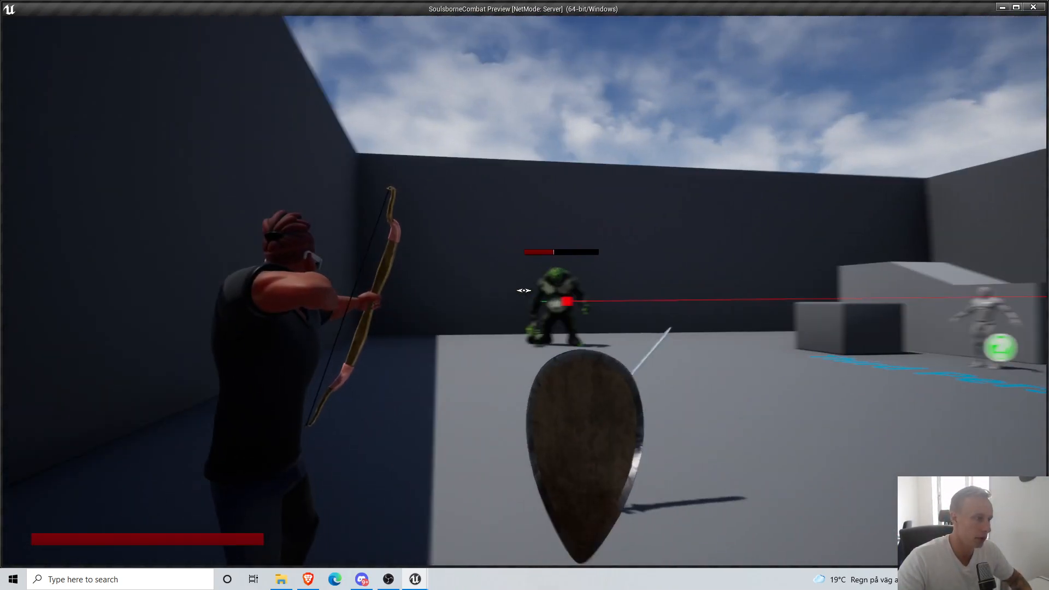
click(524, 290)
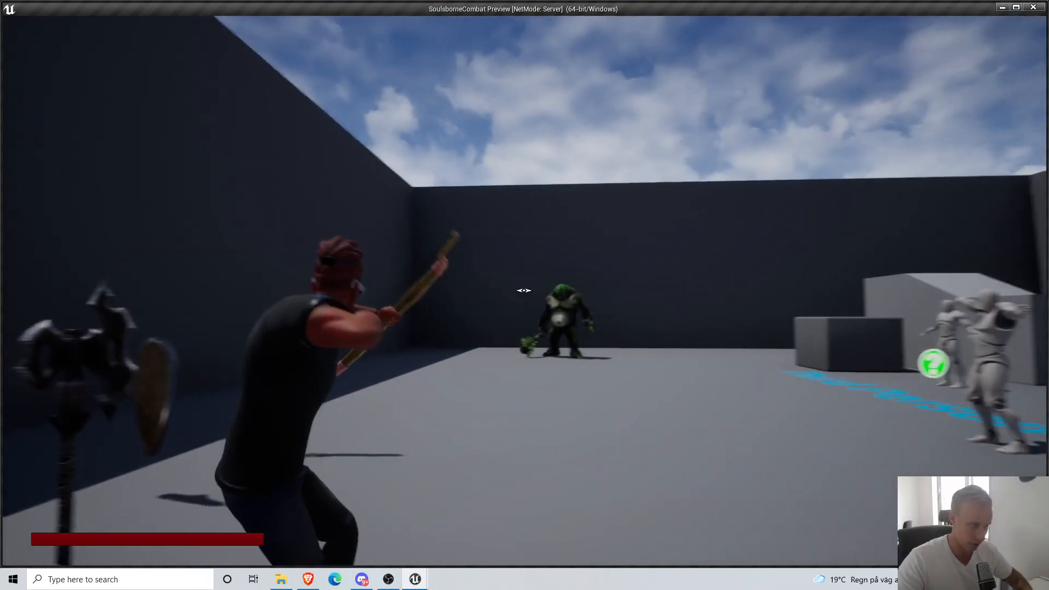
click(524, 290)
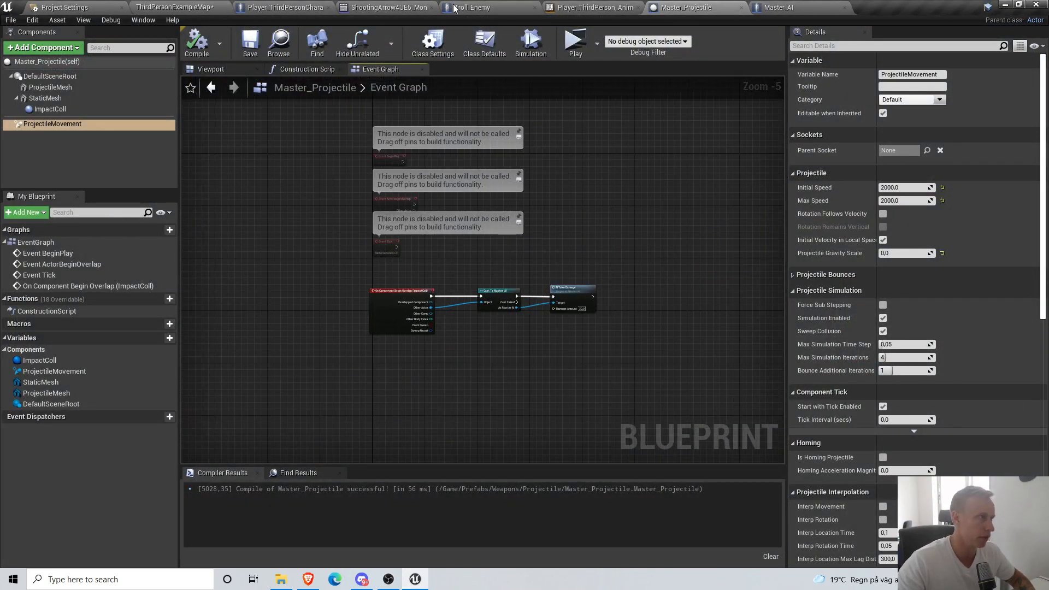
mouse_move(281, 7)
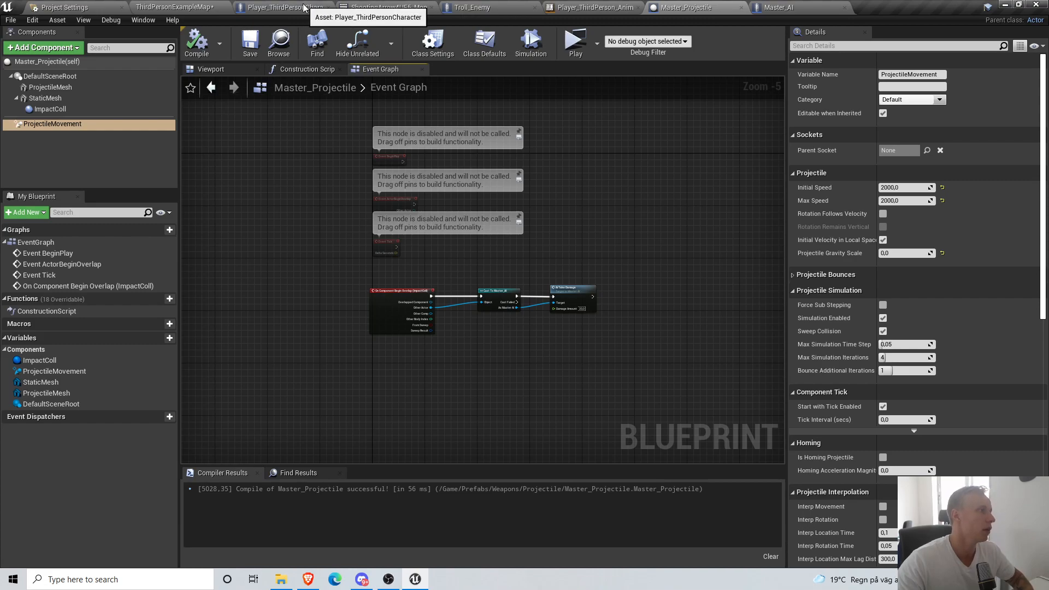
- Locate the Event_Shoot custom event in Player_ThirdPersonCharacter by searching 'shoot' in Find Results
click(281, 8)
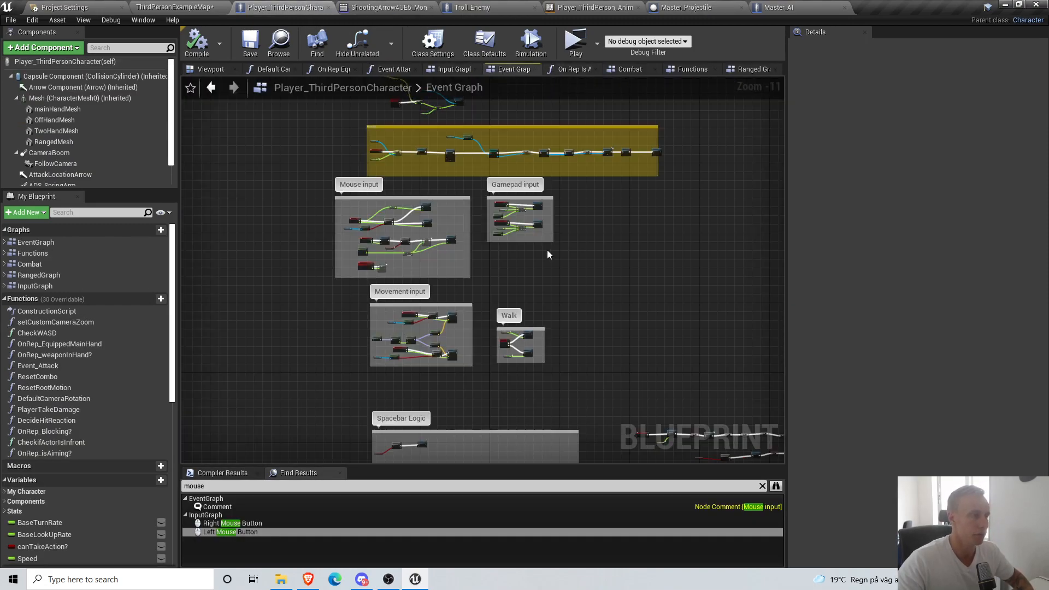
scroll(down, 3)
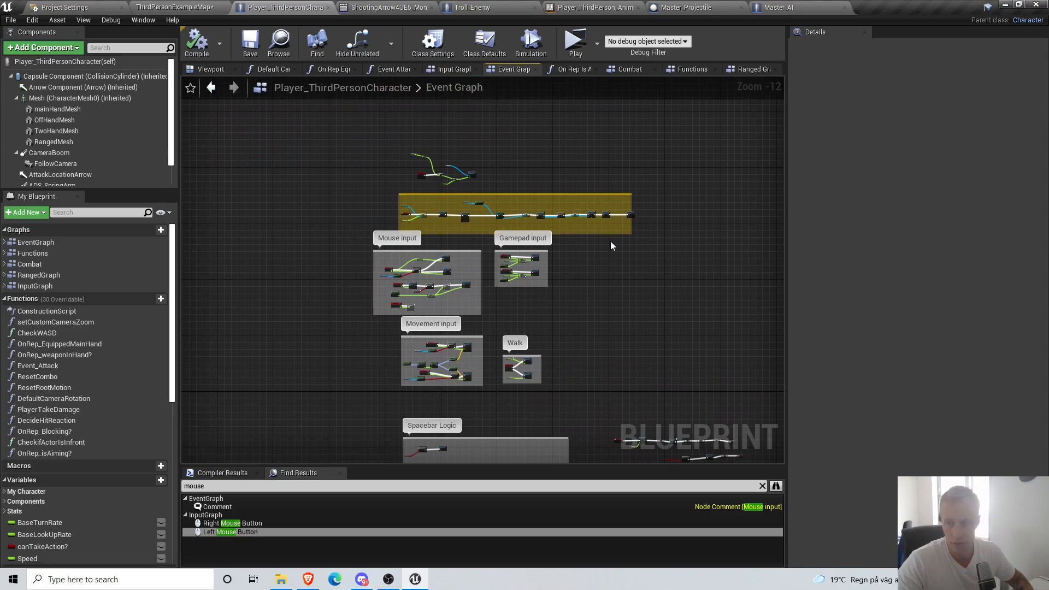
scroll(up, 3)
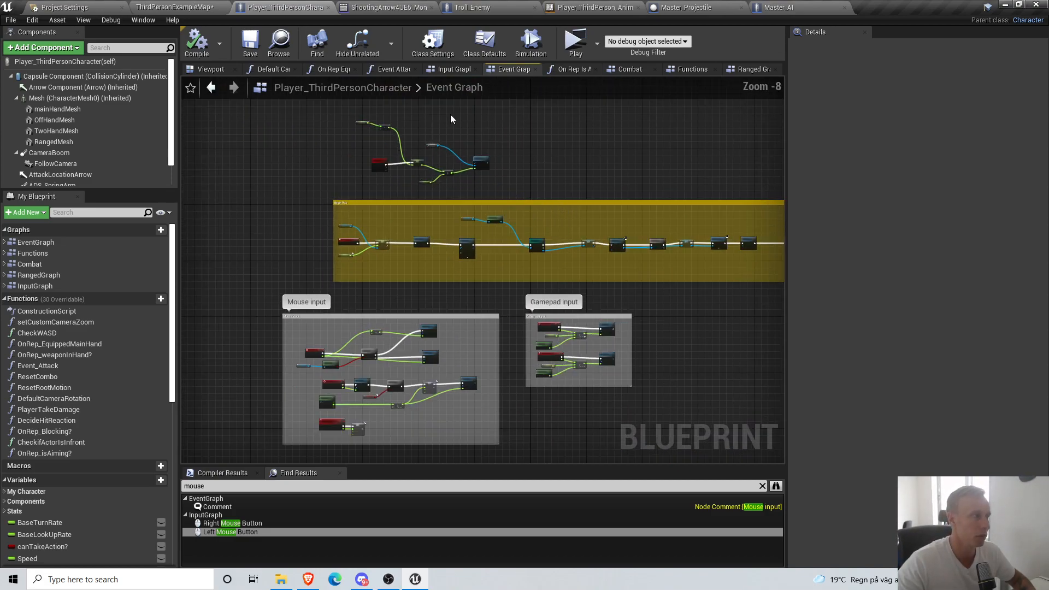
click(573, 39)
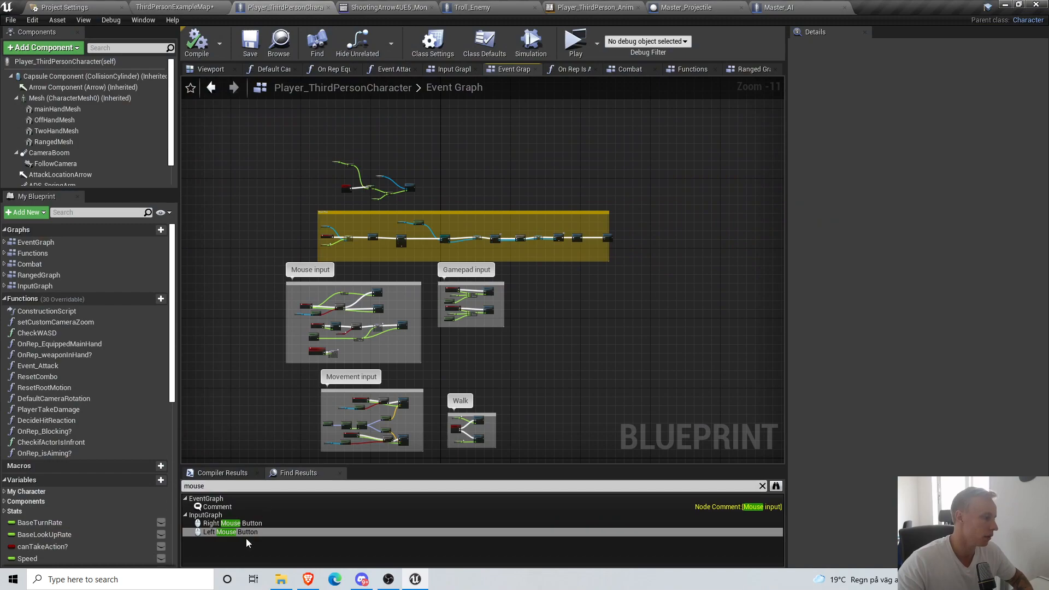
text(shoot)
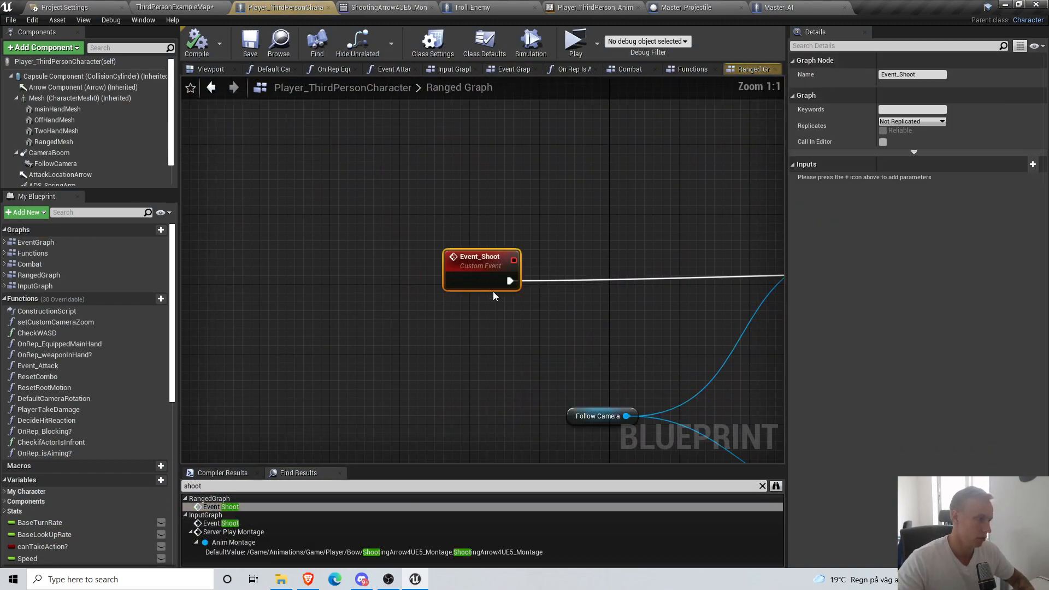
- Add a Cast To Master_AI node fed by the line trace's Hit Actor, then save the blueprint
scroll(down, 3)
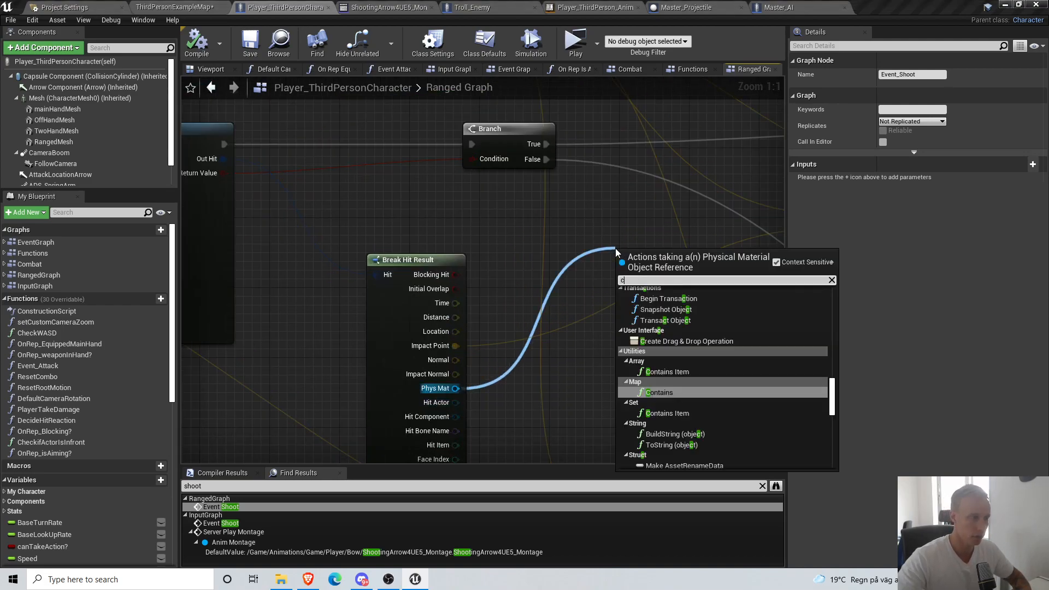
text(cast to mast)
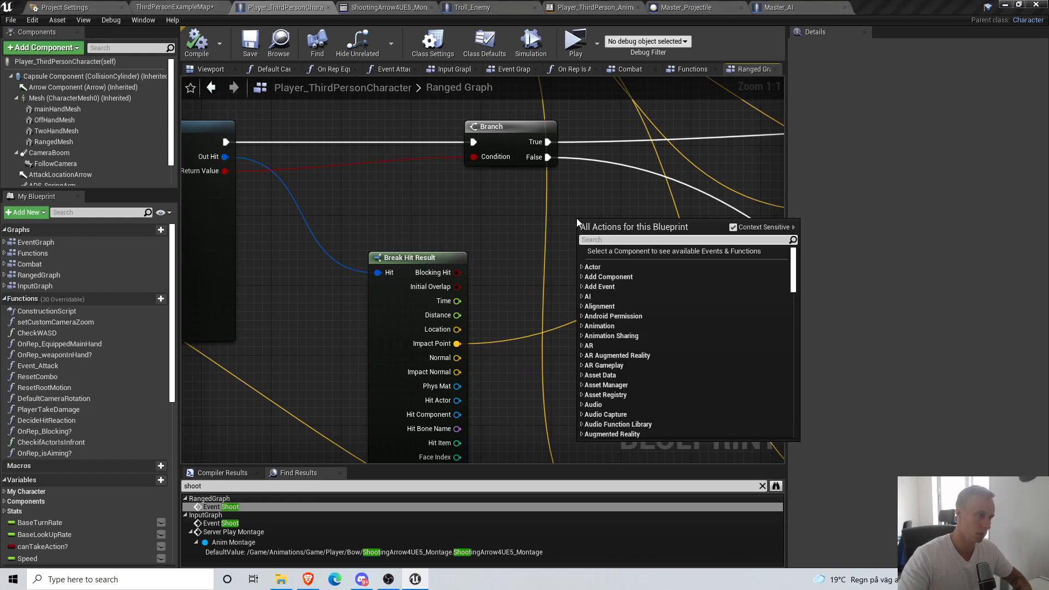
text(cast to master)
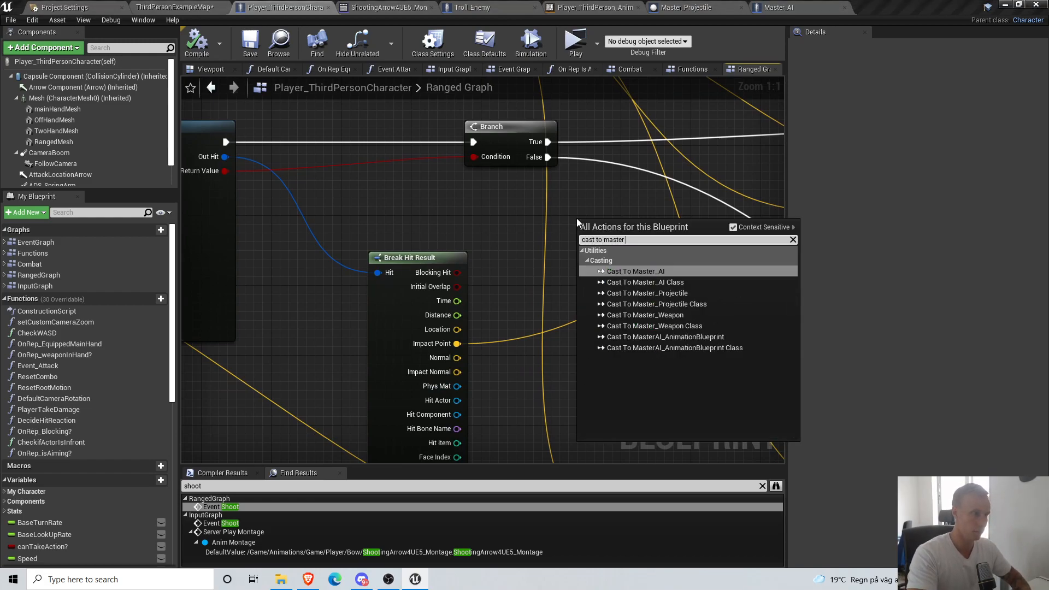
click(633, 271)
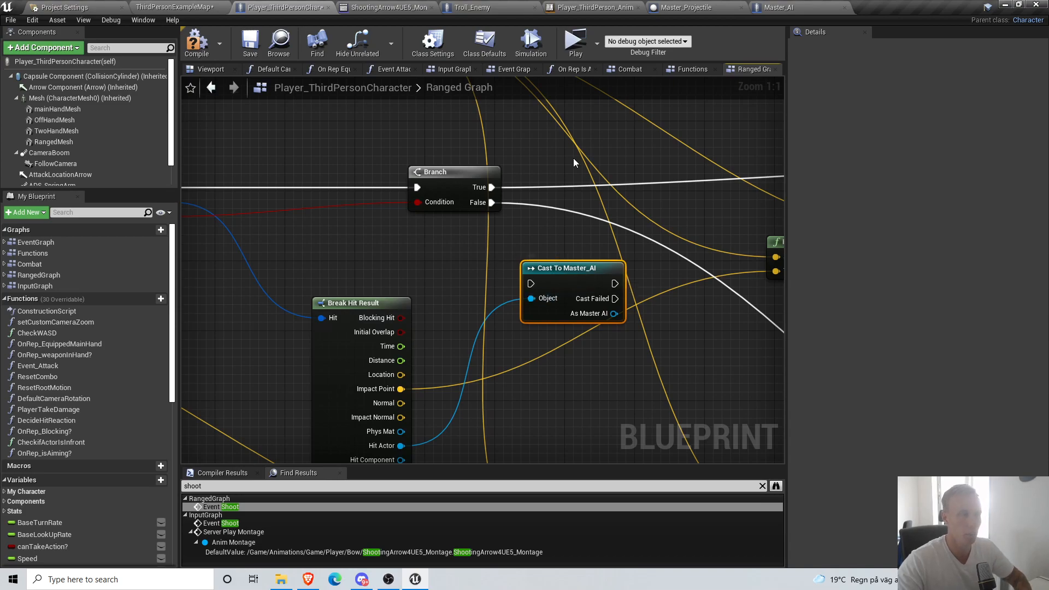
scroll(down, 3)
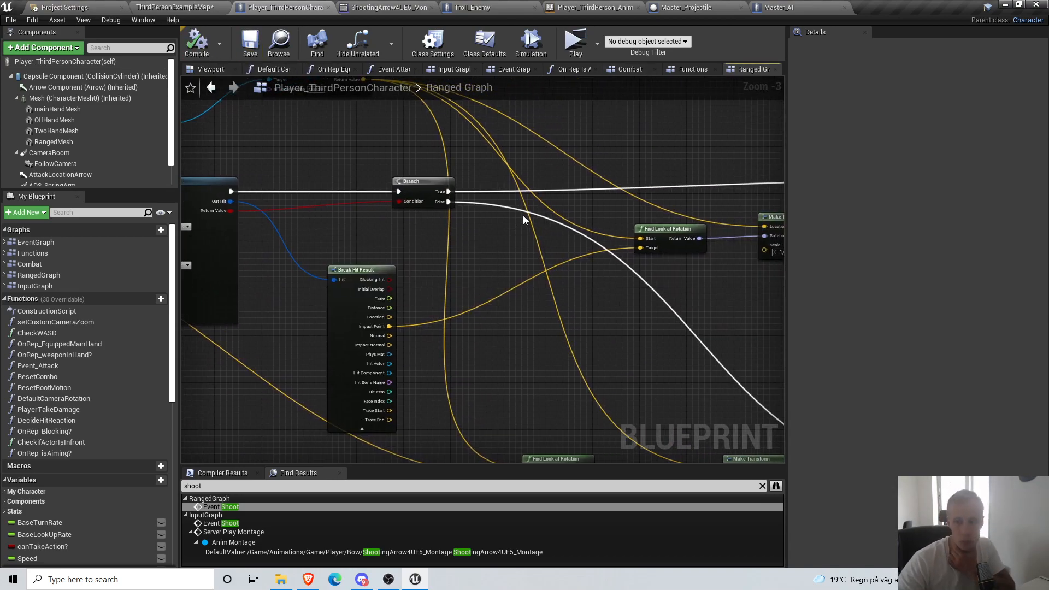
click(249, 40)
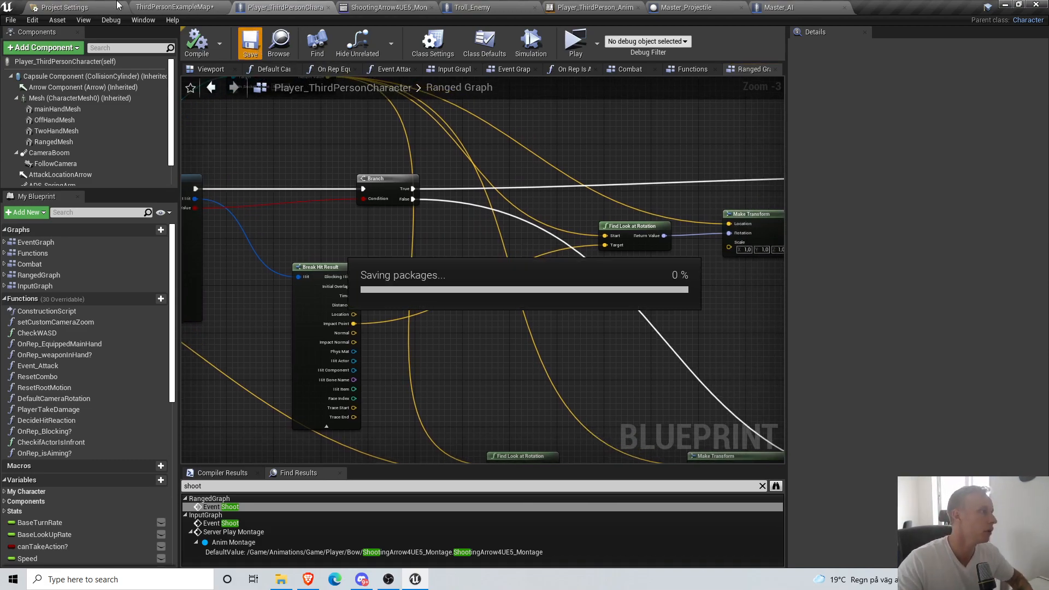